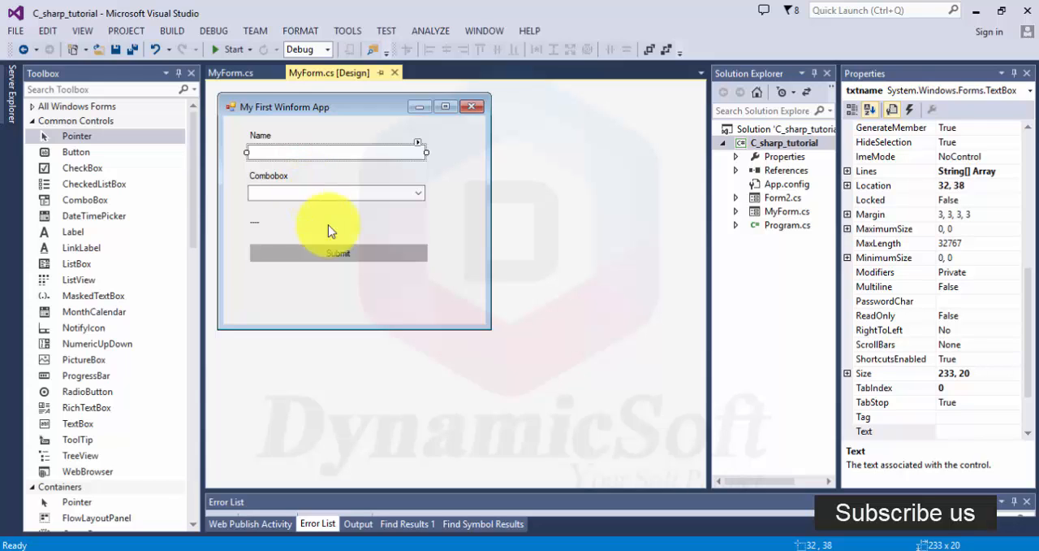
mouse_move(508, 248)
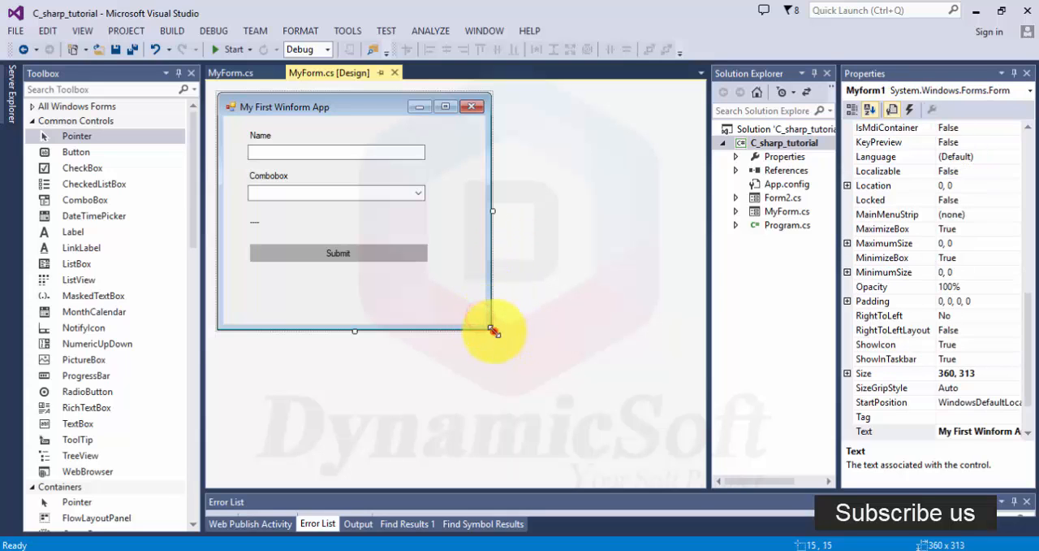
Enlarge the My First Winform App form in the designer to 594 by 467.
left_click_drag(492, 330, 670, 447)
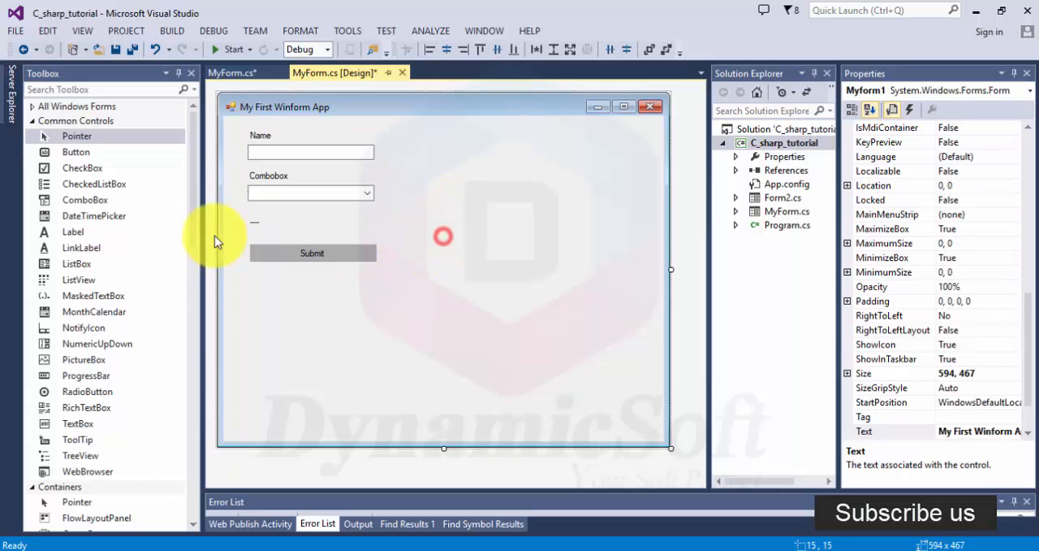
mouse_move(92, 295)
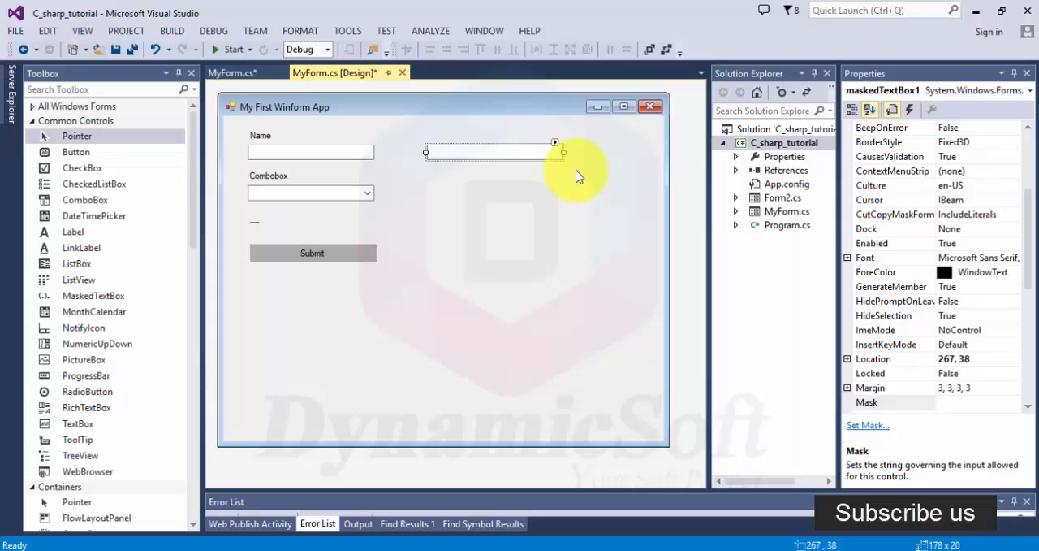
mouse_move(520, 142)
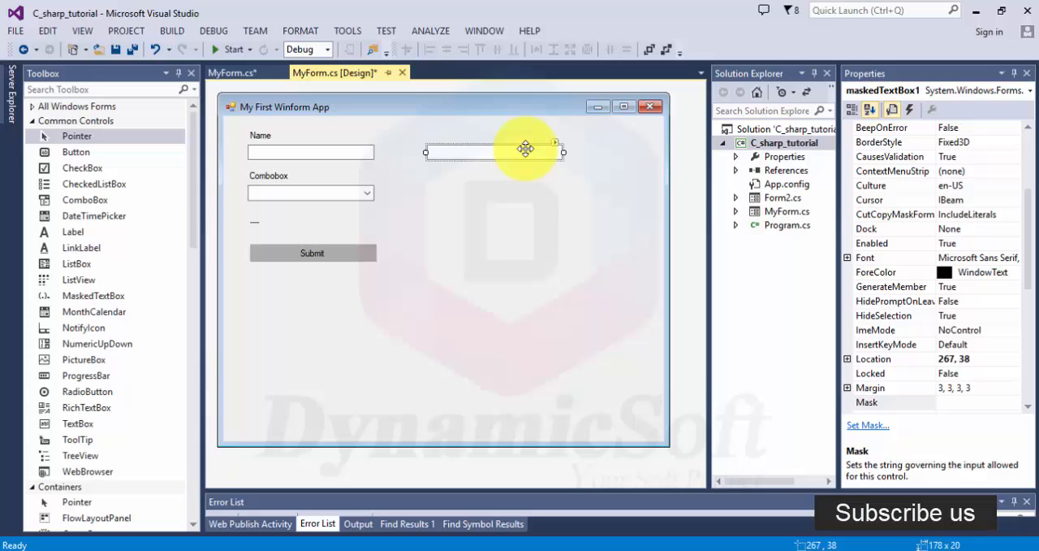
mouse_move(524, 194)
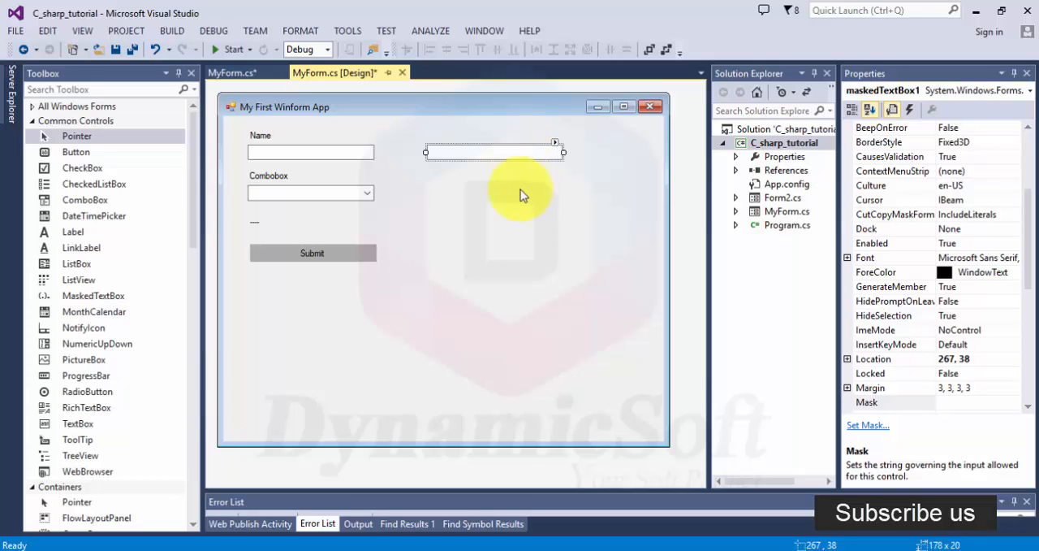
mouse_move(544, 182)
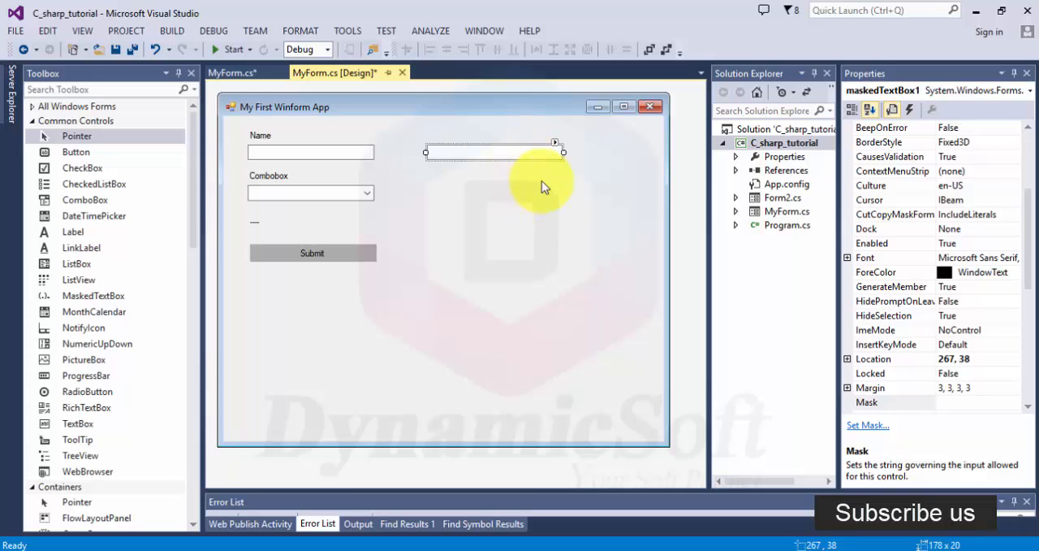
left_click(555, 142)
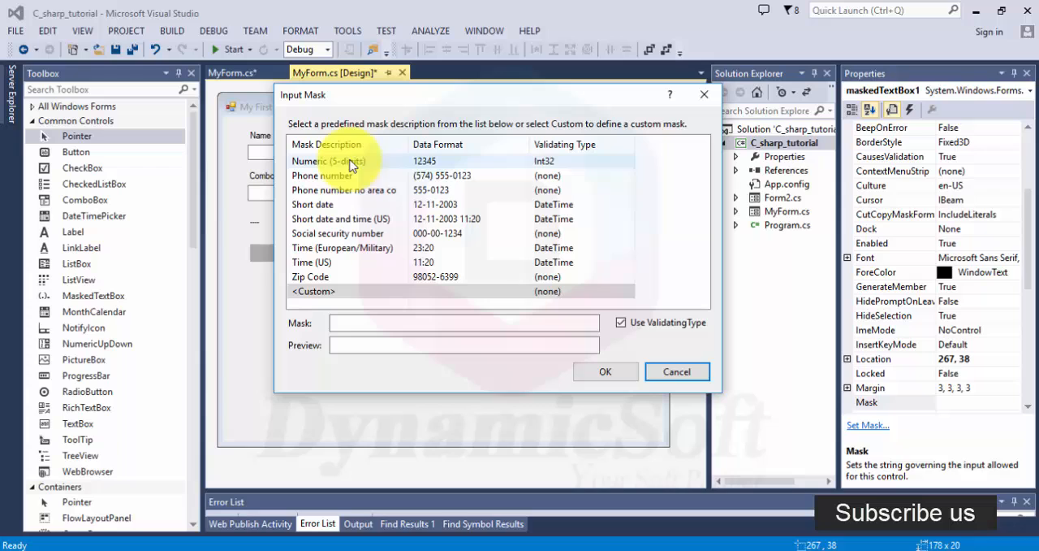
left_click(312, 203)
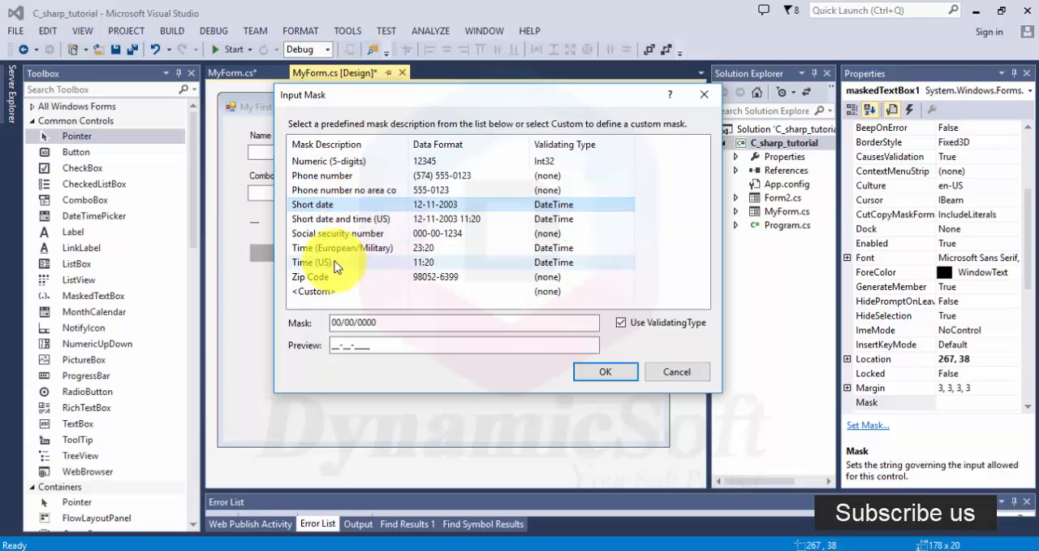
left_click(349, 175)
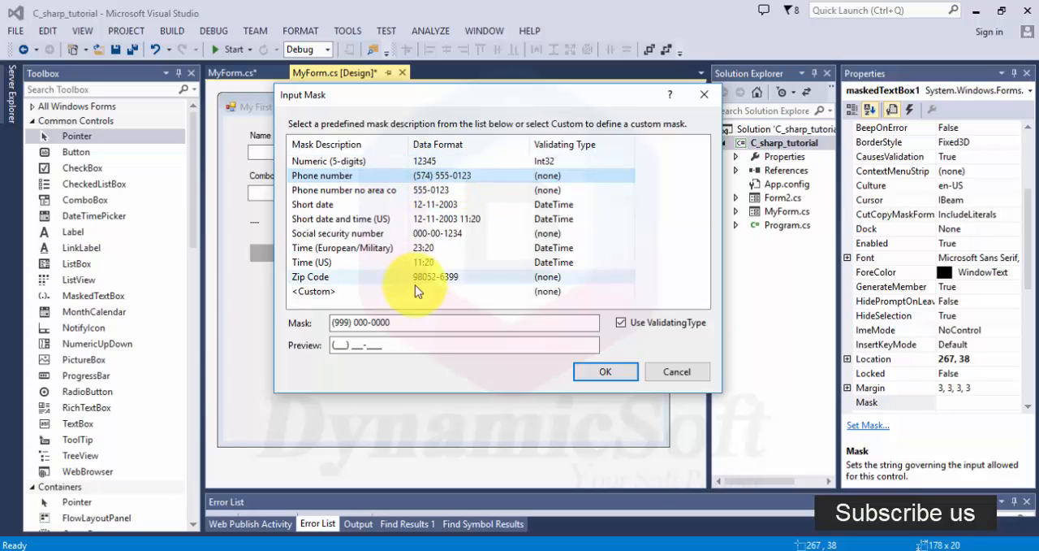
left_click(311, 276)
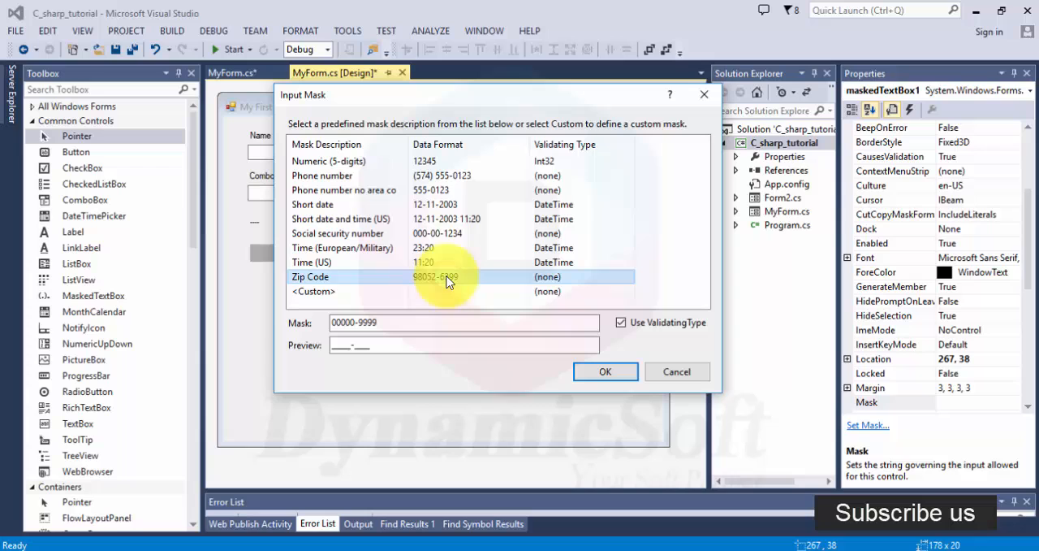
left_click(365, 176)
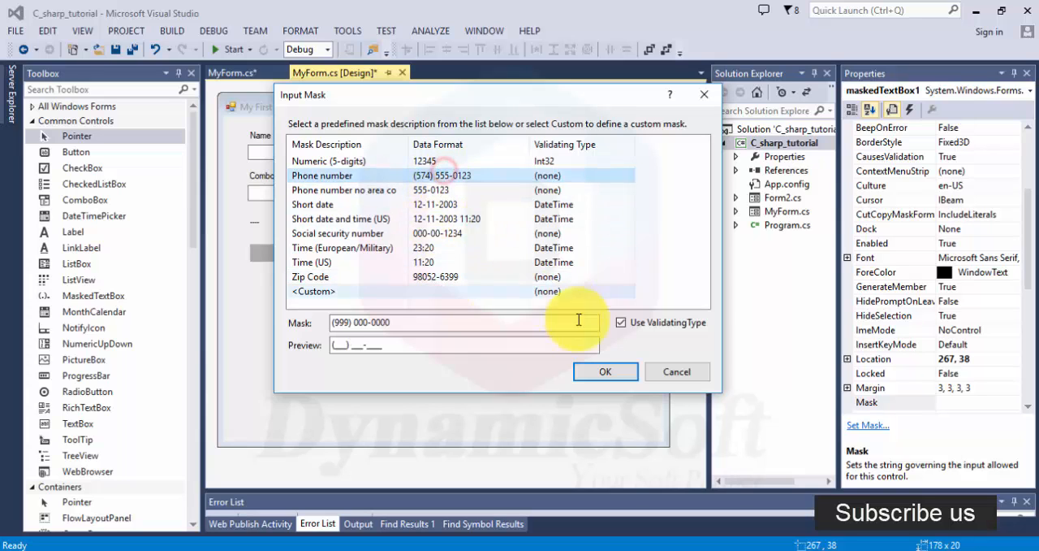
left_click(605, 371)
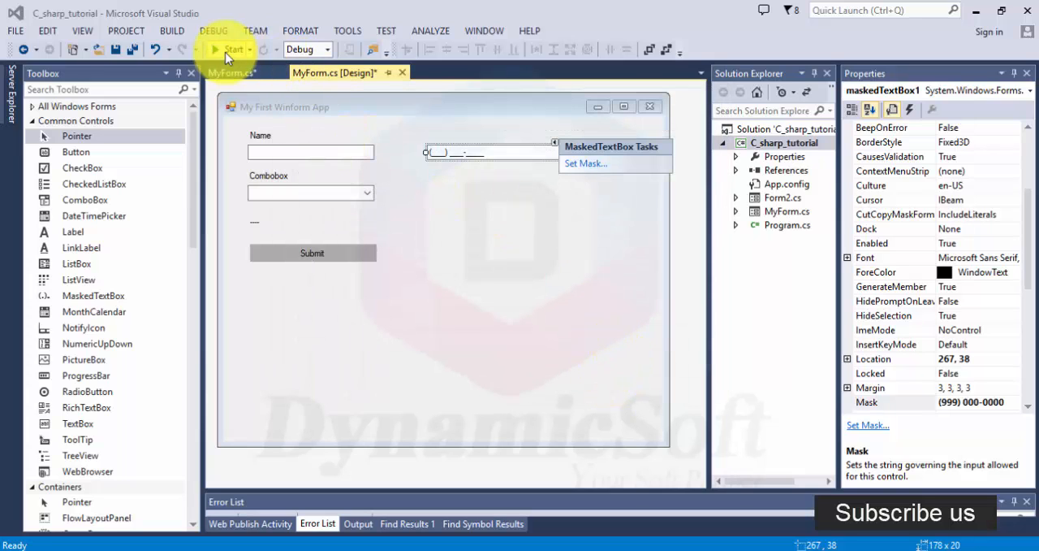
left_click(233, 49)
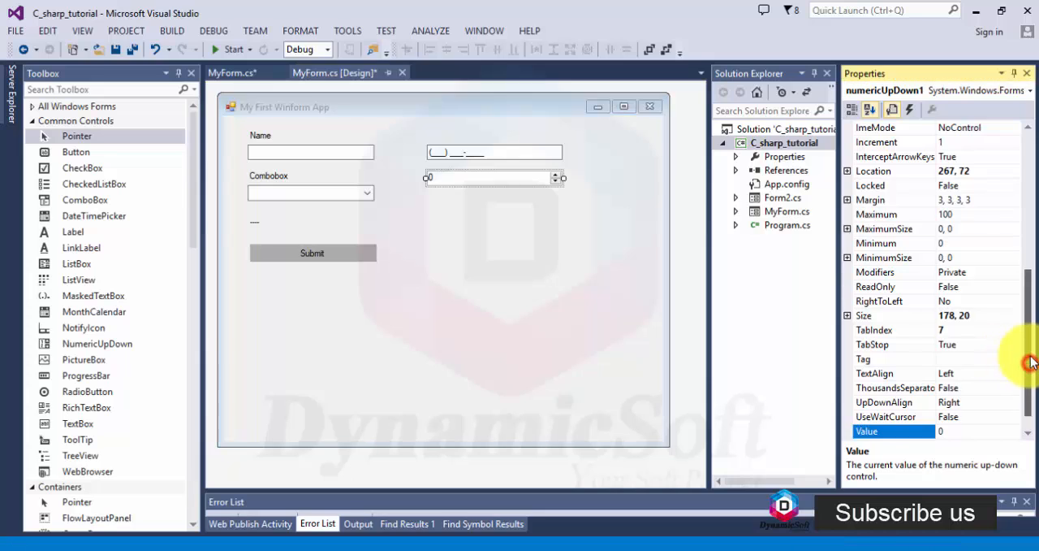
Set the NumericUpDown Increment to 5 and test the spinner in the running form.
scroll("down", 3)
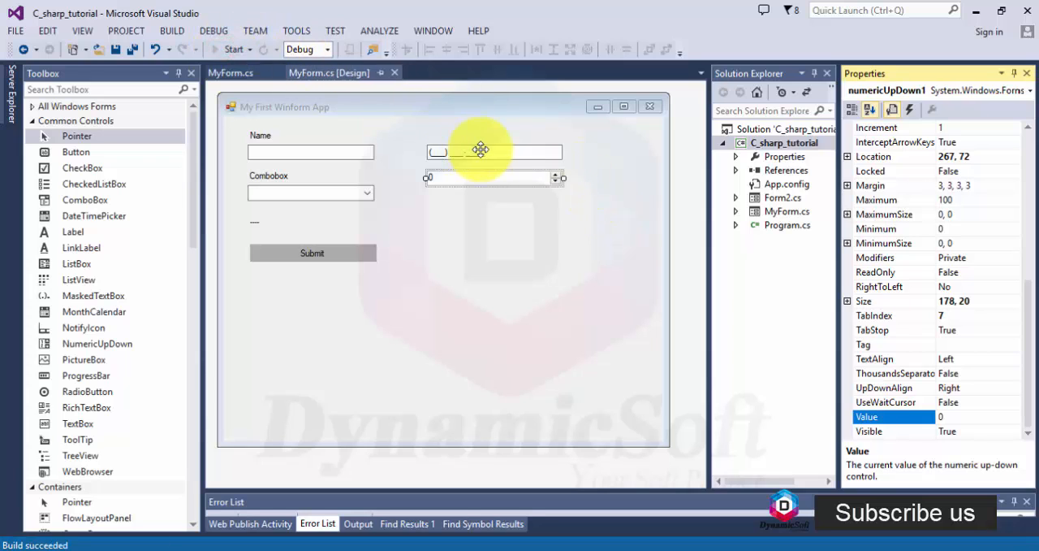
left_click(234, 49)
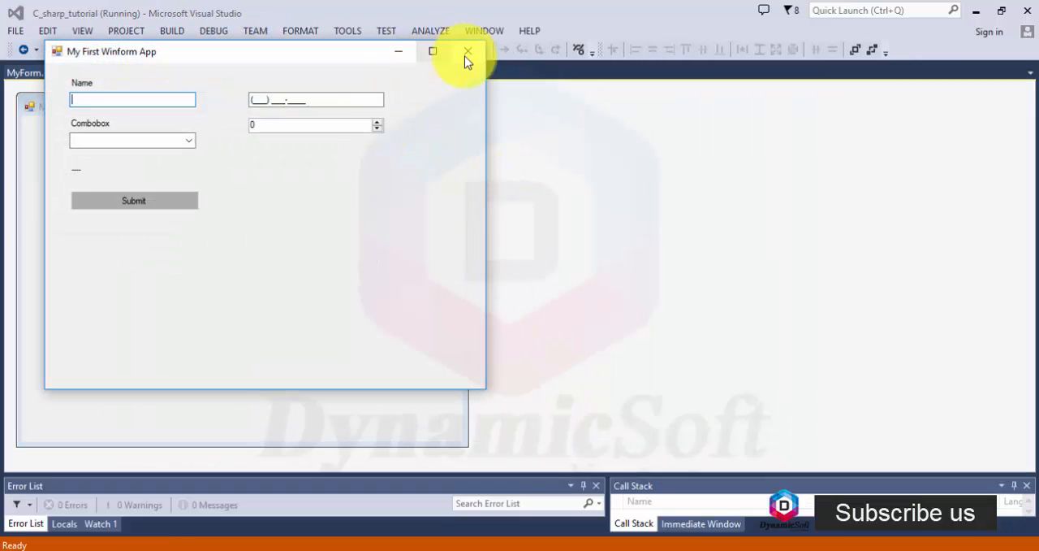
left_click(376, 123)
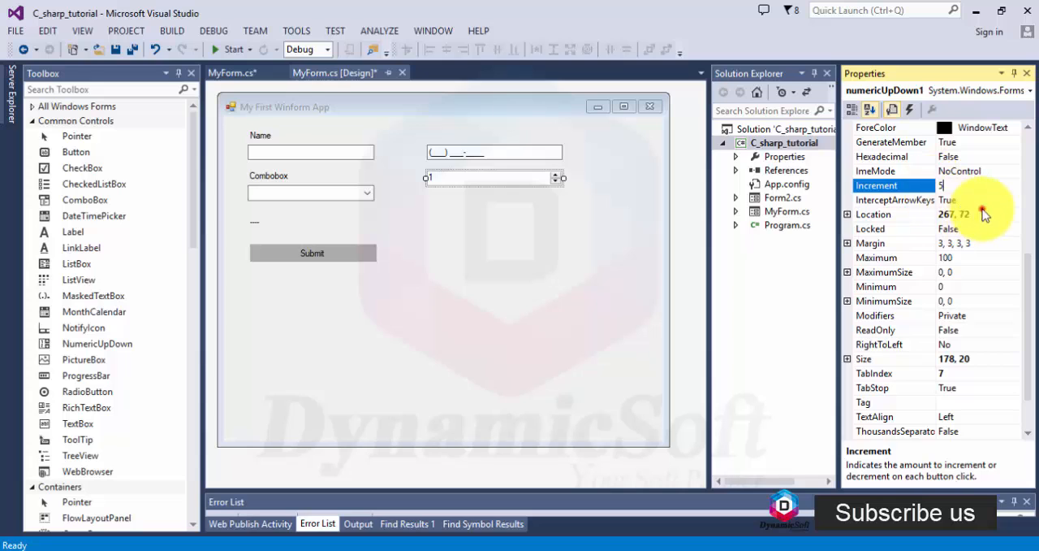
left_click(874, 213)
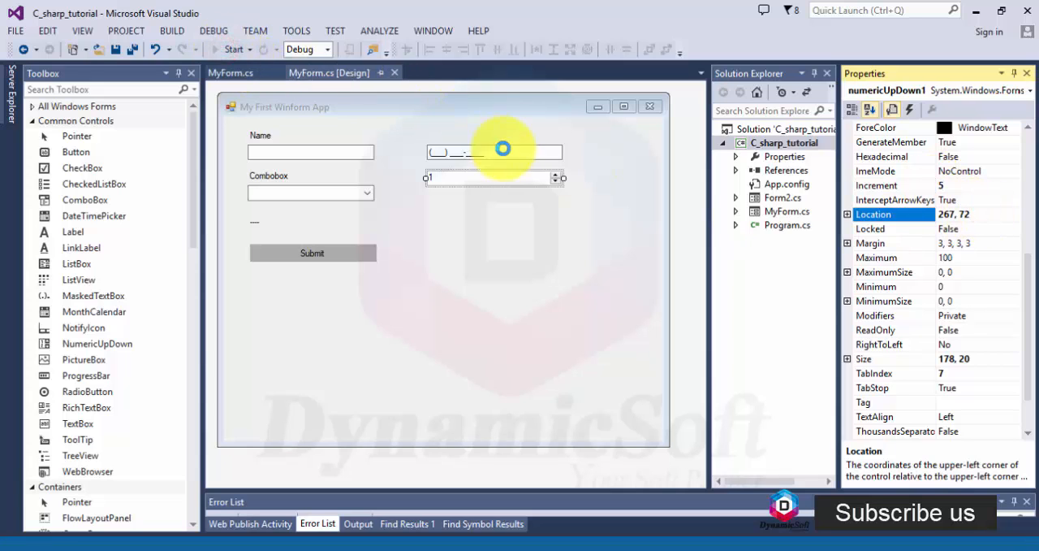
left_click(233, 50)
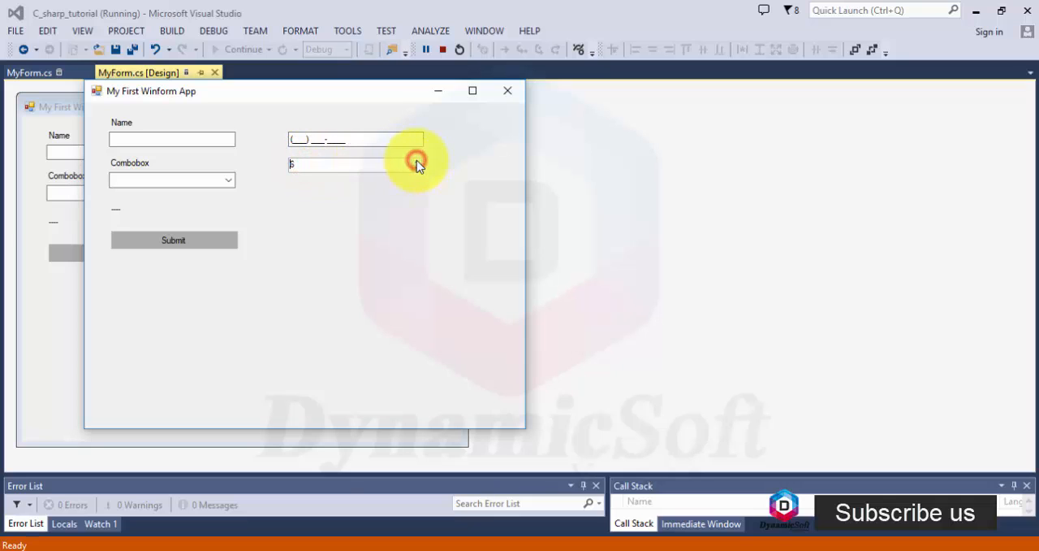
type("6")
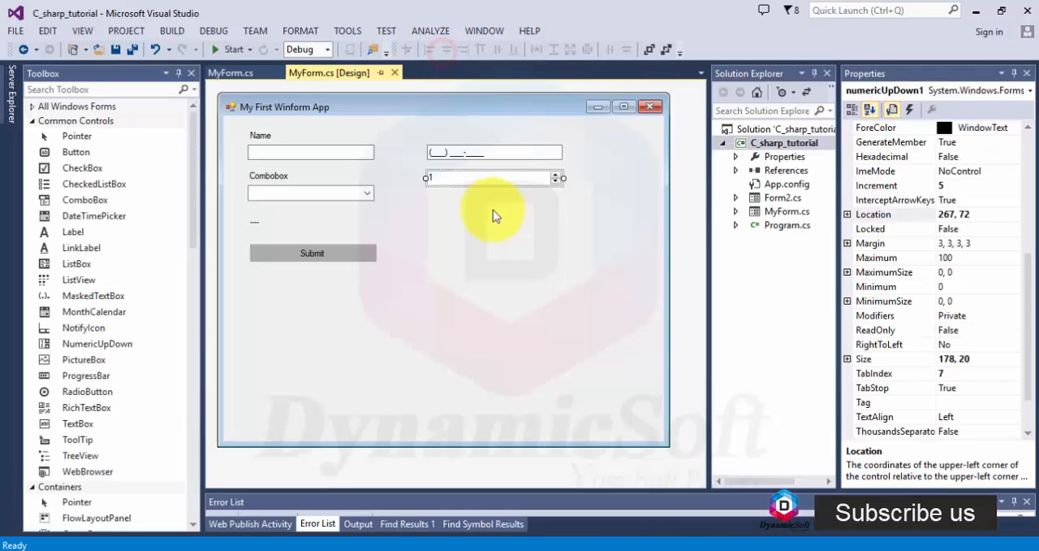
mouse_move(536, 228)
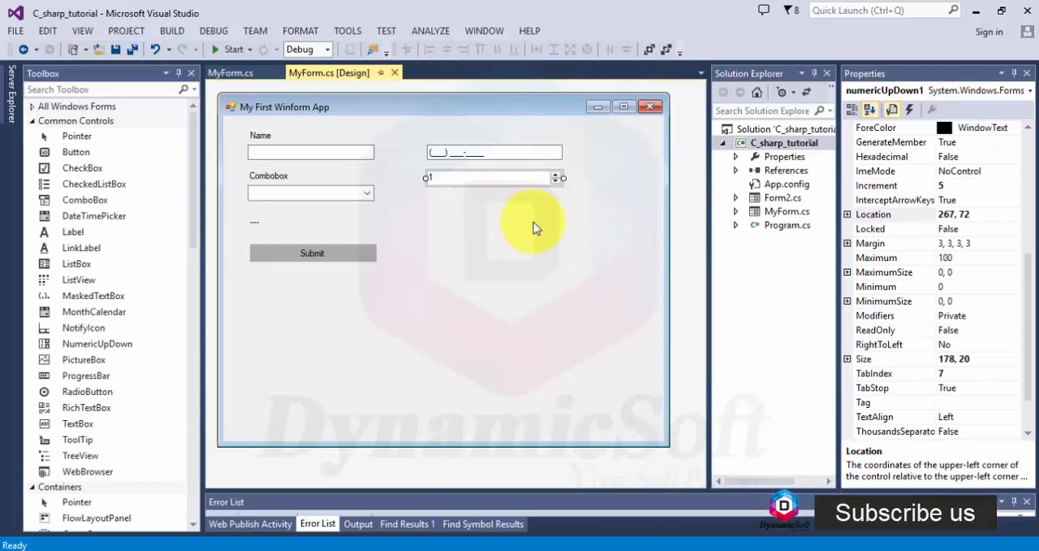
mouse_move(540, 211)
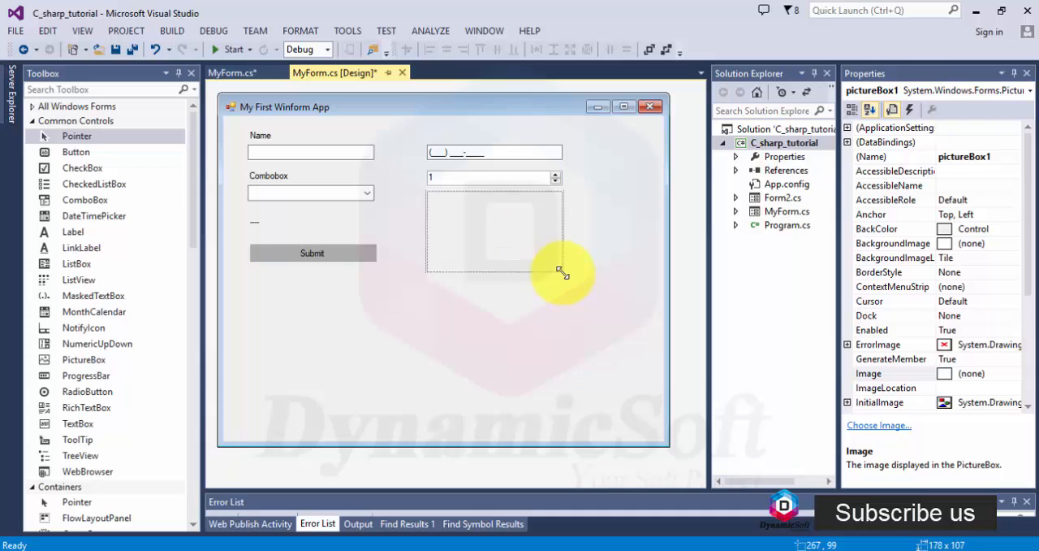
Import photo 4 (3).JPG from carAds\1-200 into the picture box.
left_click(556, 189)
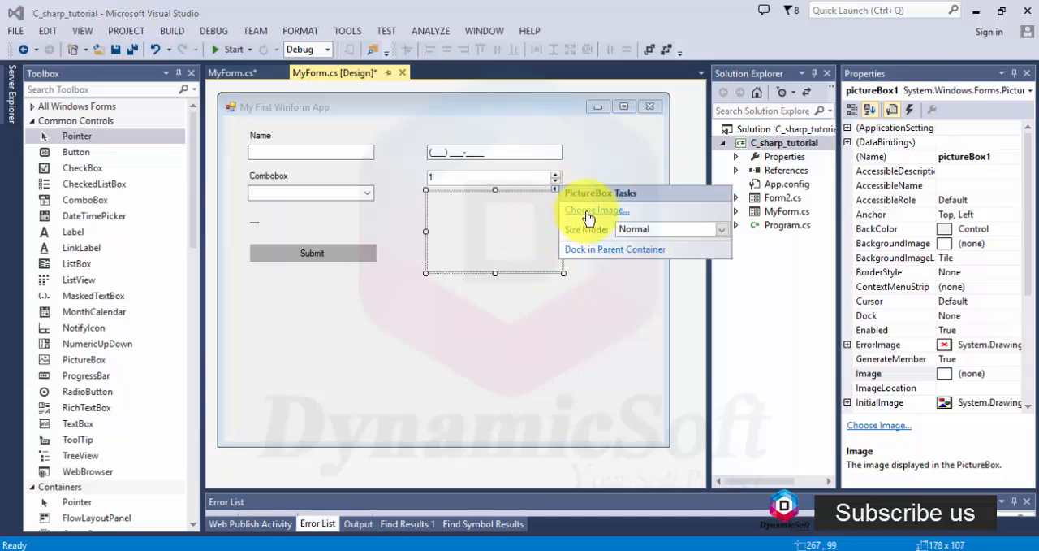
left_click(593, 209)
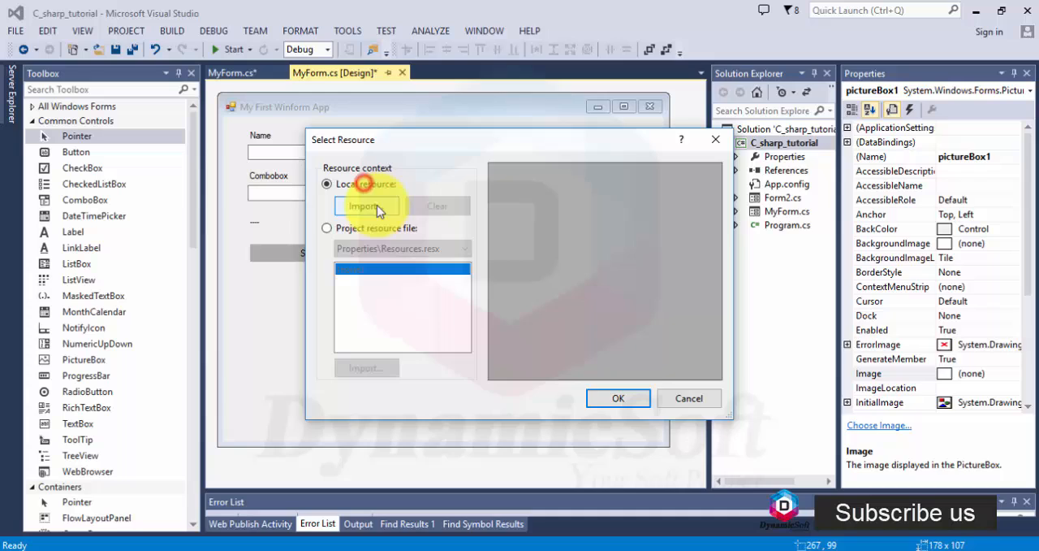
left_click(366, 205)
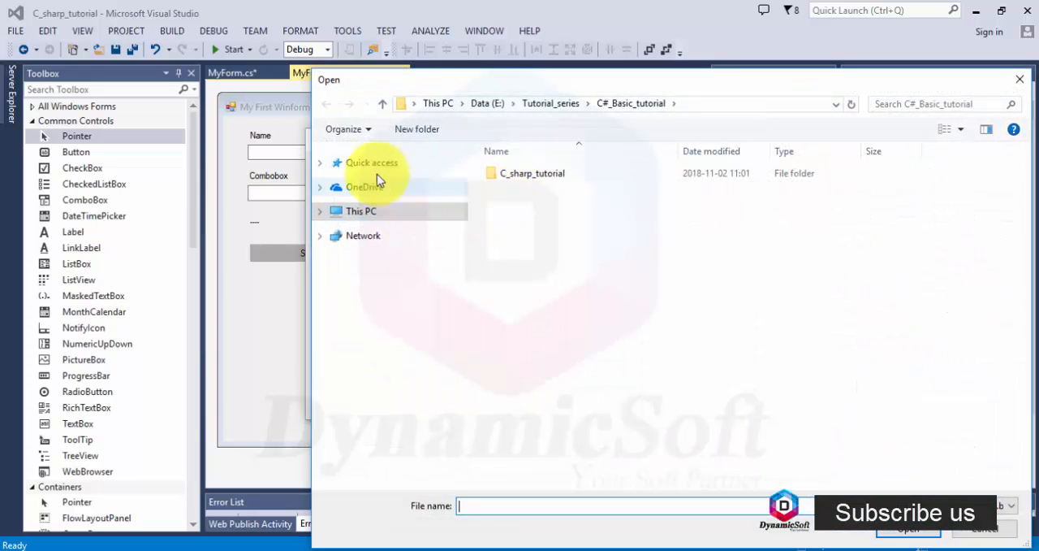
left_click(371, 162)
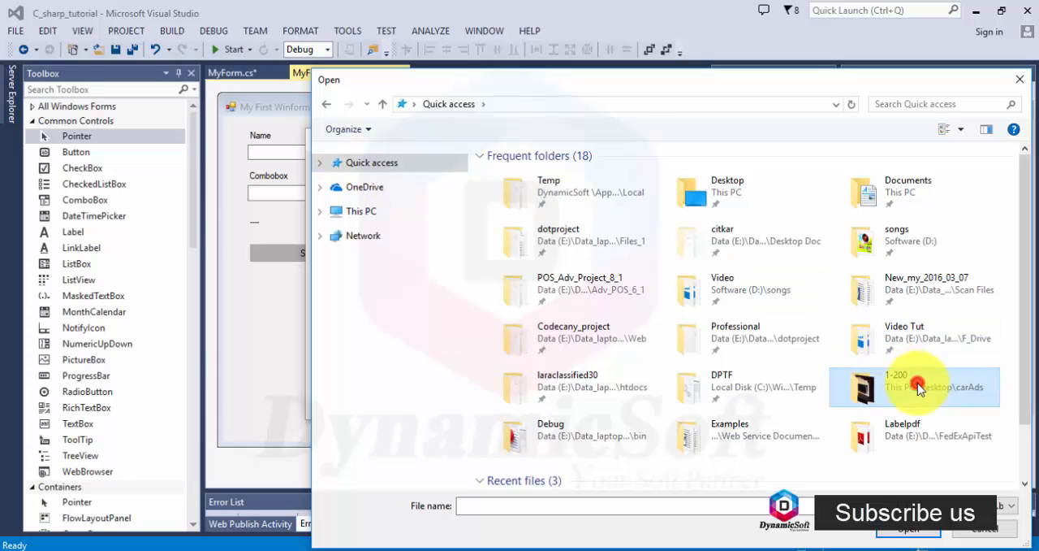
double_click(917, 386)
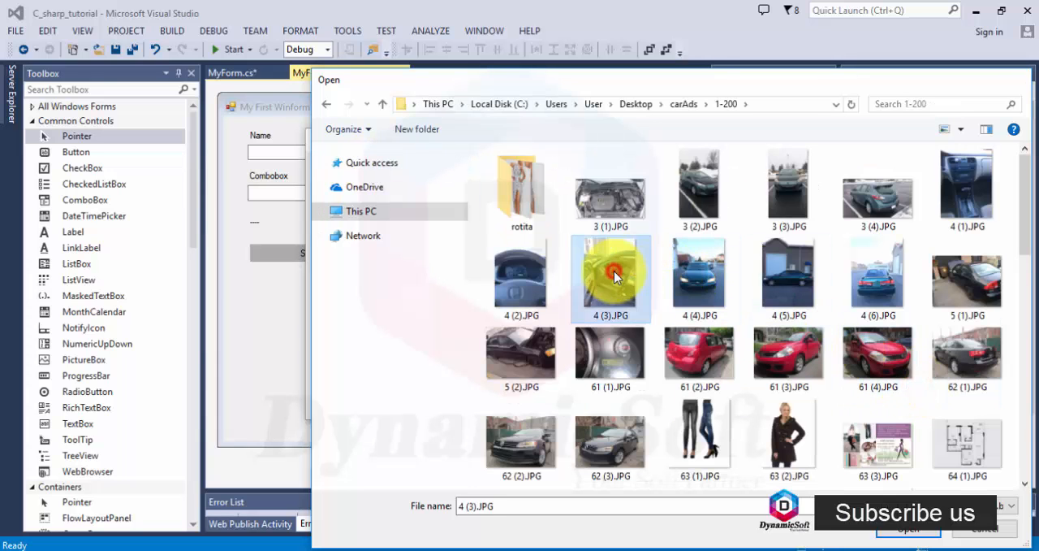
left_click(908, 528)
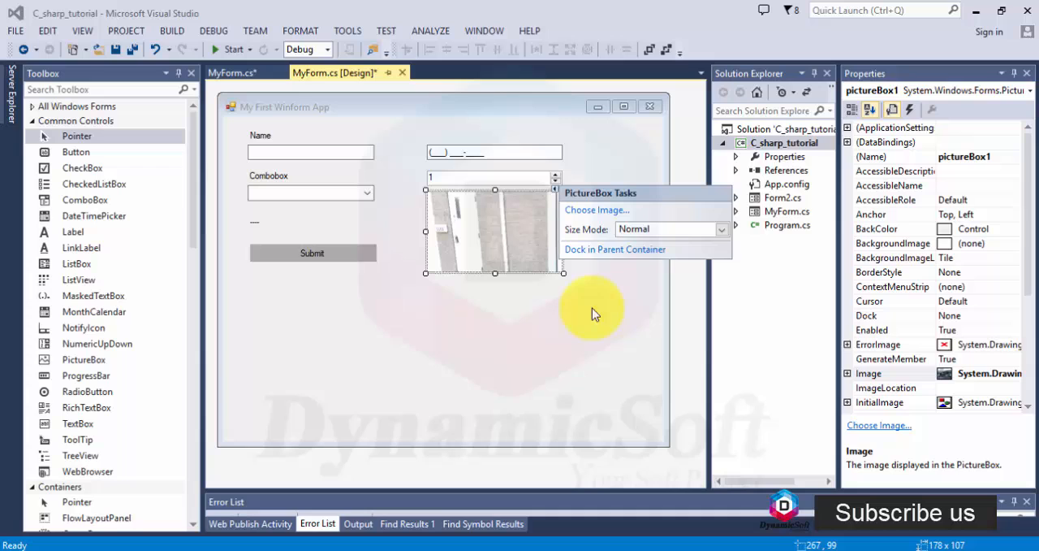
mouse_move(999, 388)
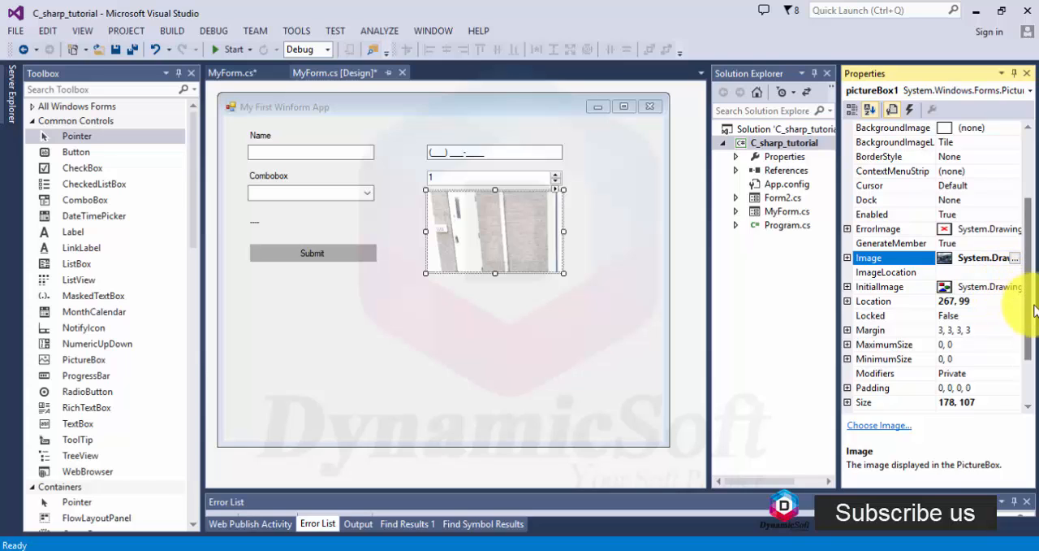
Set the PictureBox SizeMode to Stretch after trying Zoom, then run and stop the app.
left_click(868, 200)
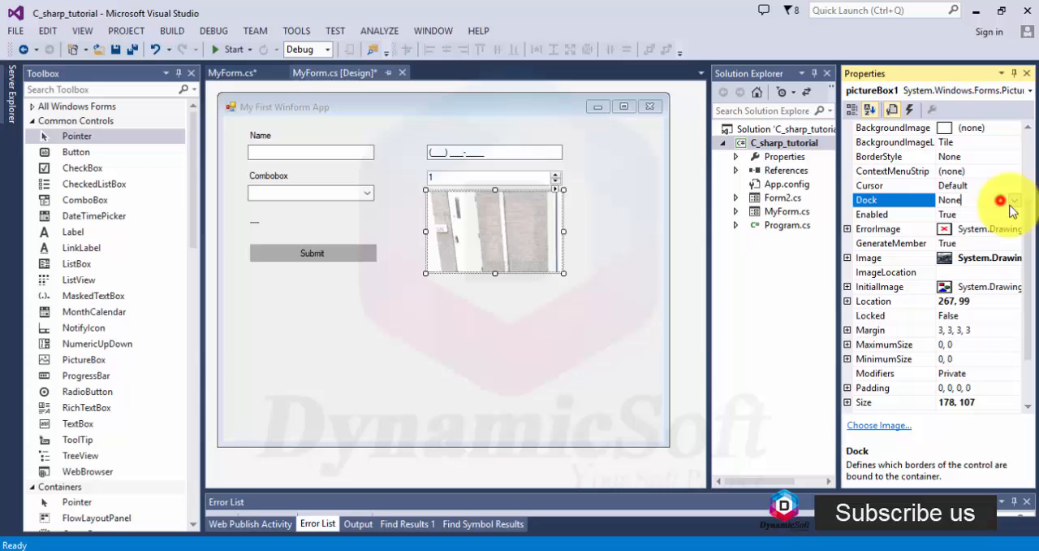
scroll("down", 3)
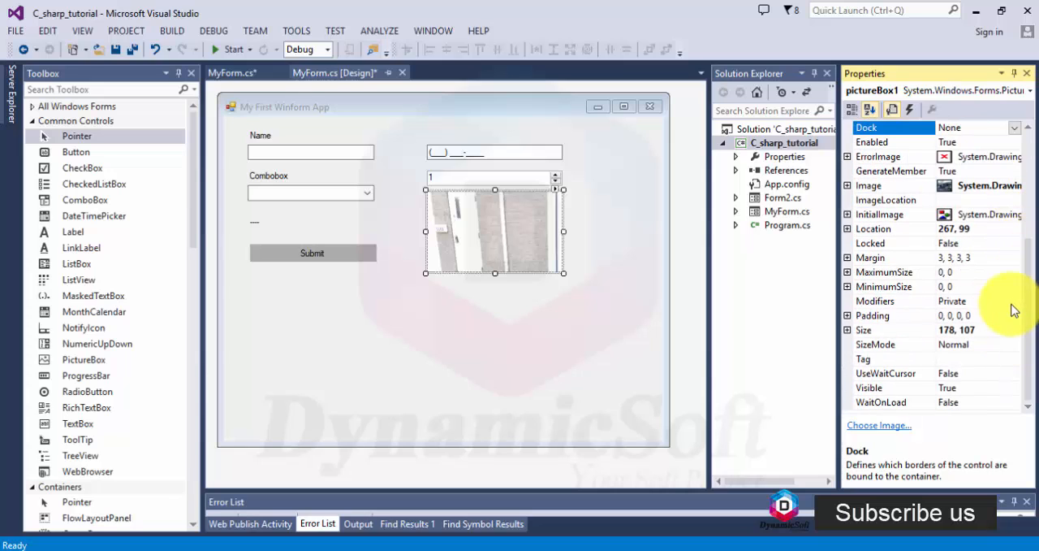
mouse_move(1011, 307)
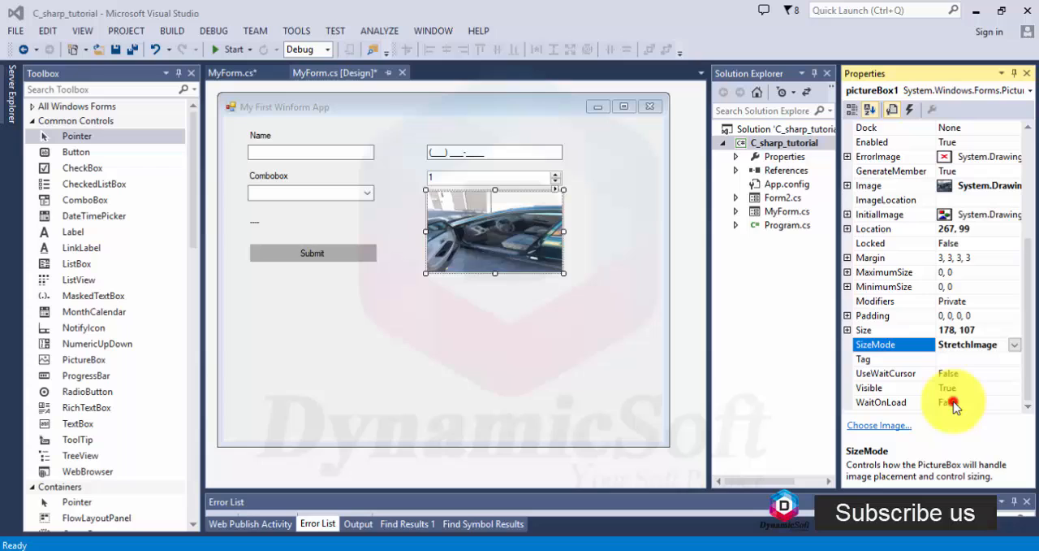
left_click(969, 400)
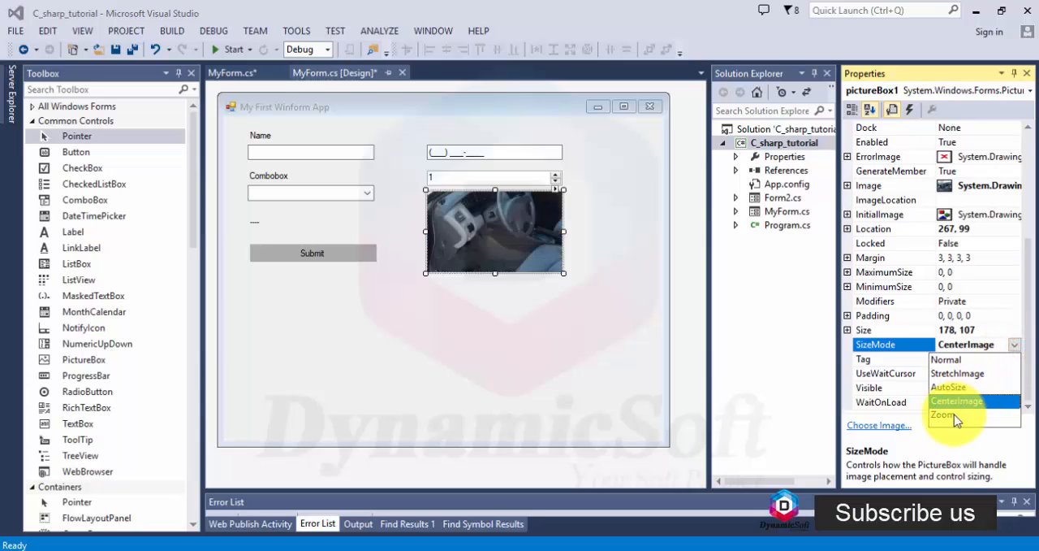
left_click(943, 414)
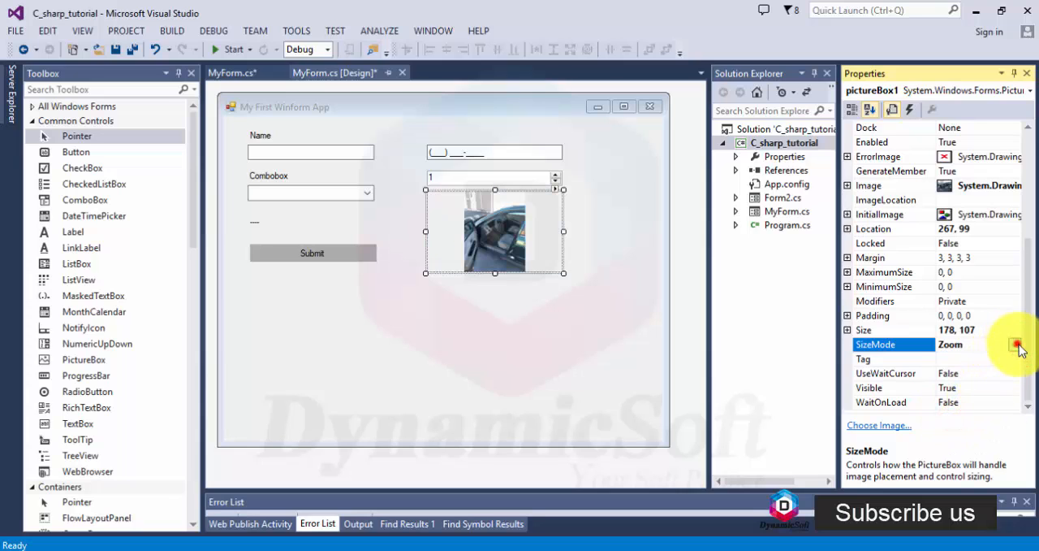
left_click(1015, 343)
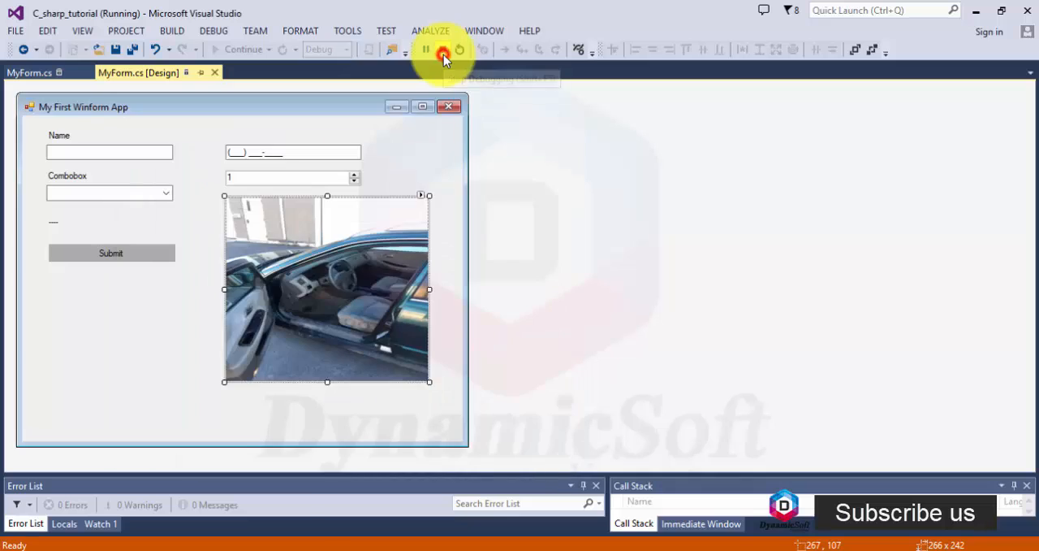
left_click(444, 49)
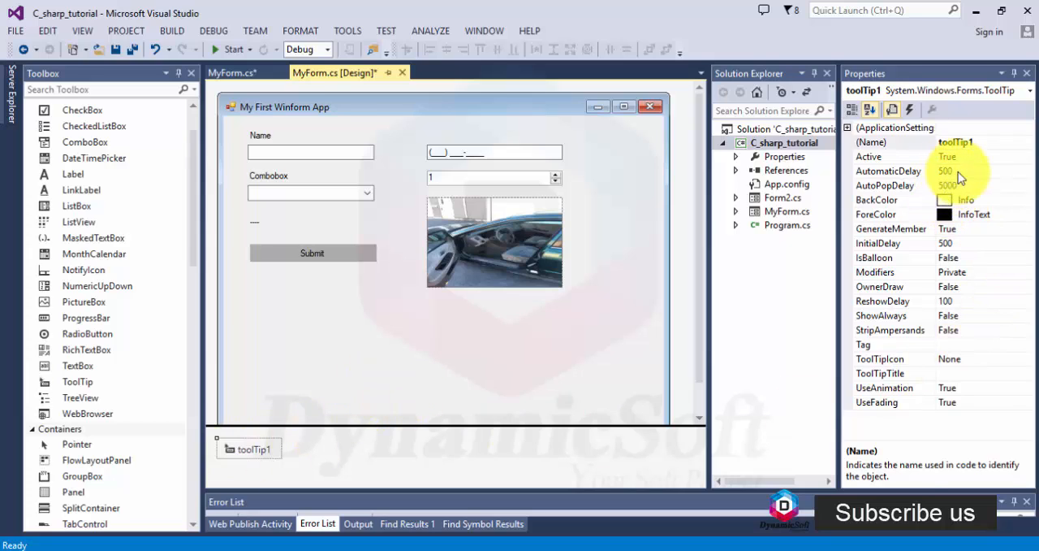
Lengthen toolTip1's delays, give the Name box the hint 'insert your name', and run.
left_click(889, 170)
type("0")
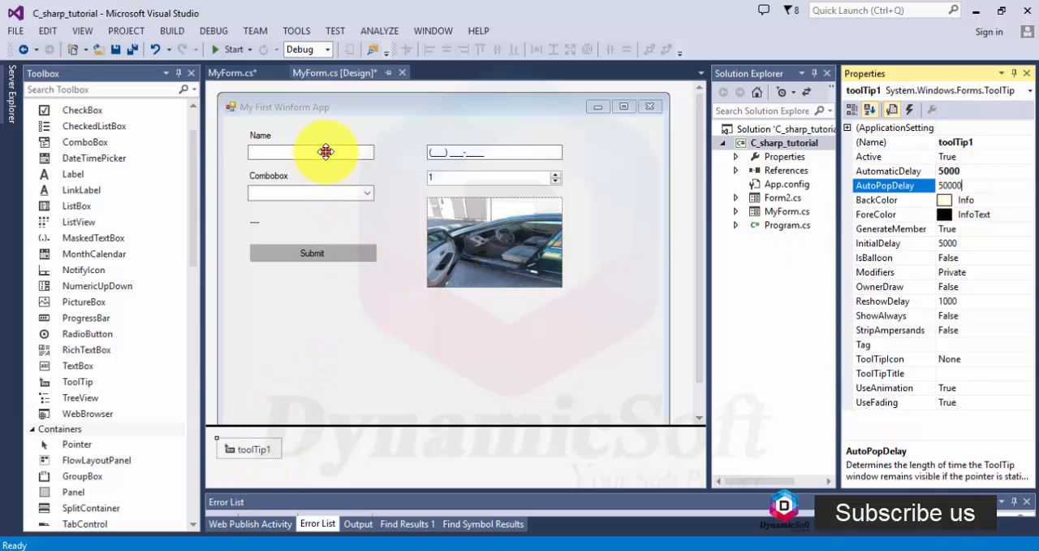
left_click(310, 152)
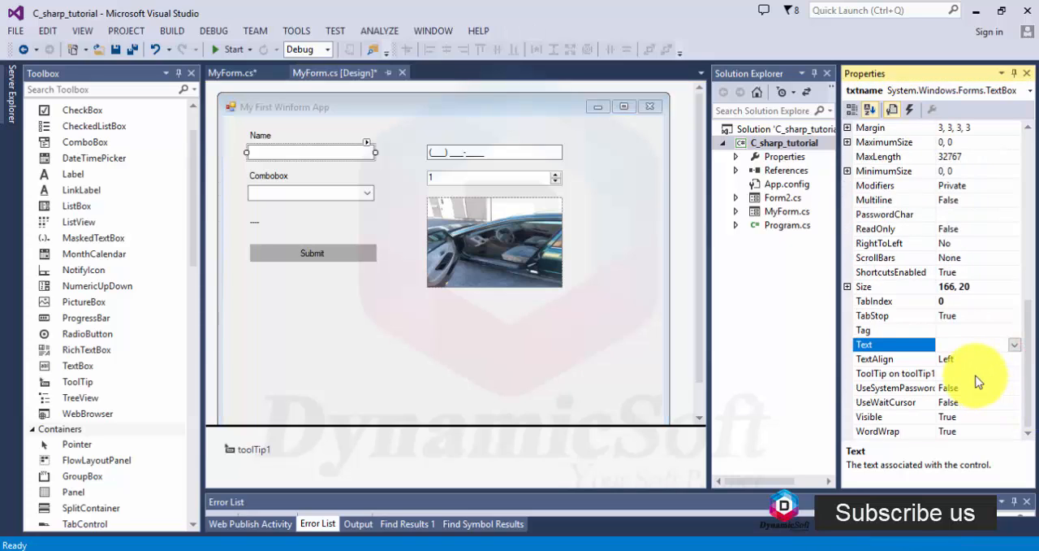
left_click(895, 373)
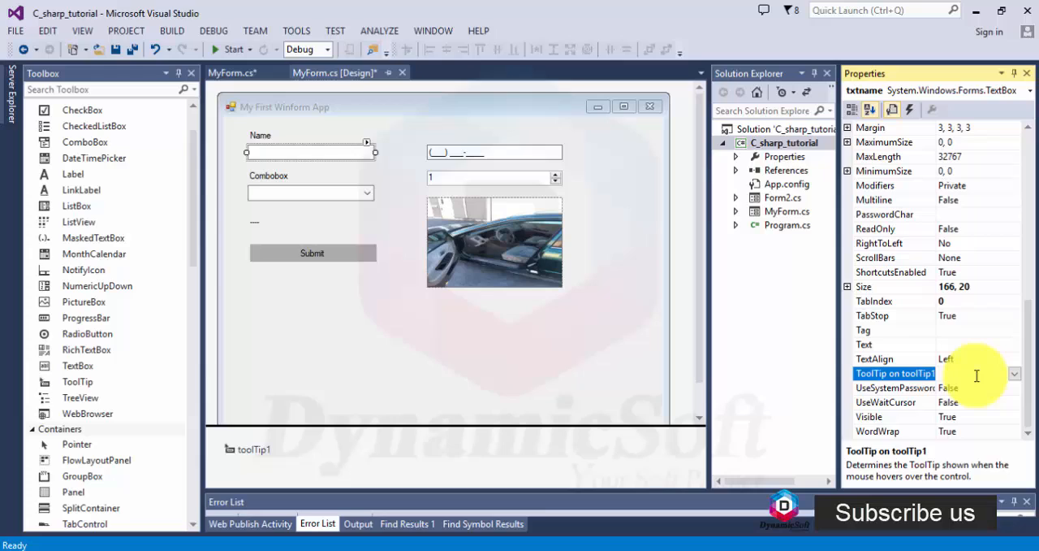
type("Plea")
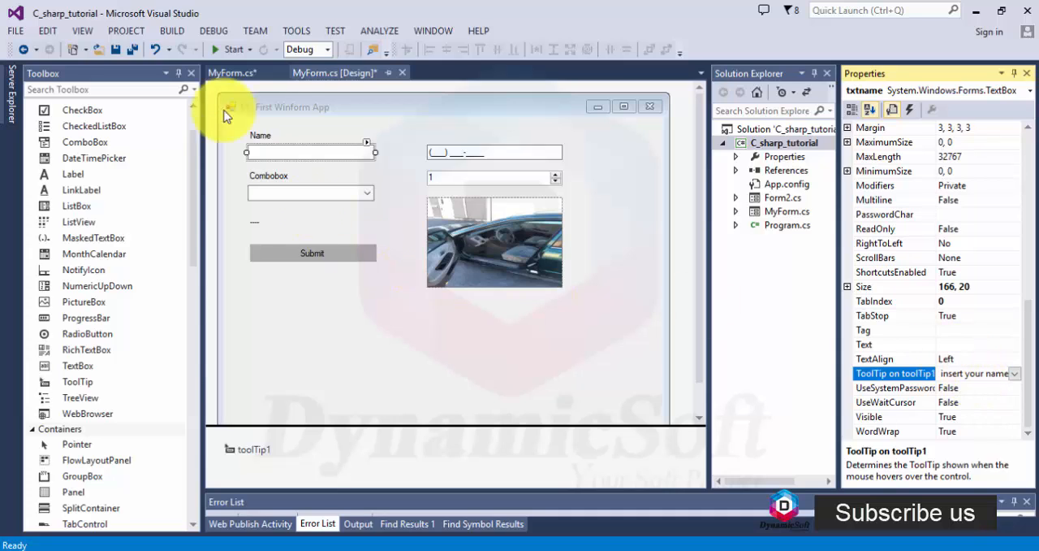
left_click(233, 49)
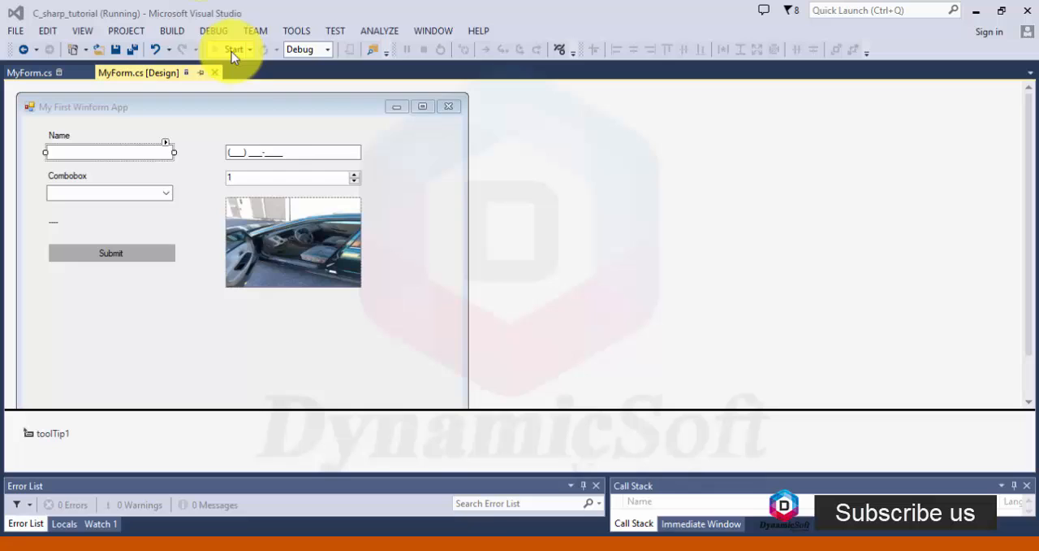
left_click(234, 49)
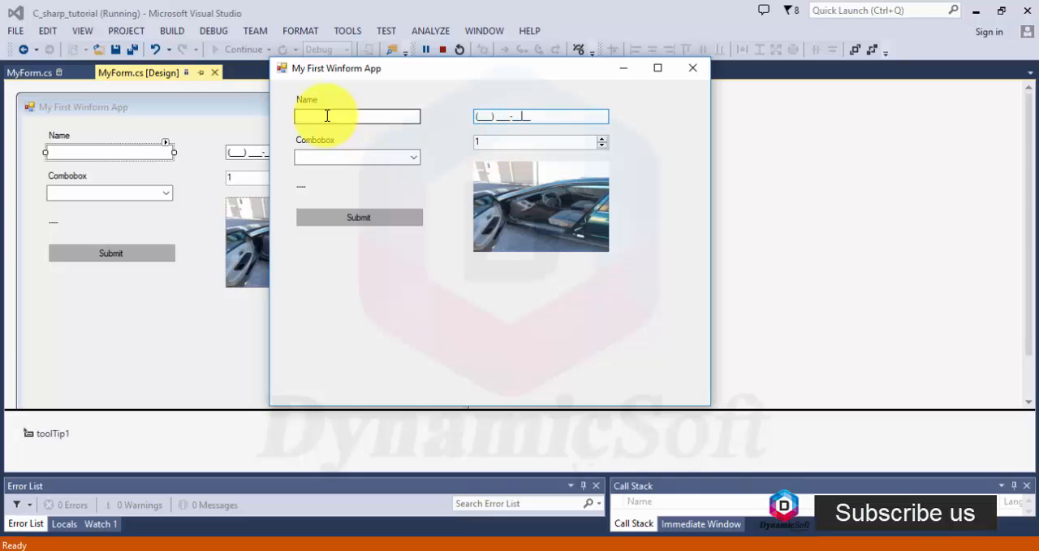
Give toolTip1 the Info icon and title 'Information', then run the app to view it.
left_click(443, 49)
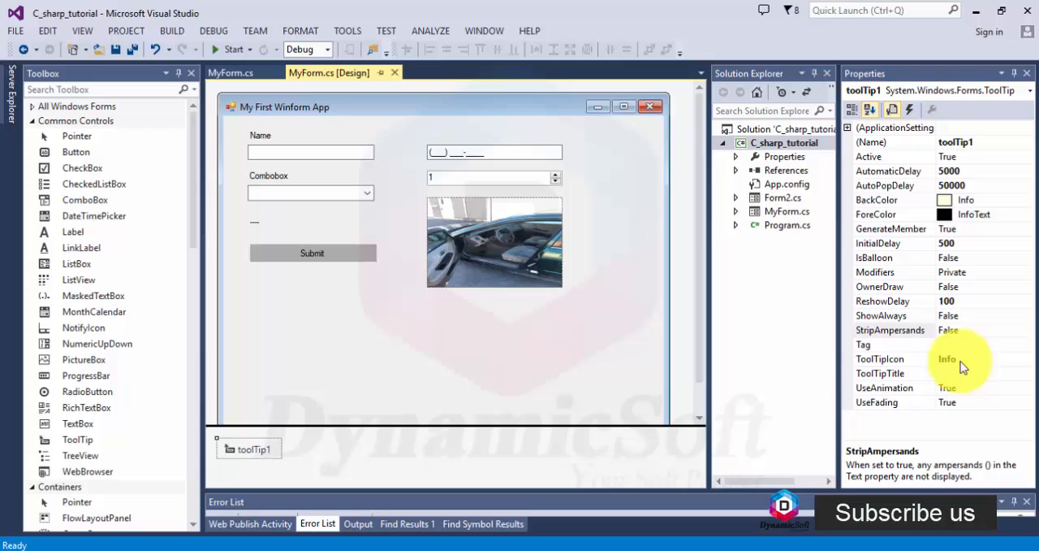
left_click(893, 358)
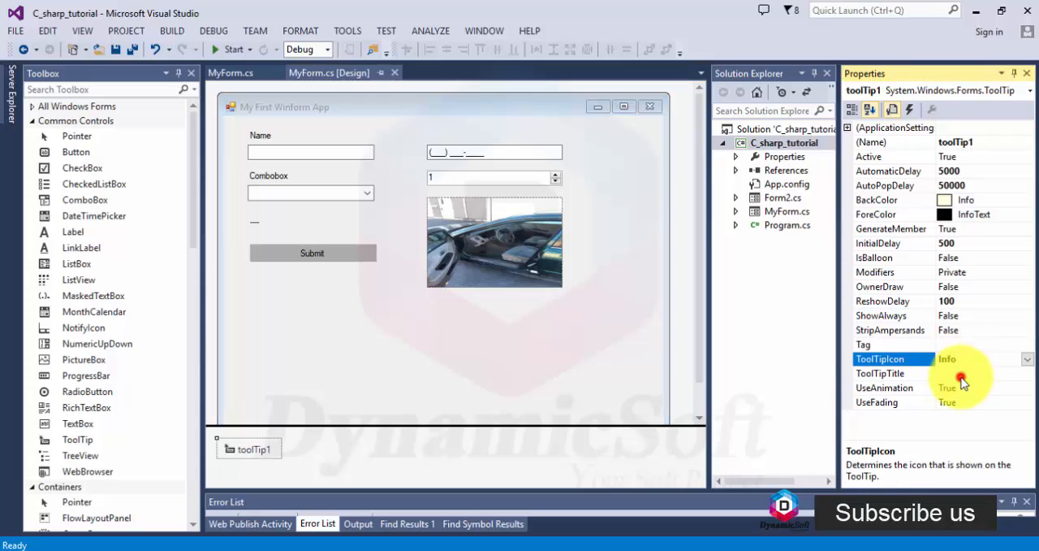
left_click(880, 372)
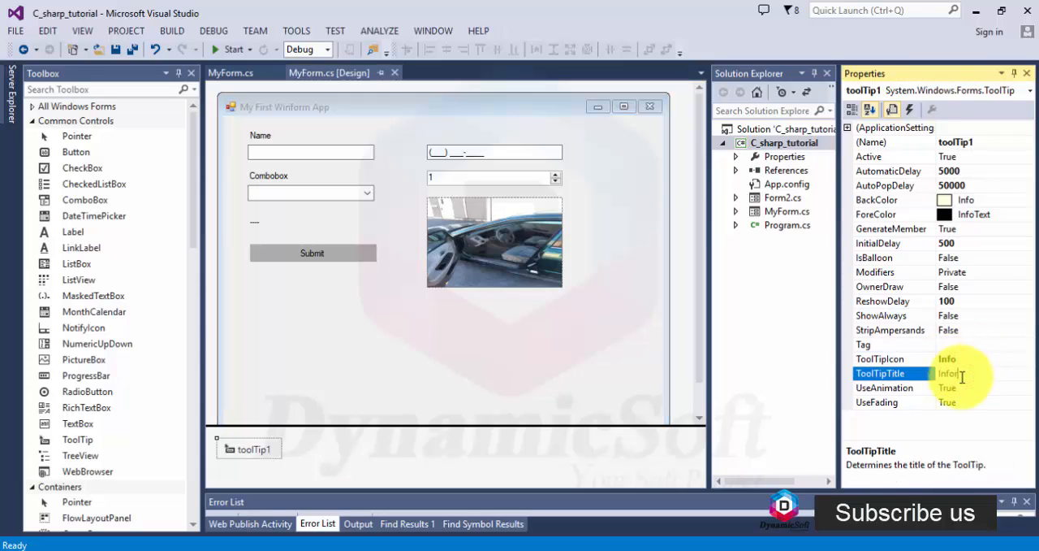
type("Information")
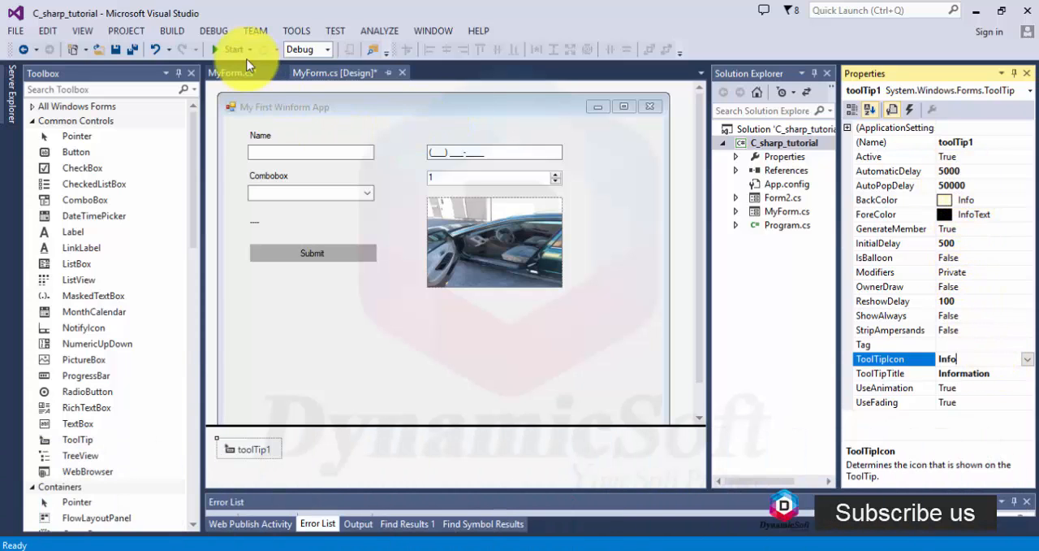
left_click(232, 50)
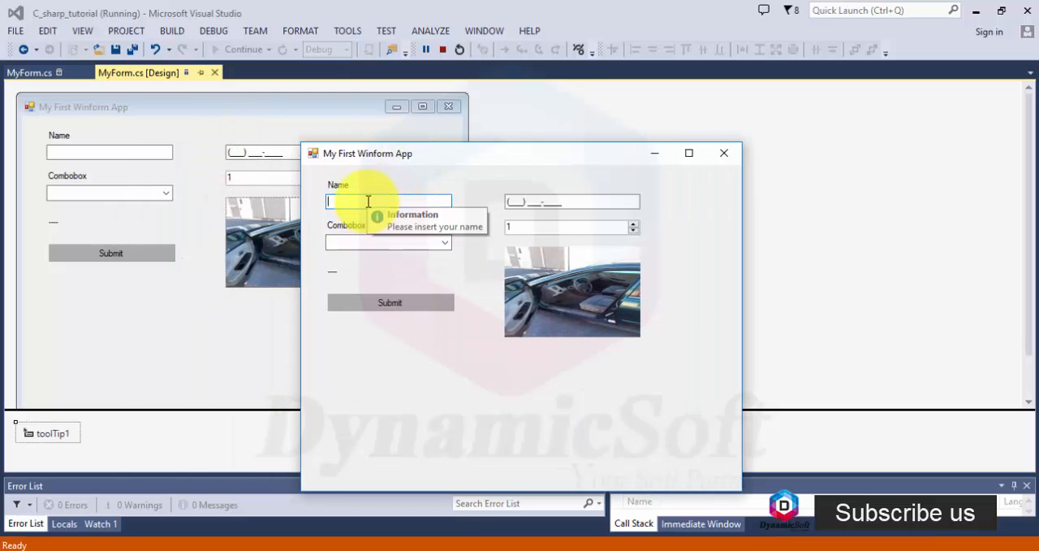
mouse_move(451, 66)
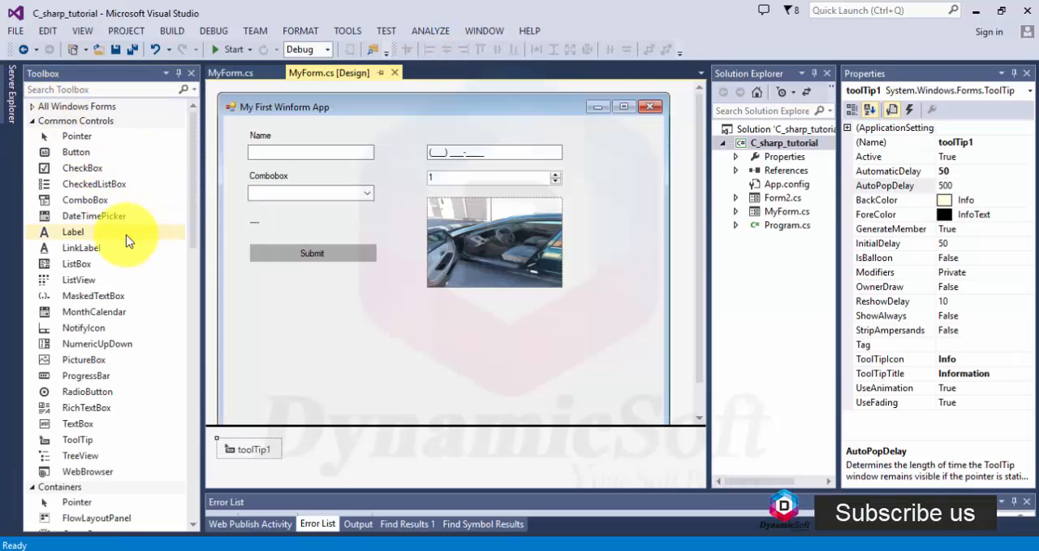
Add a DateTimePicker below the Submit button and try its calendar in the running app.
left_click(94, 215)
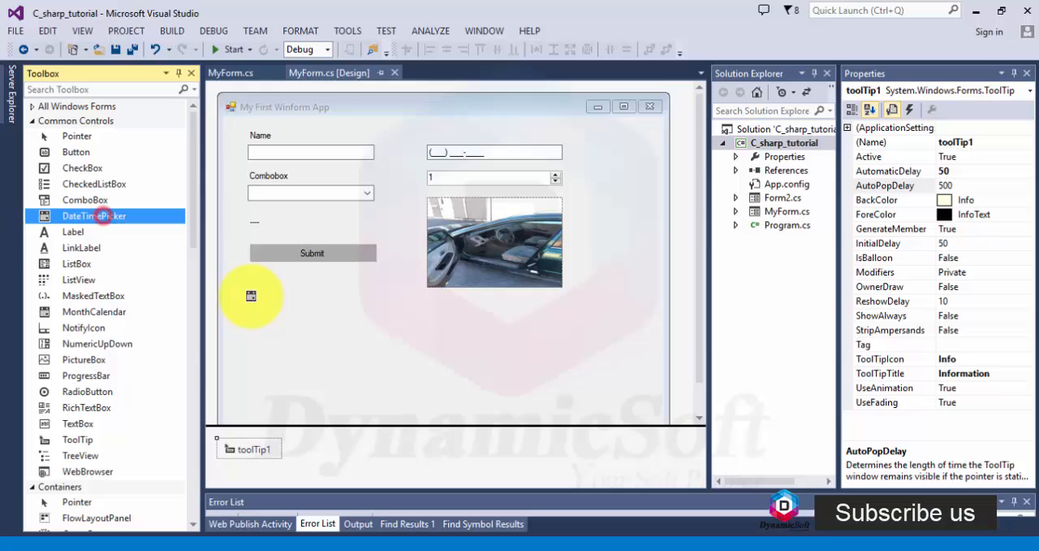
left_click_drag(94, 215, 312, 292)
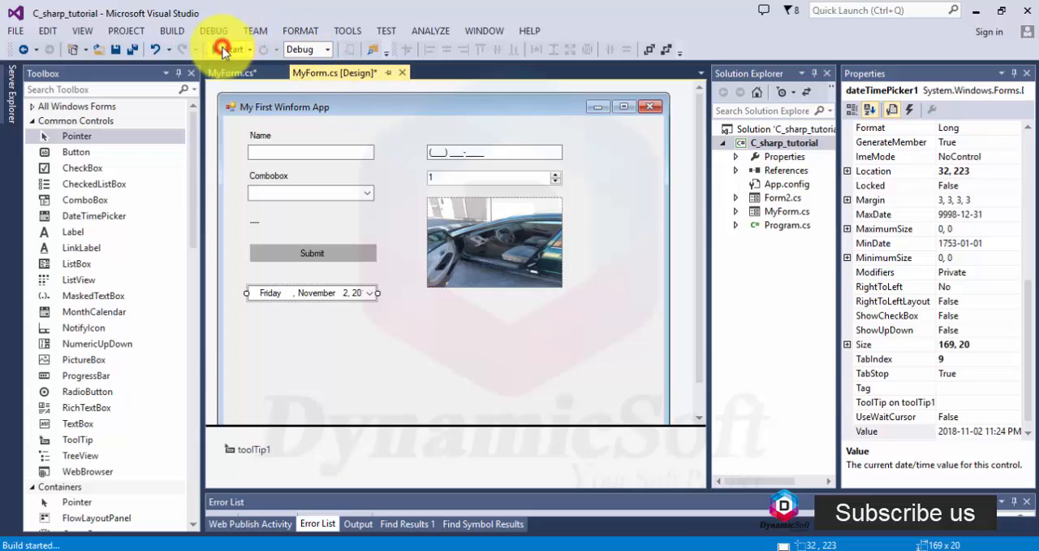
left_click(226, 49)
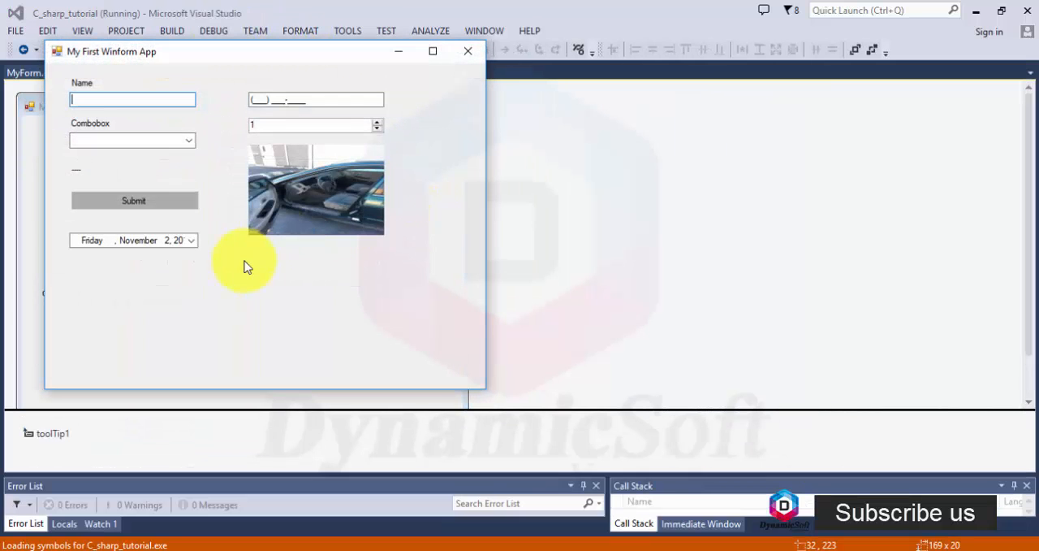
left_click(191, 240)
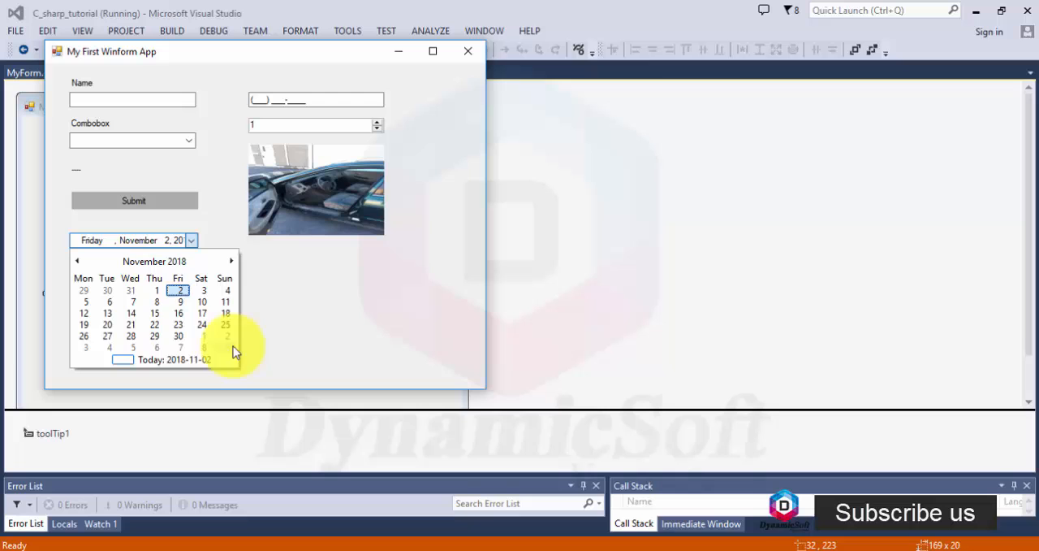
left_click(155, 261)
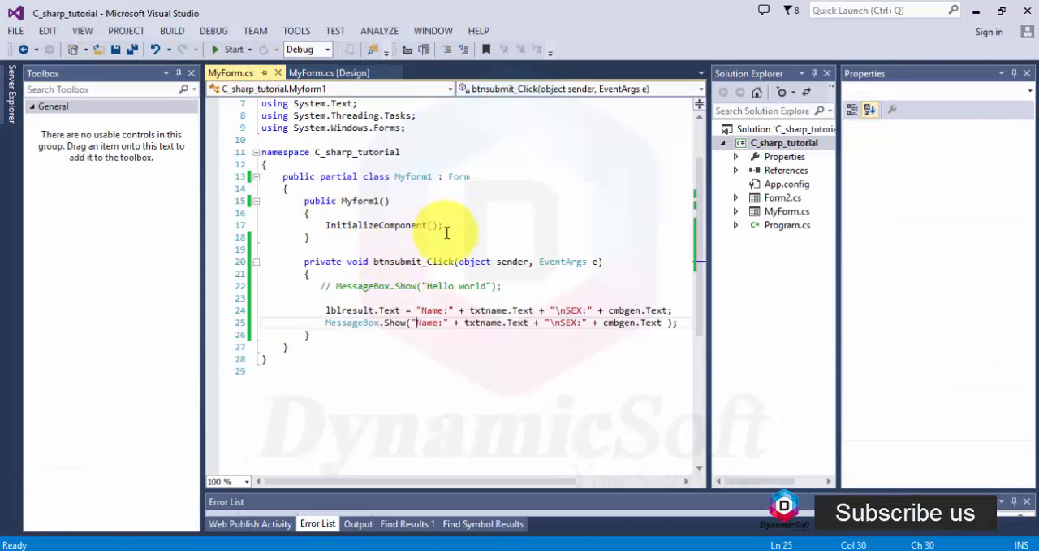
left_click(329, 73)
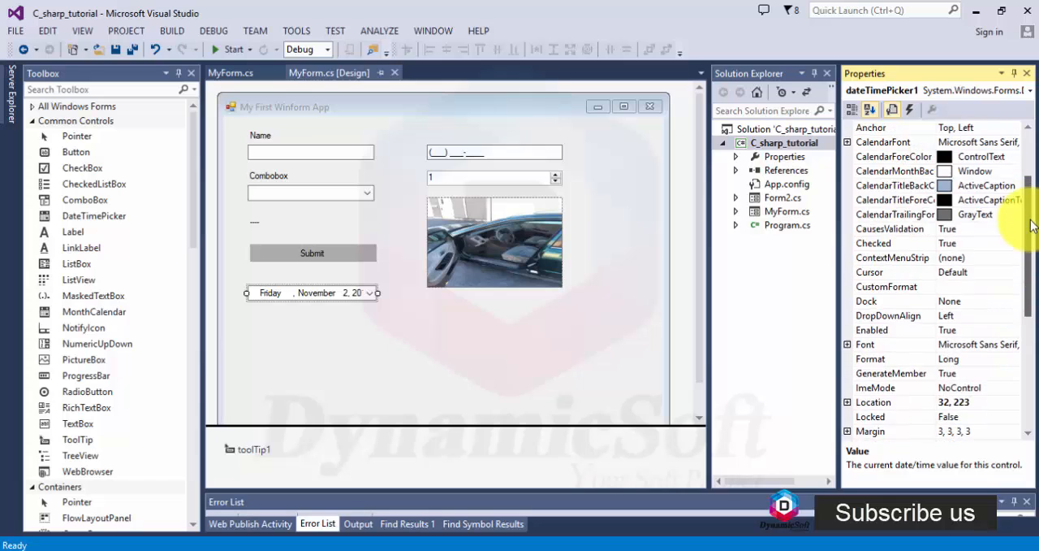
scroll("down", 3)
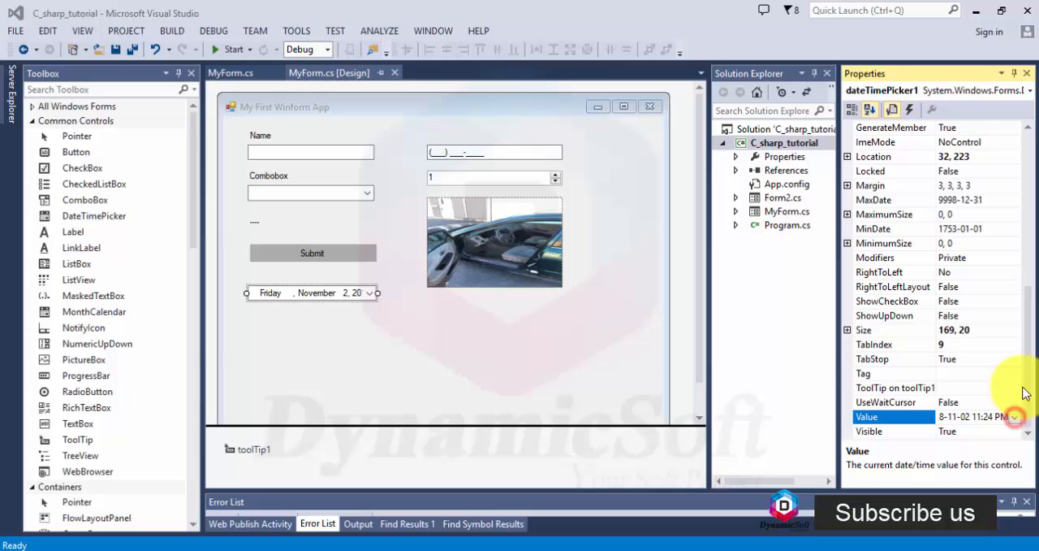
left_click(958, 200)
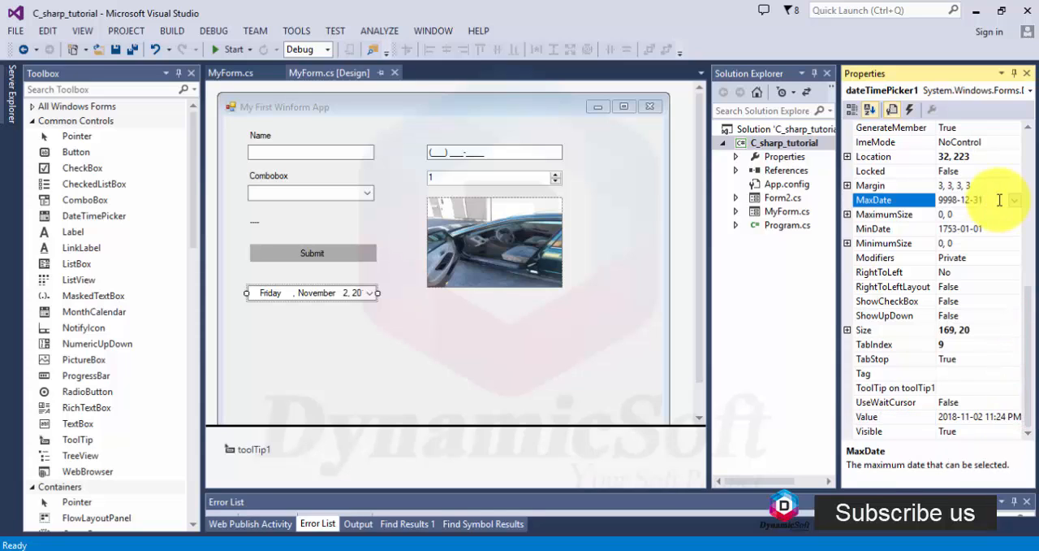
left_click(874, 228)
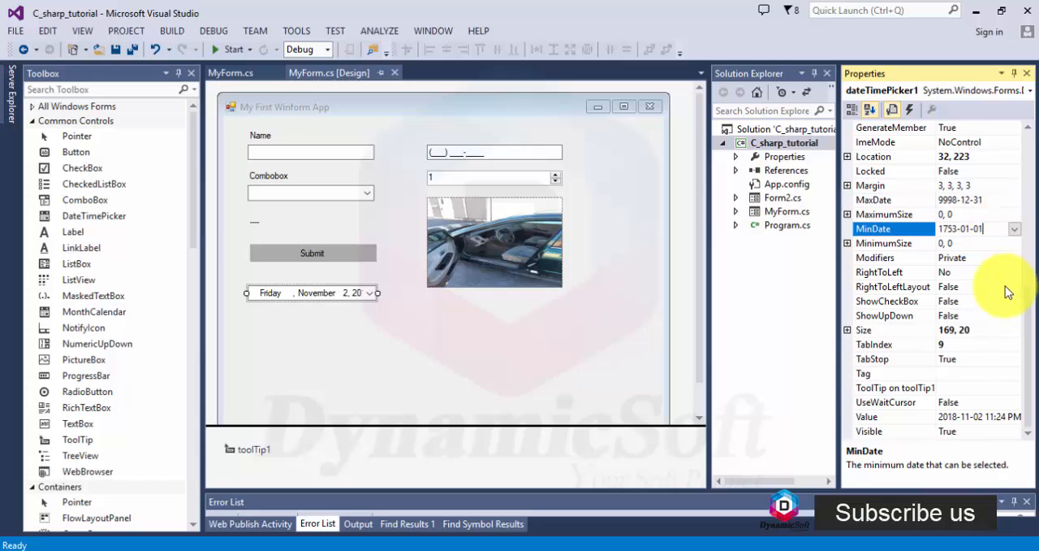
left_click(230, 73)
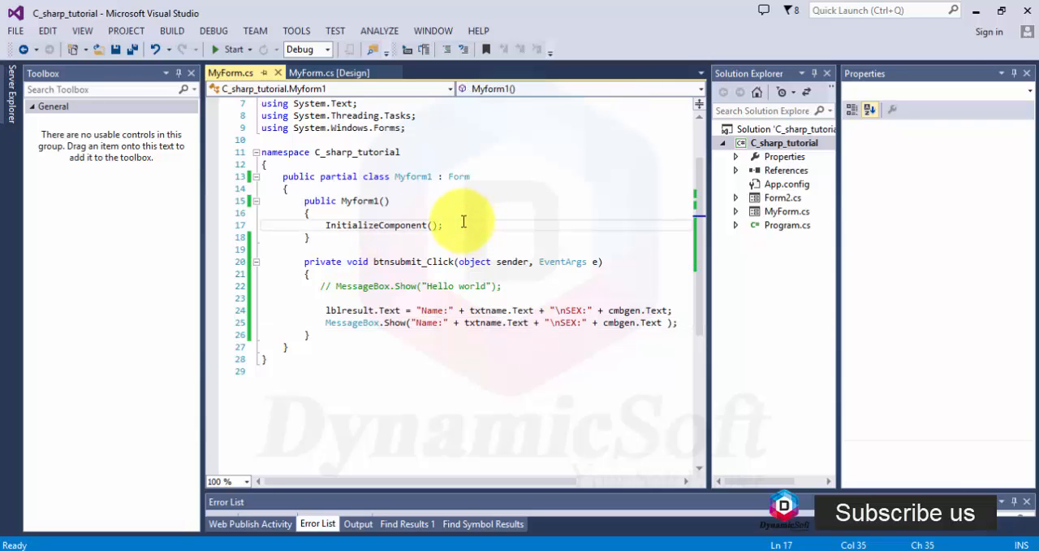
In the MyForm constructor, set dateTimePicker1 to Custom format with CustomFormat "yyyy-MMM-dd".
type("dateTimePicker1.CustomFormat =")
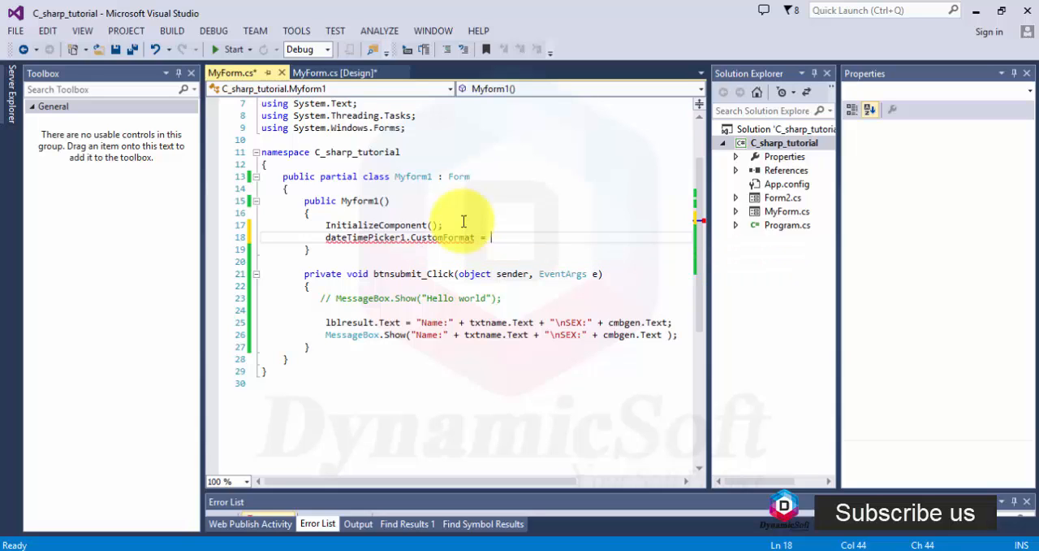
type("\"\";")
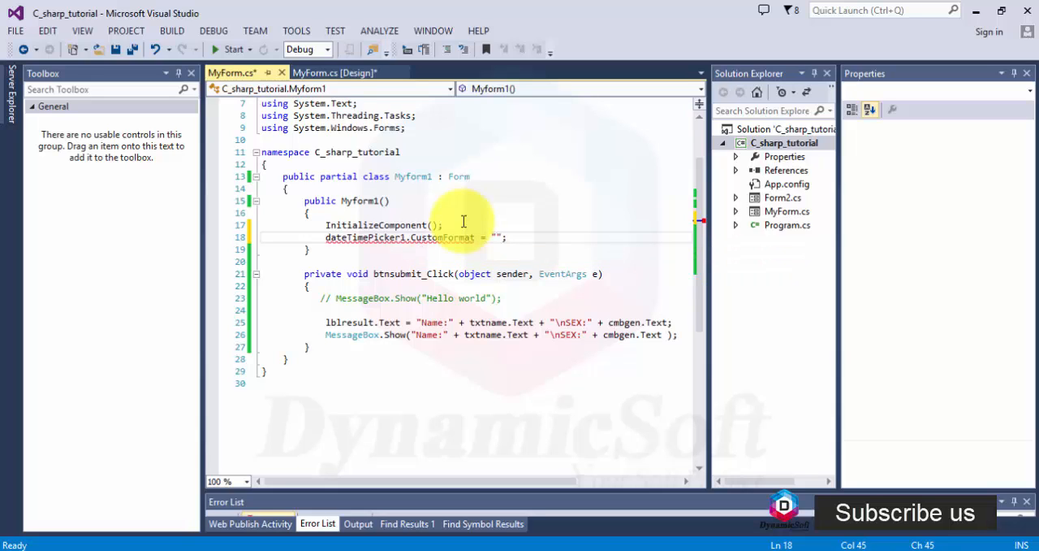
type("dateTimePicker1.Format = DateTimePickerFormat.Custom;")
type("yyyy-MM-dd")
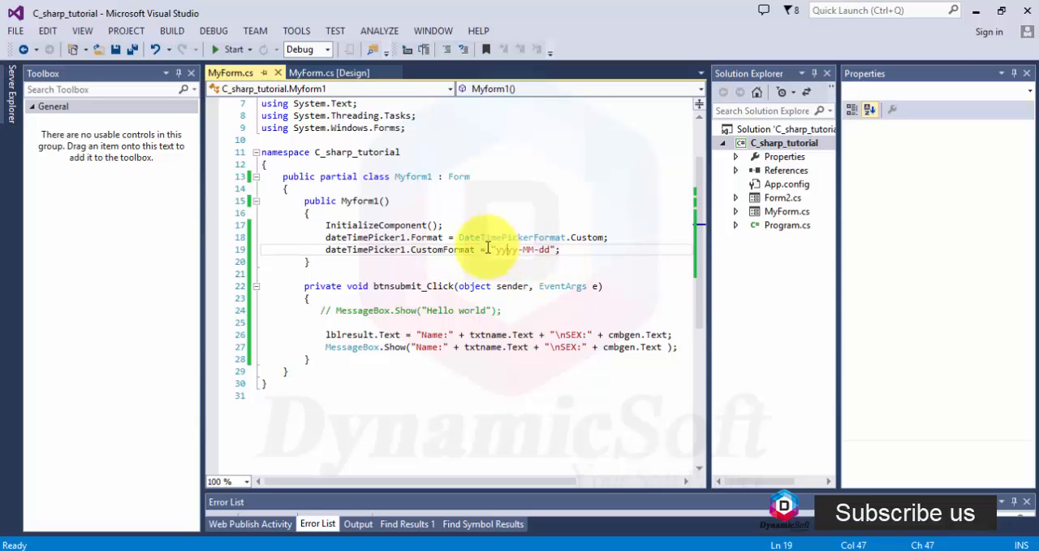
Run the app to confirm the date shows as 2018-Nov-02 and open its calendar.
left_click(232, 50)
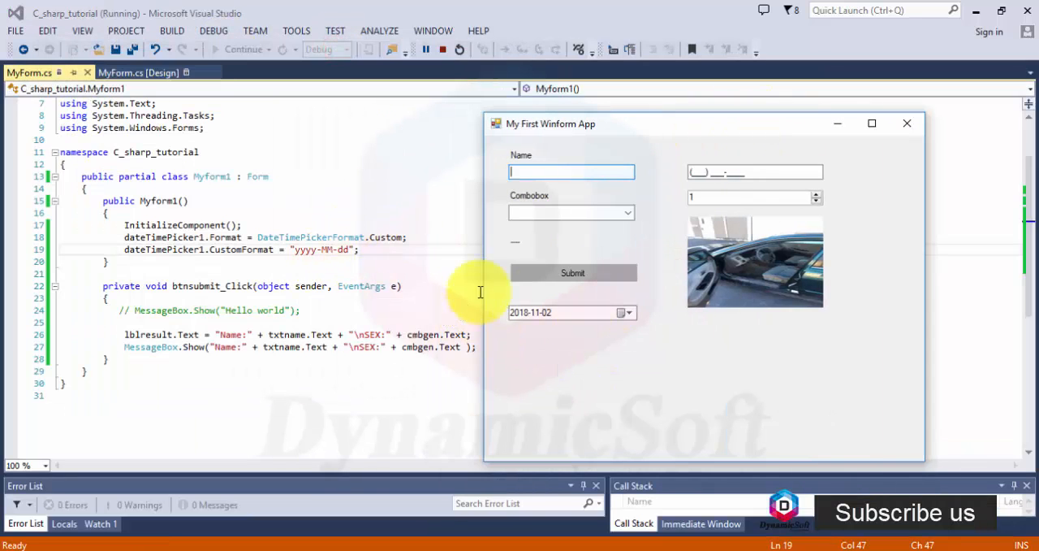
left_click(623, 313)
type("M")
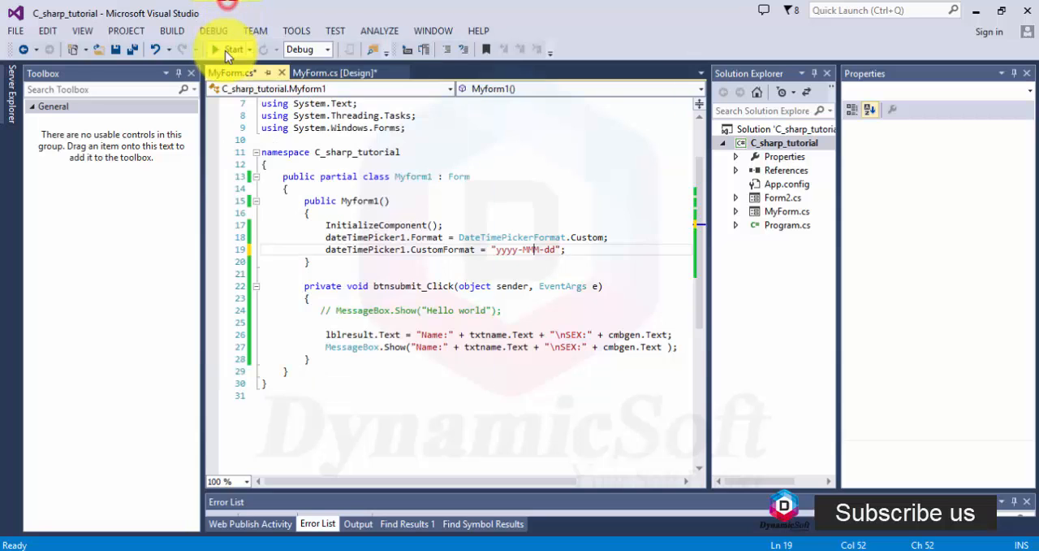
left_click(233, 50)
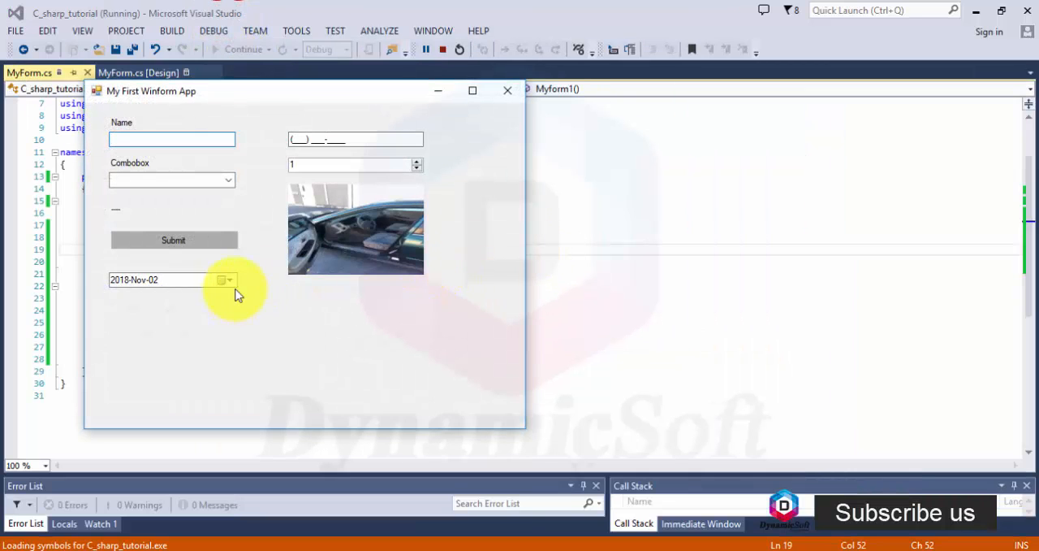
left_click(225, 280)
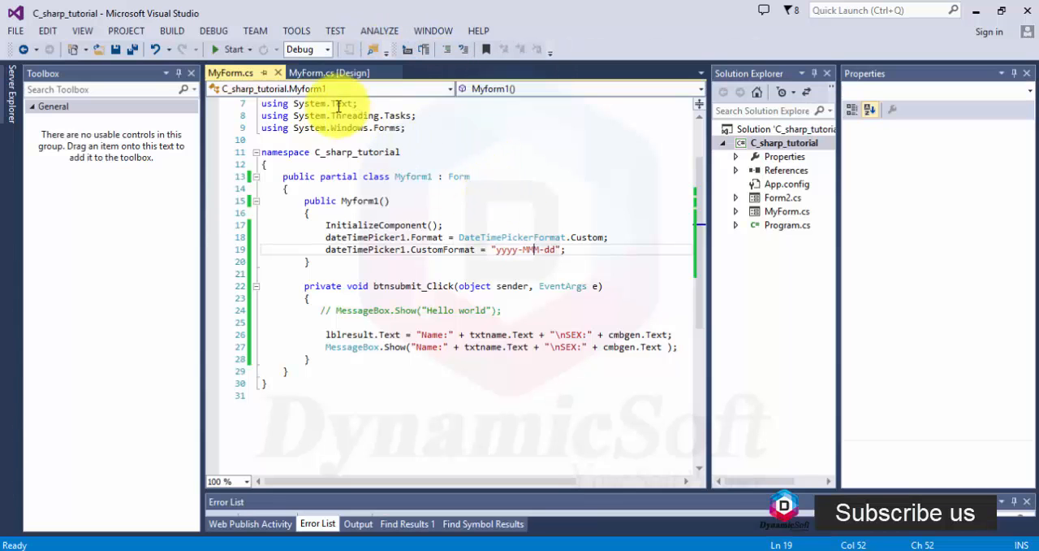
mouse_move(520, 249)
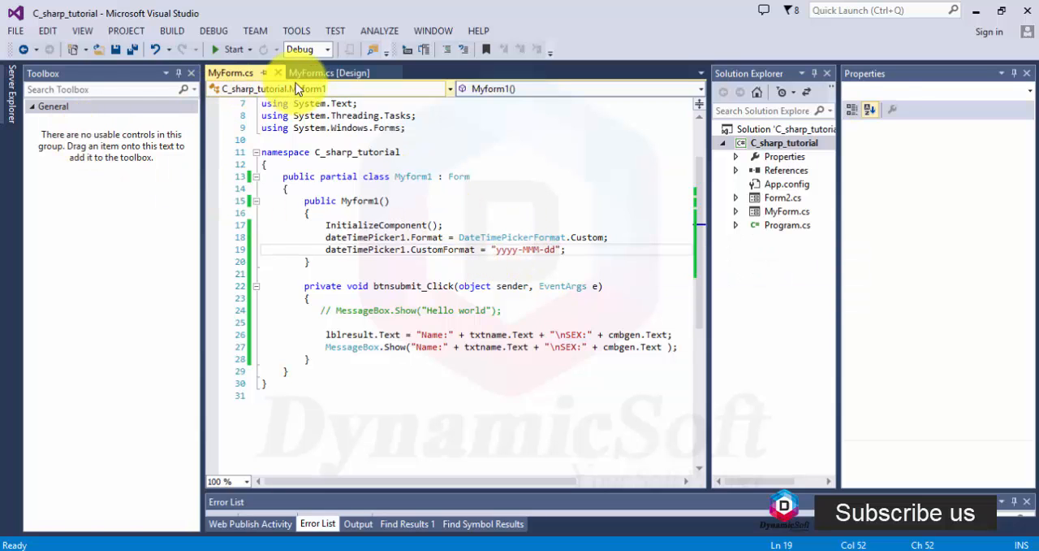
Drop linkLabel1 under the DateTimePicker in the MyForm.cs design view.
left_click(328, 72)
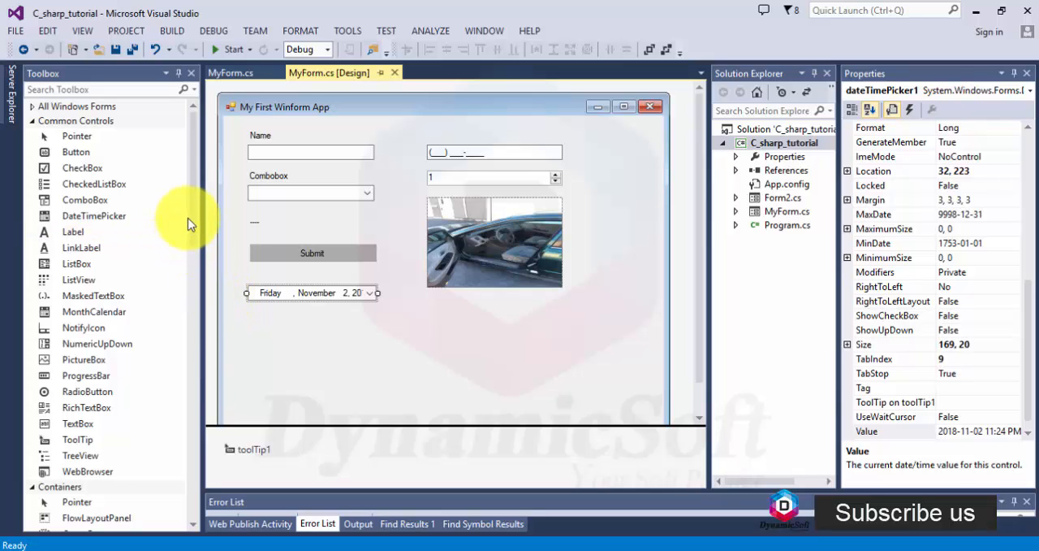
left_click(82, 246)
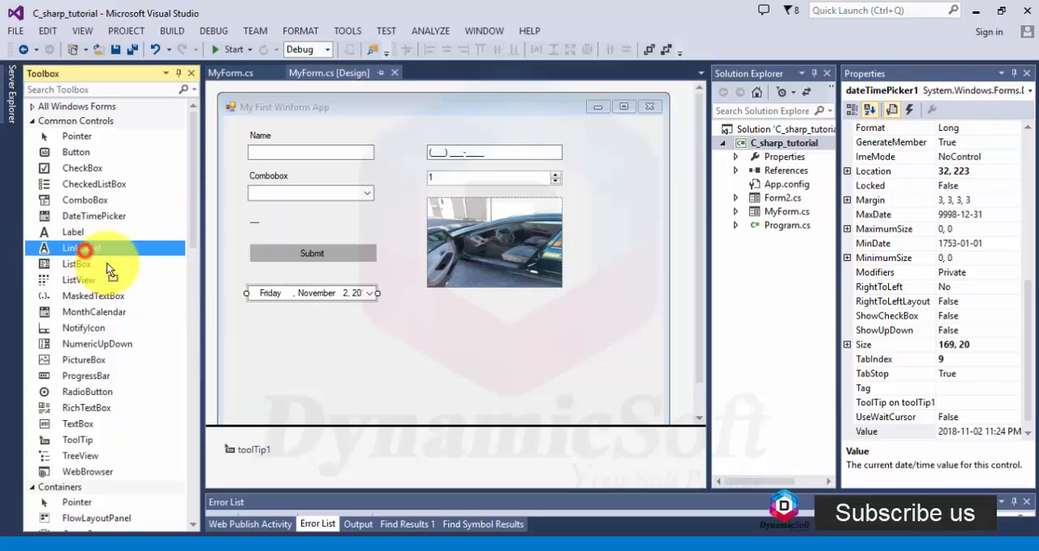
left_click_drag(81, 247, 268, 325)
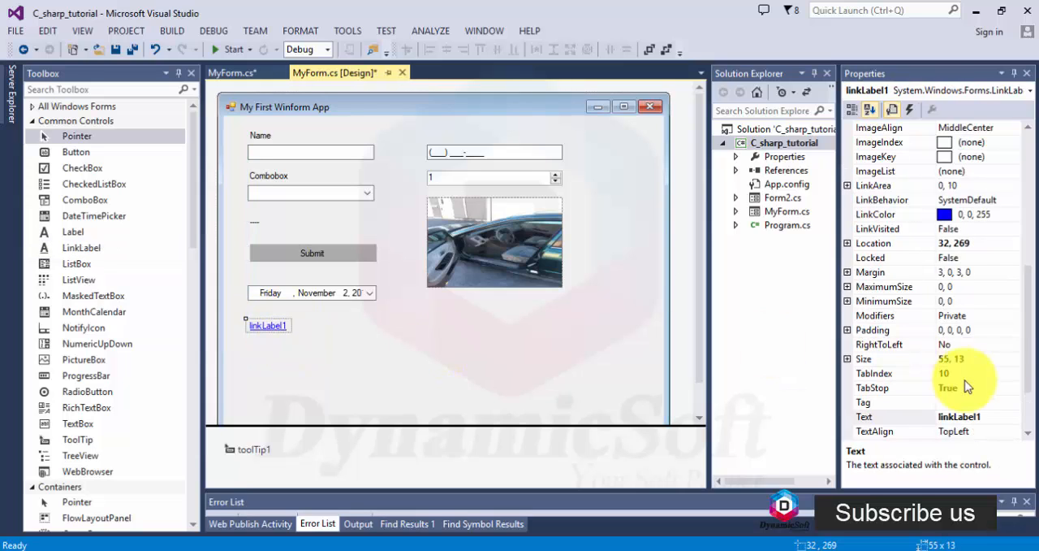
scroll("down", 3)
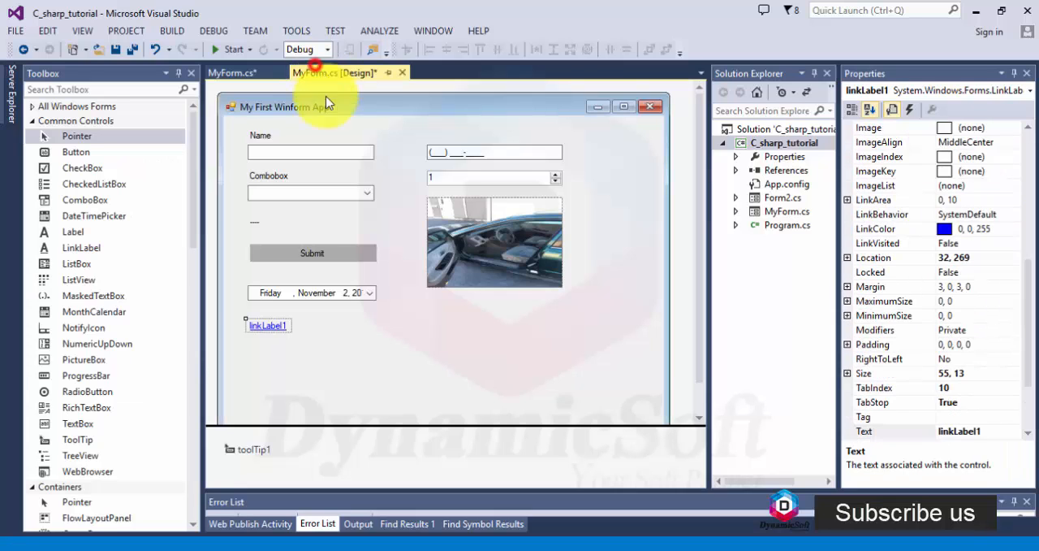
double_click(268, 325)
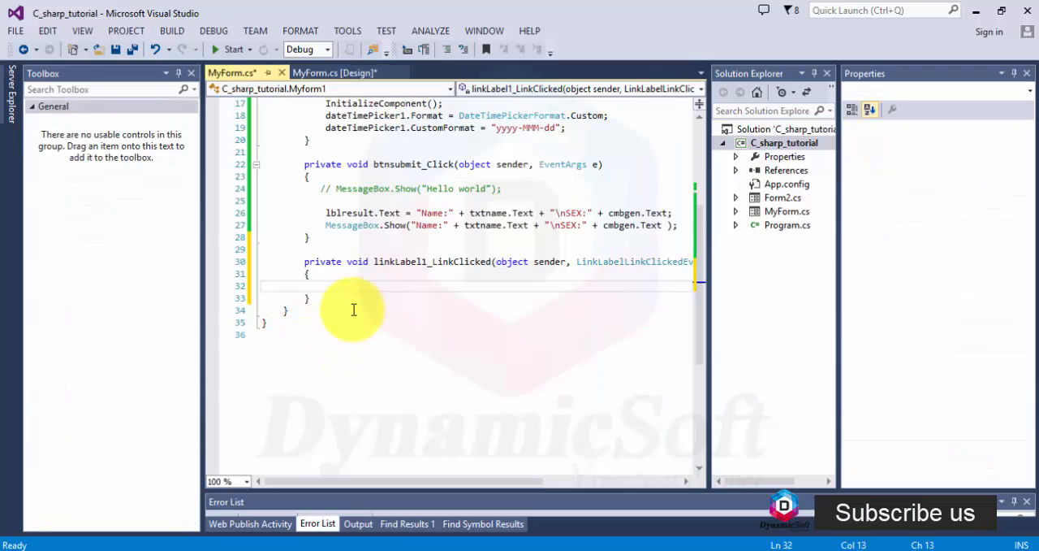
type("lin")
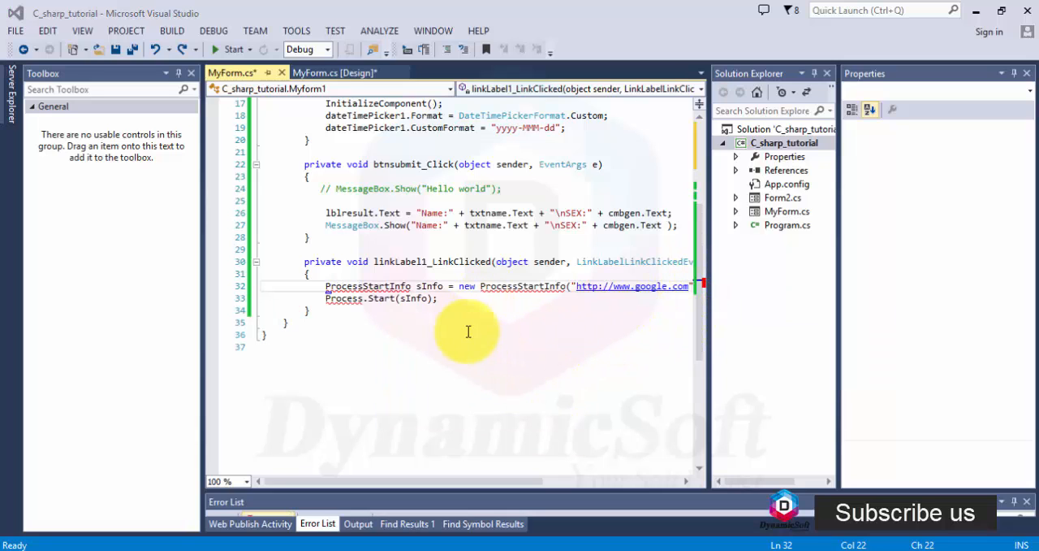
mouse_move(368, 286)
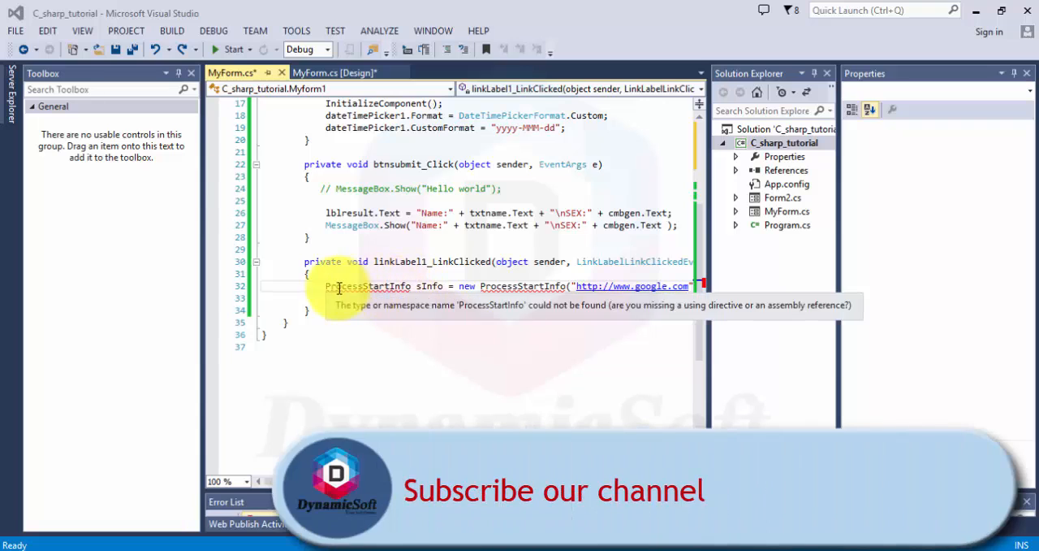
left_click(336, 299)
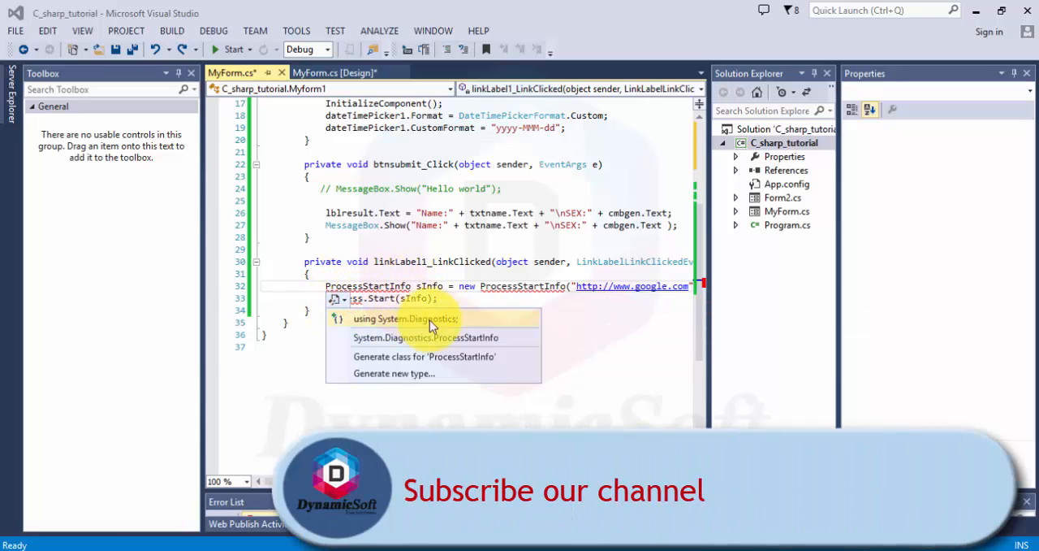
left_click(414, 318)
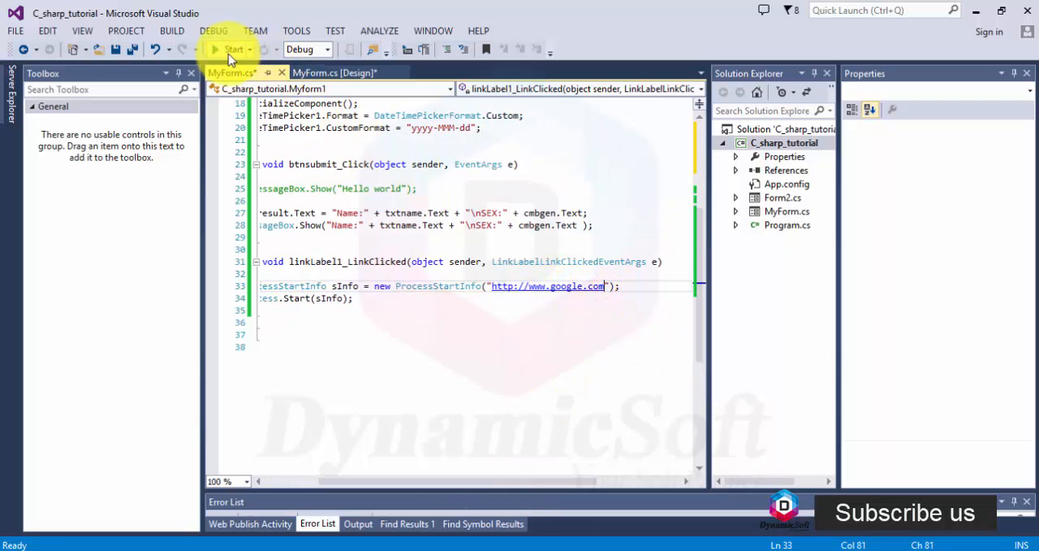
left_click(232, 50)
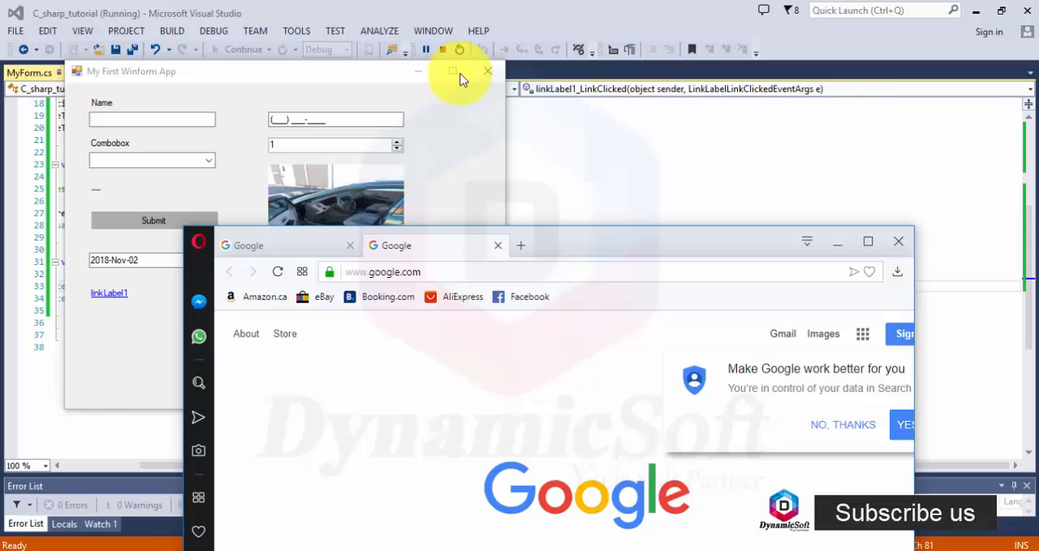
left_click(488, 71)
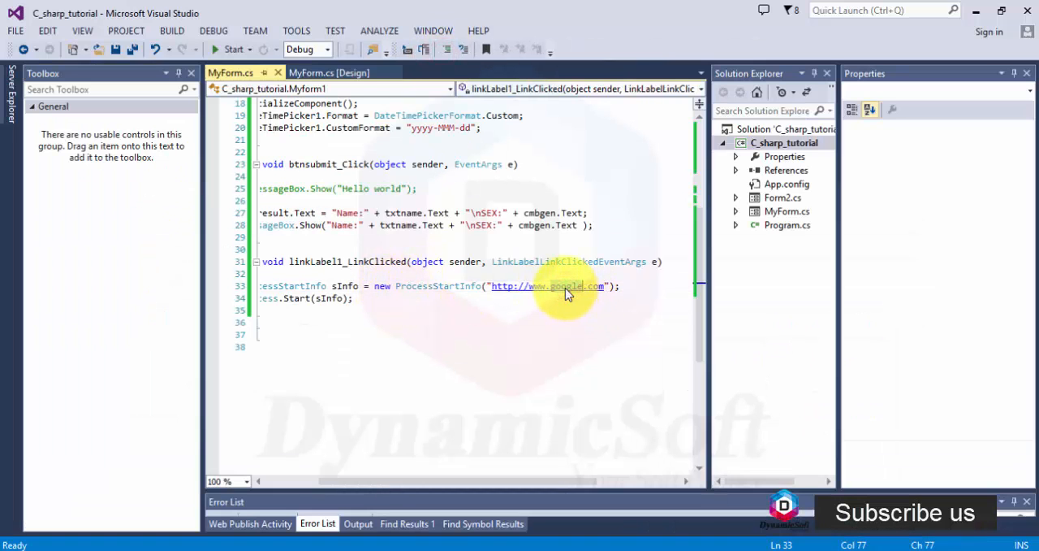
type("bing")
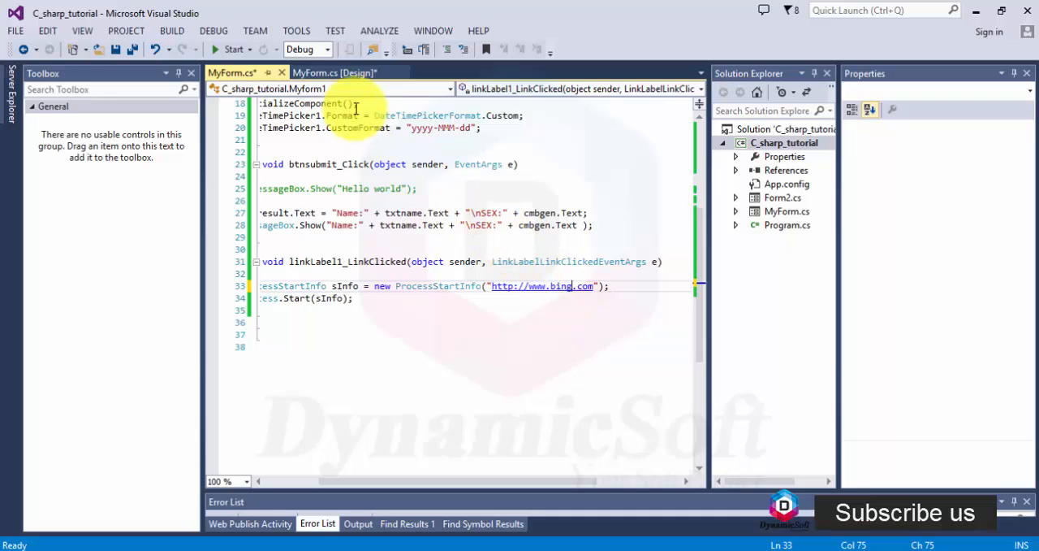
left_click(332, 73)
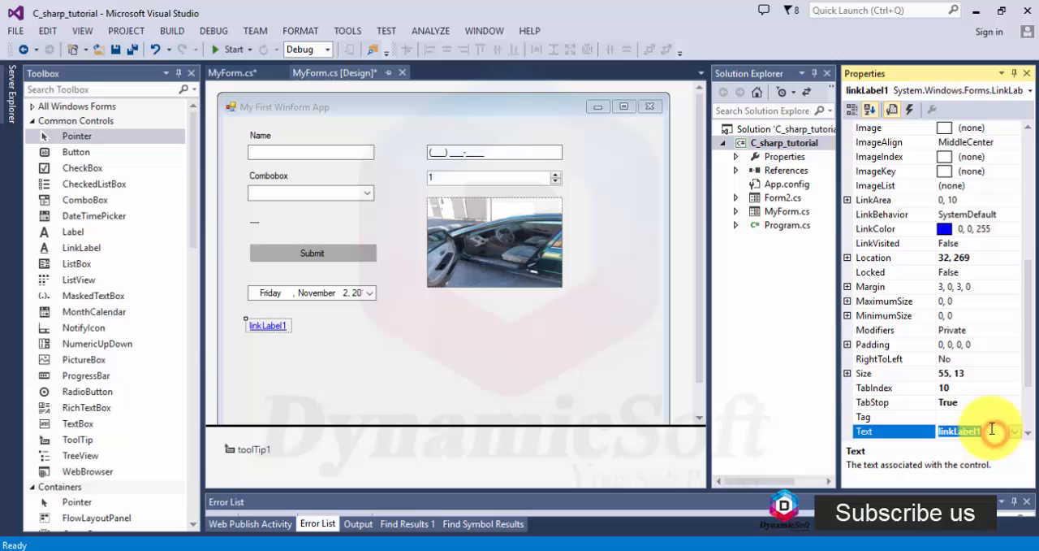
type("Bing")
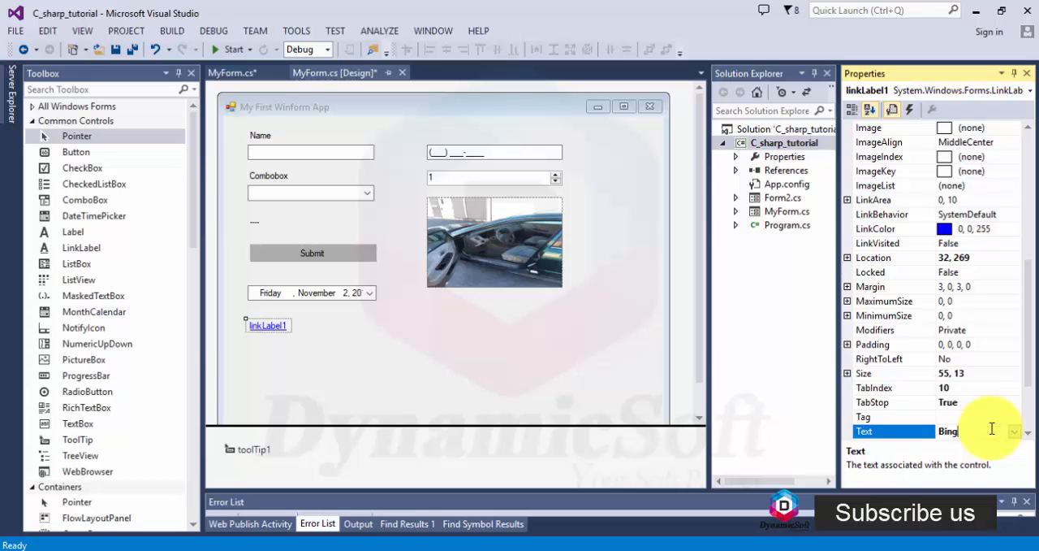
type(".com")
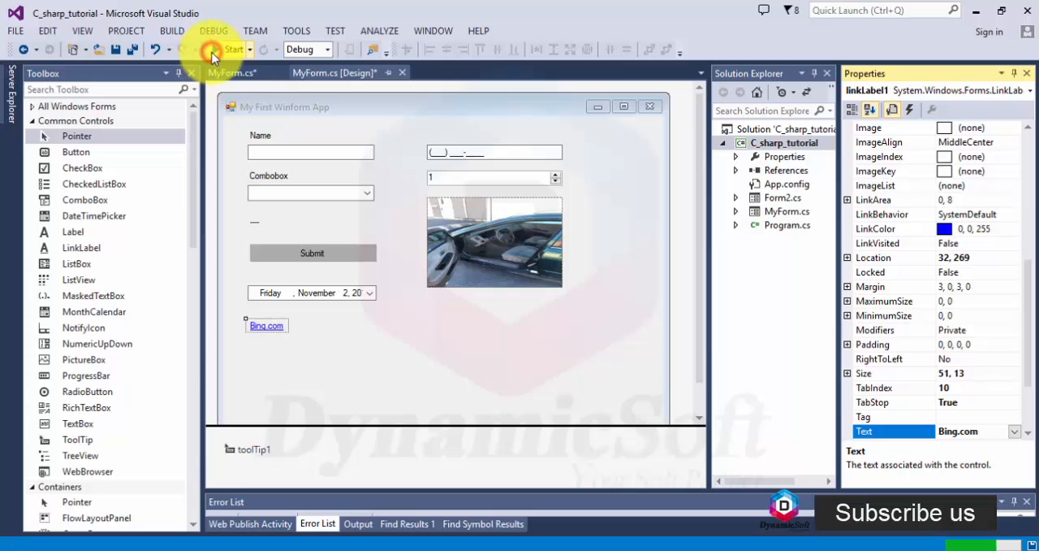
left_click(234, 49)
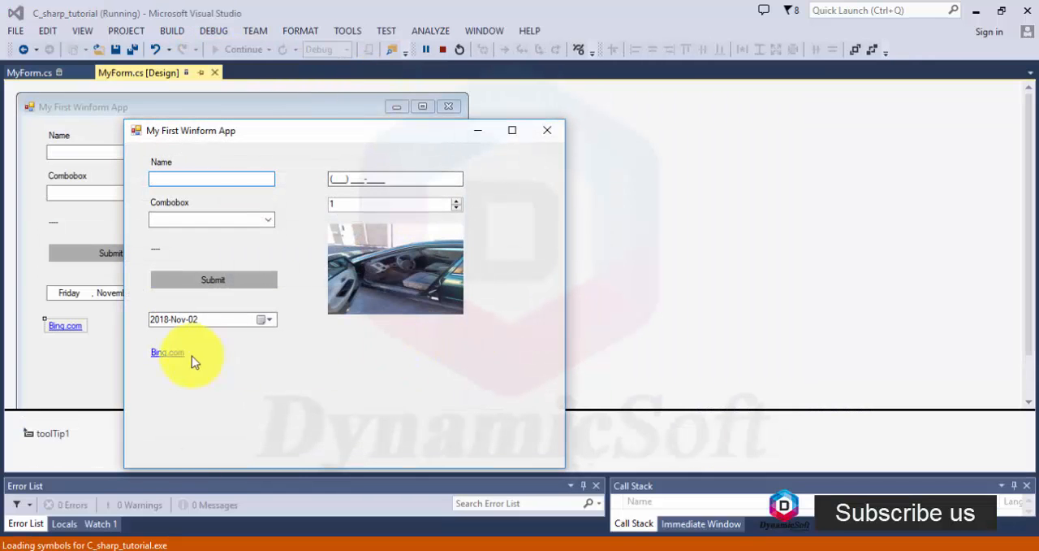
left_click(167, 351)
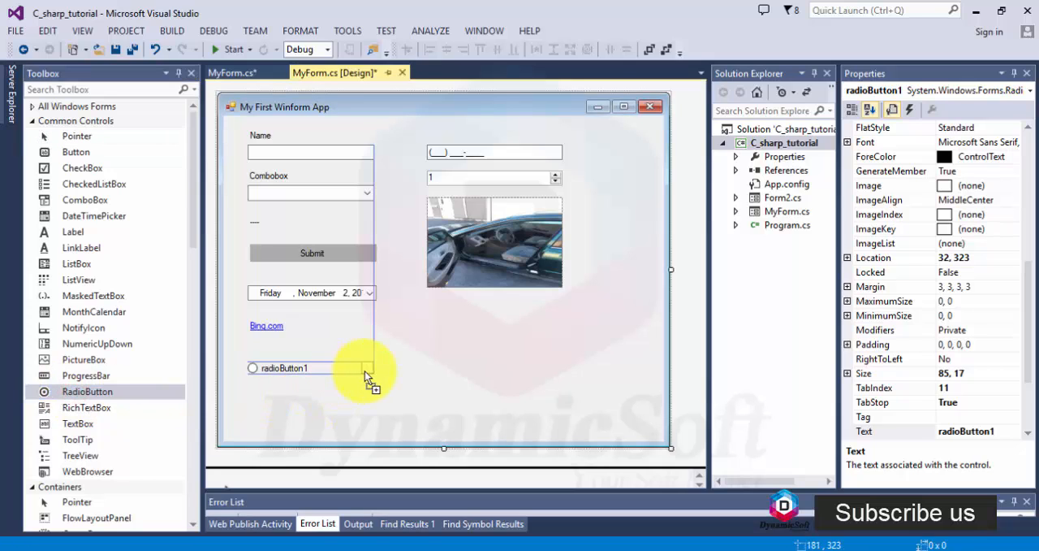
Add a second radio button labelled Female and name it rdbtnfemale.
left_click(382, 368)
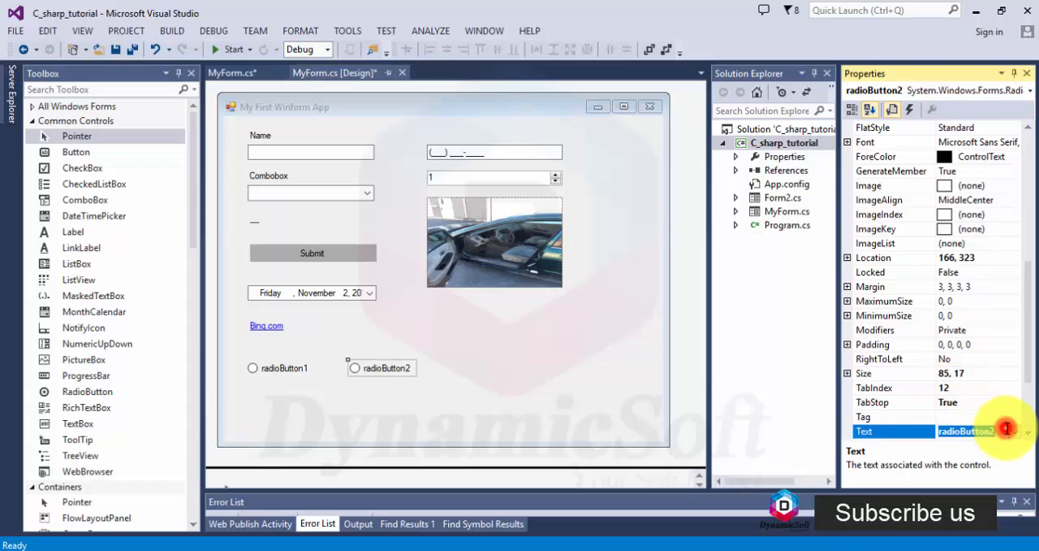
type("Fem")
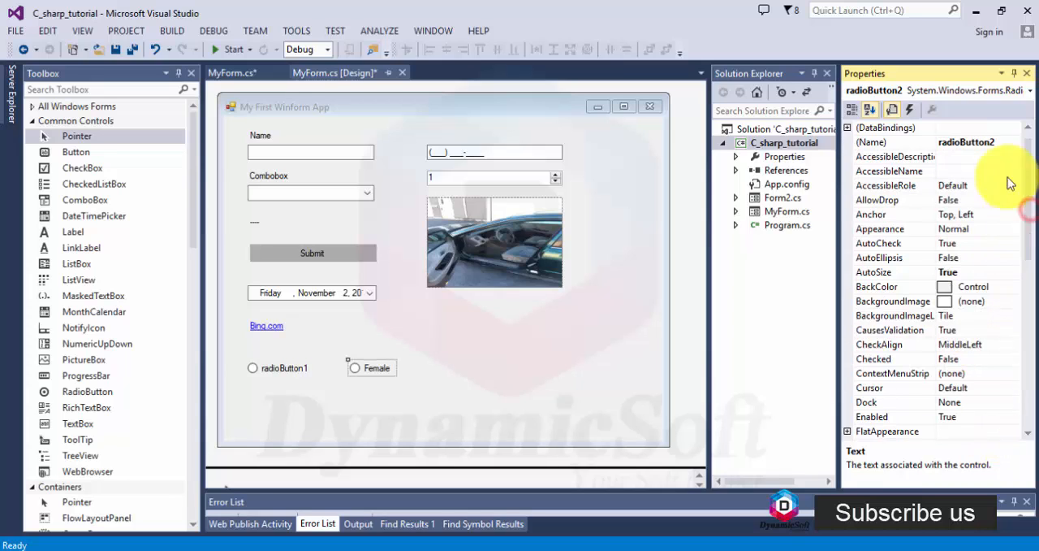
left_click(893, 142)
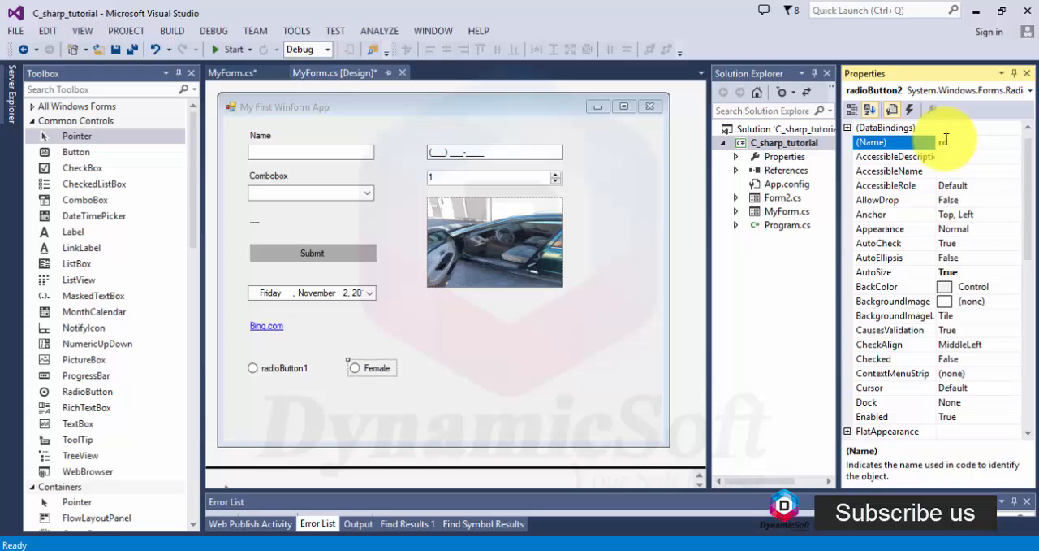
type("btnfemale")
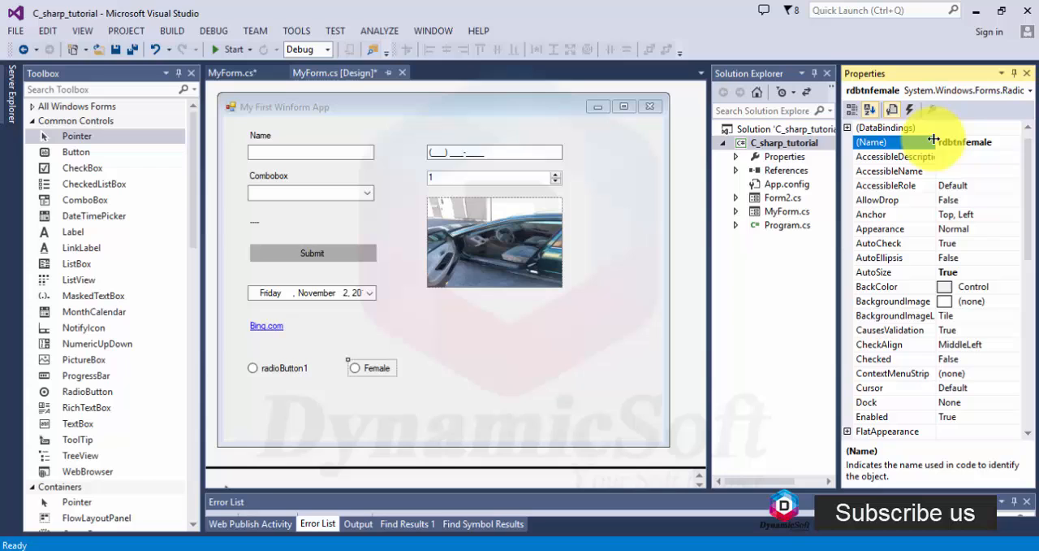
Rename the first radio button, Male, to rdbtnmale.
left_click(280, 367)
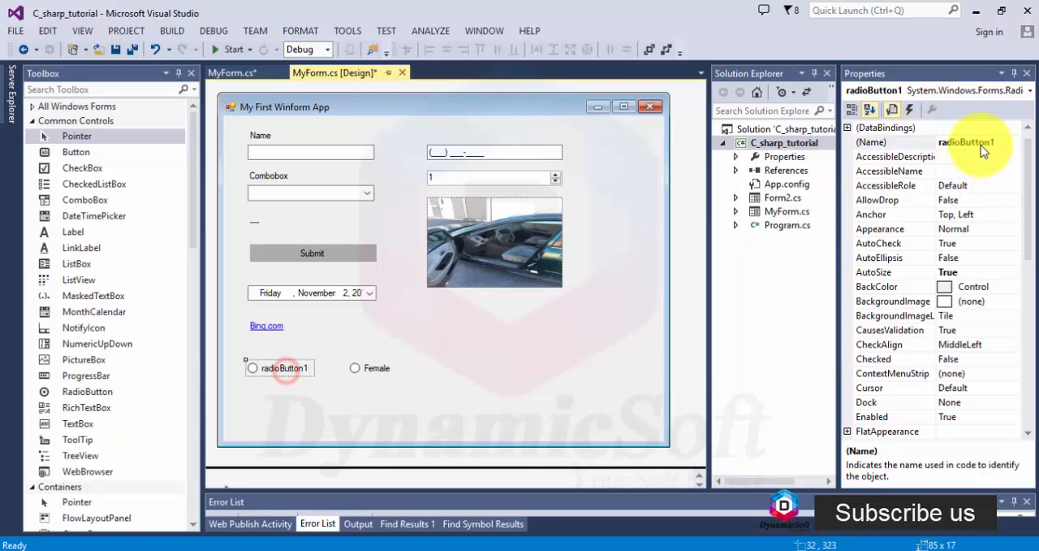
left_click(975, 142)
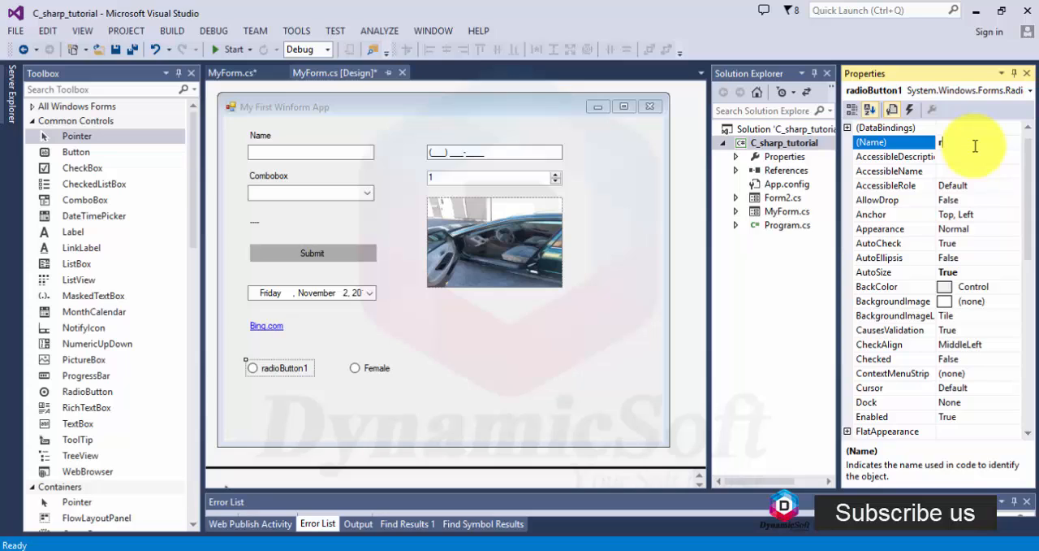
type("rdbtn")
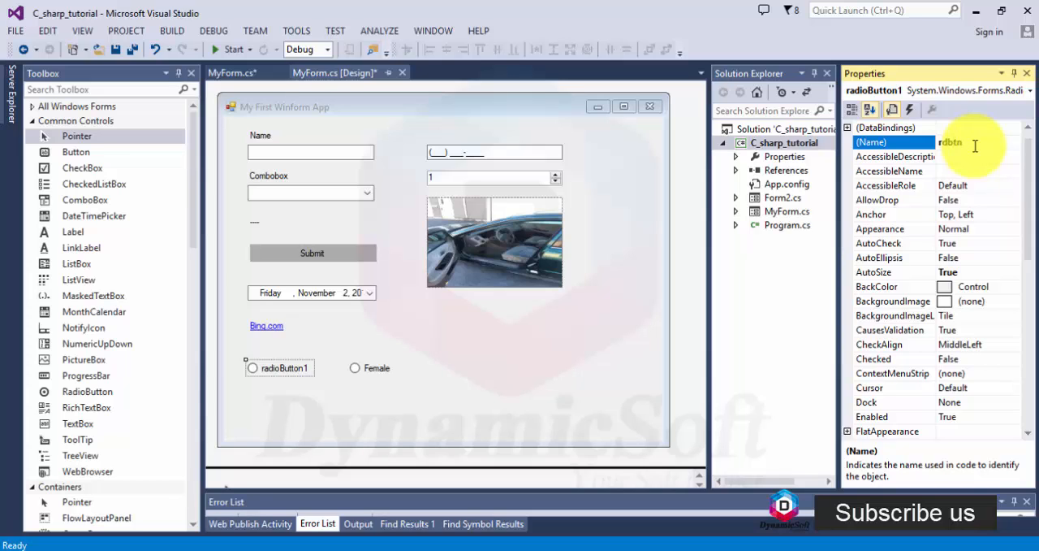
type("male")
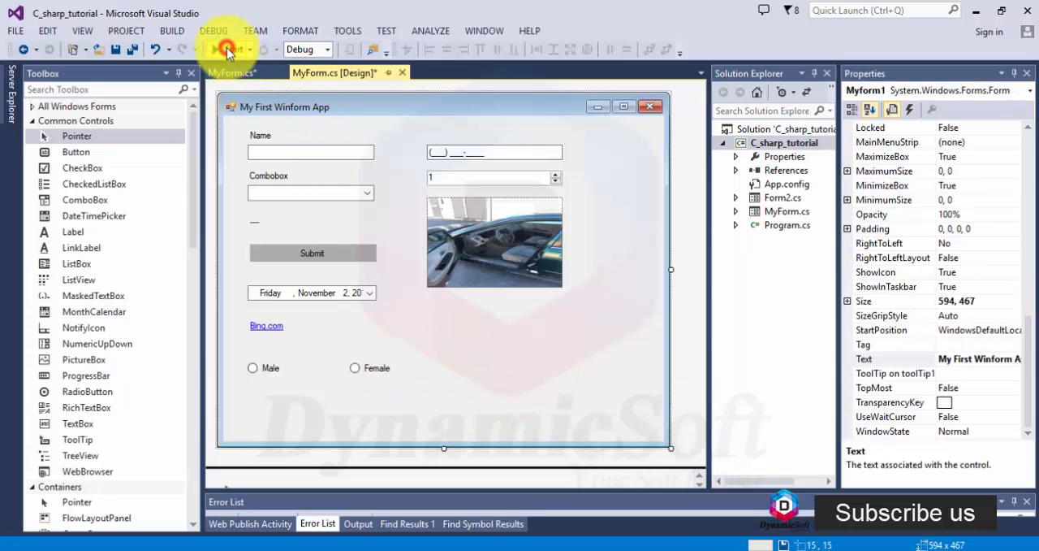
Run the form, toggle between the Male and Female options, then close it.
left_click(227, 49)
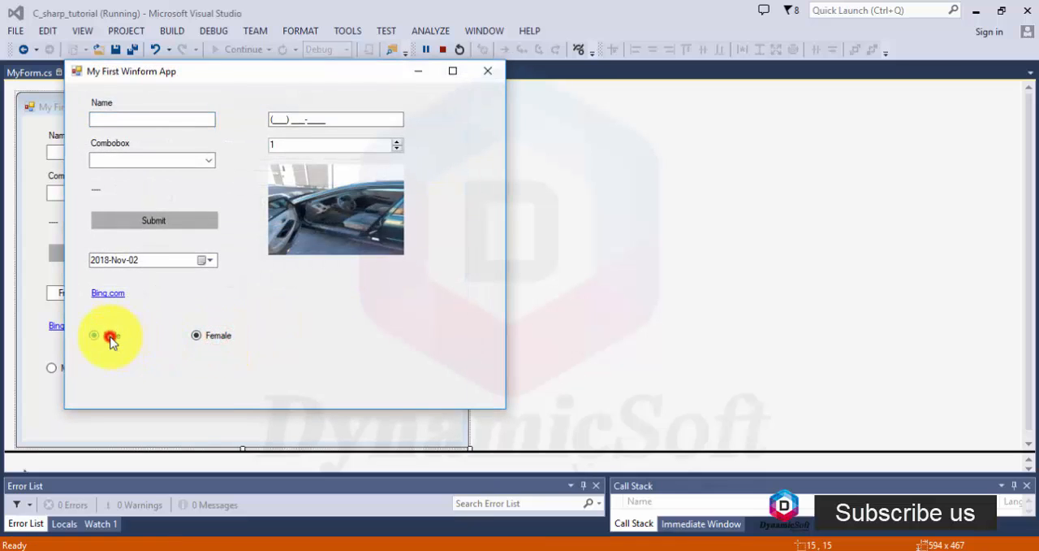
left_click(95, 335)
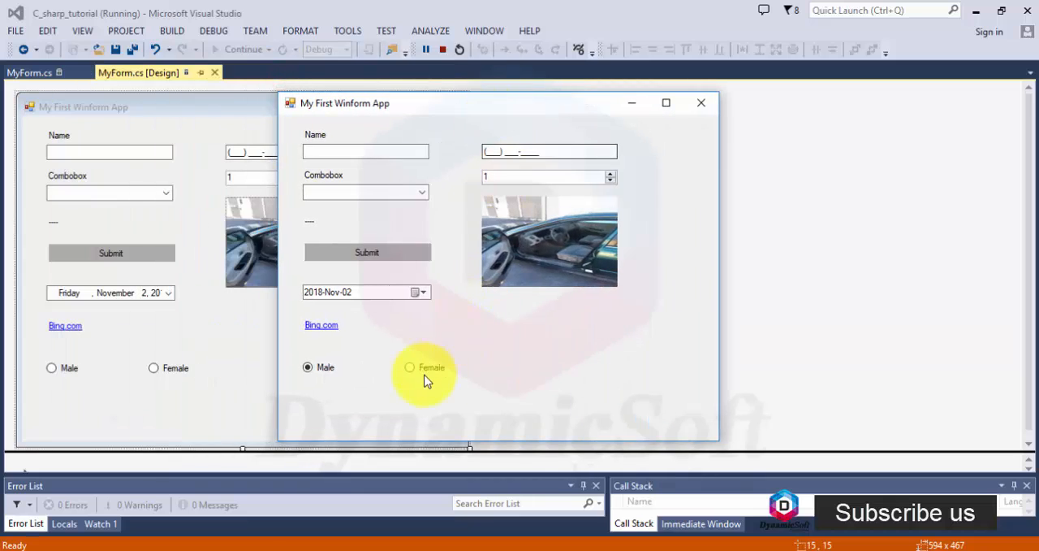
left_click(410, 367)
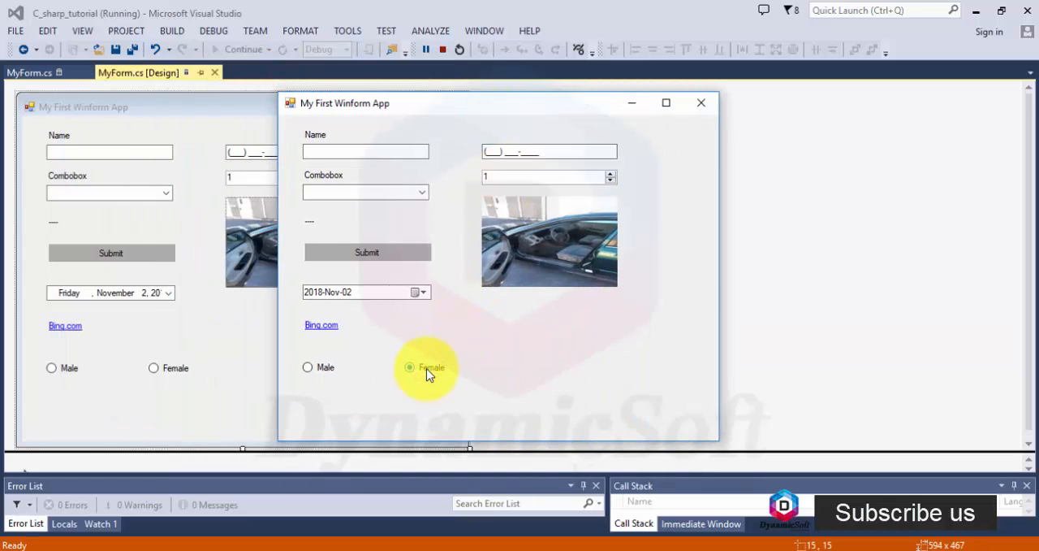
left_click(409, 367)
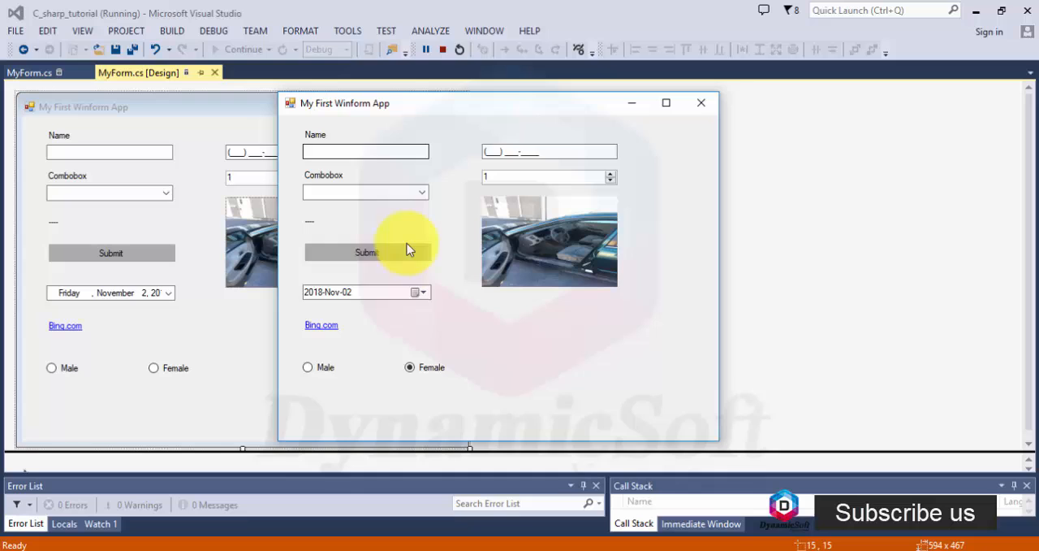
mouse_move(328, 367)
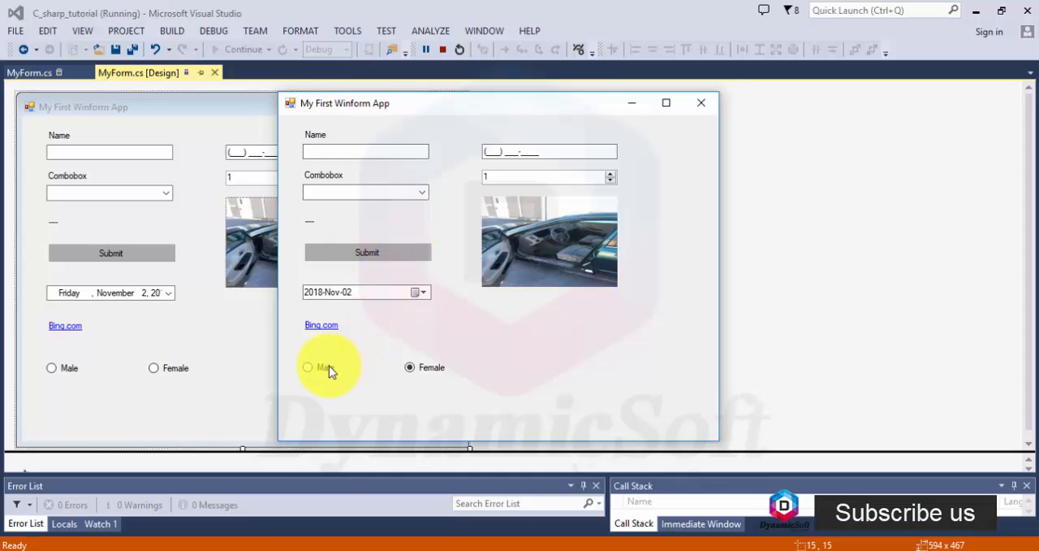
left_click(308, 367)
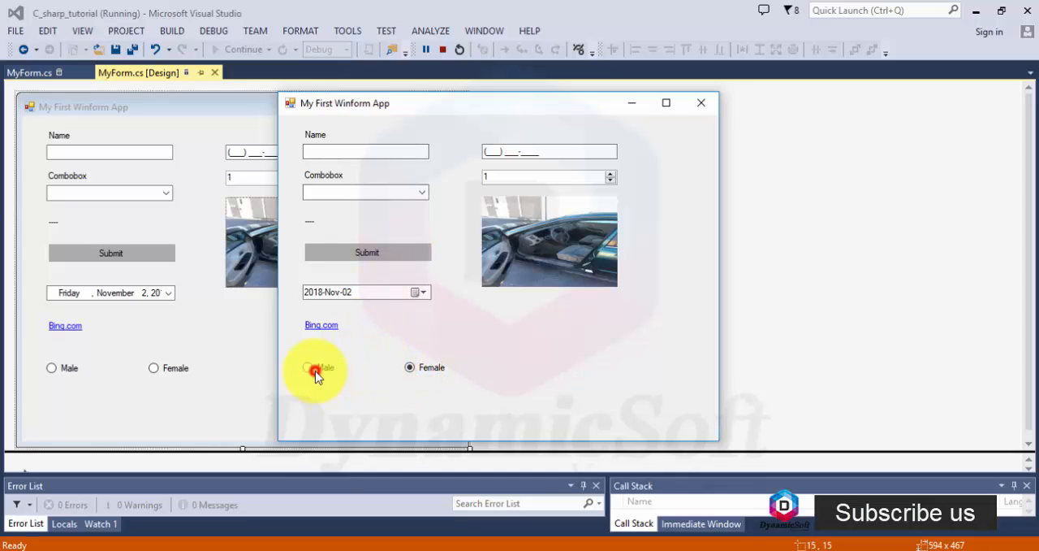
left_click(307, 366)
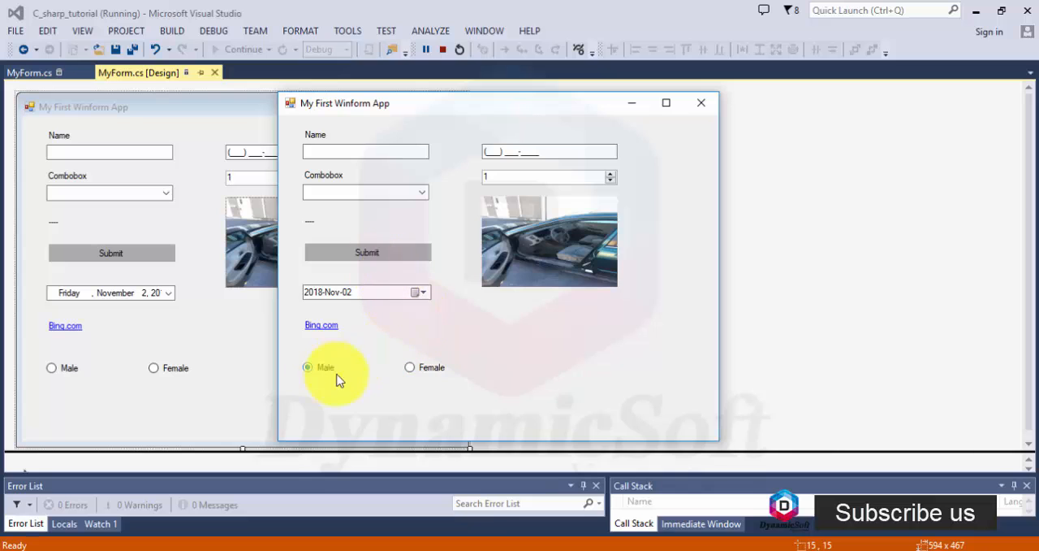
left_click(426, 49)
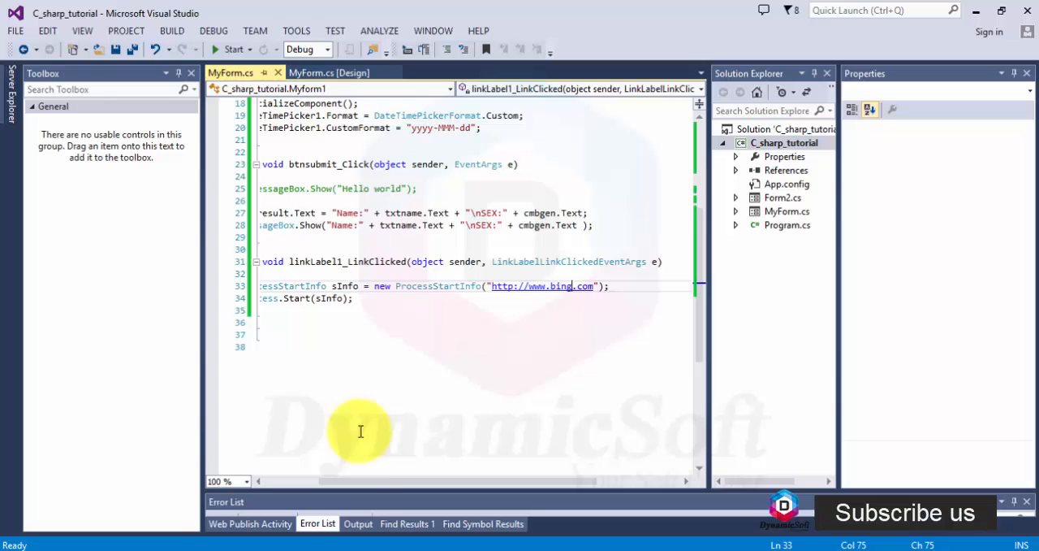
Switch to the designer and back to the MyForm.cs code.
scroll("left", 3)
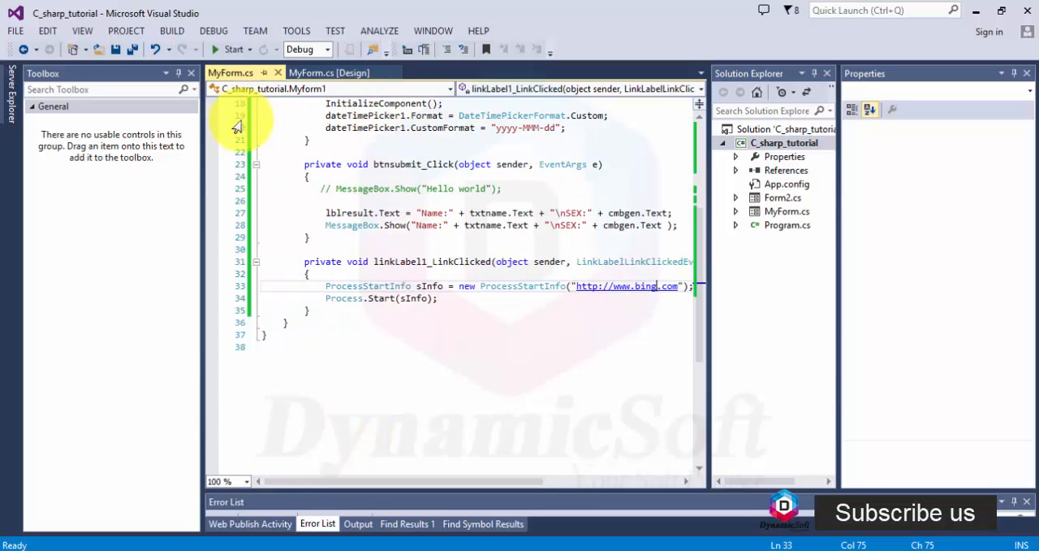
left_click(329, 73)
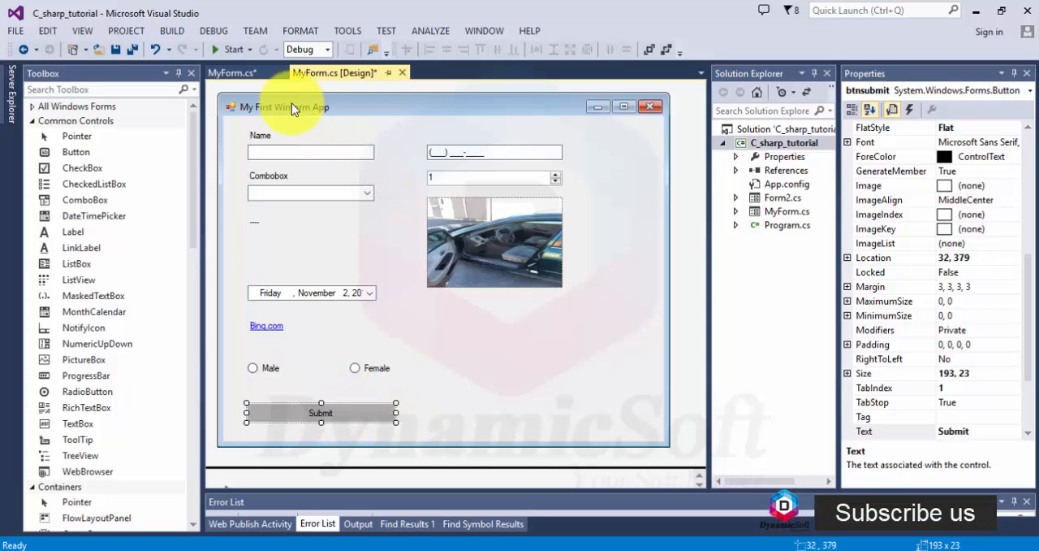
left_click(233, 73)
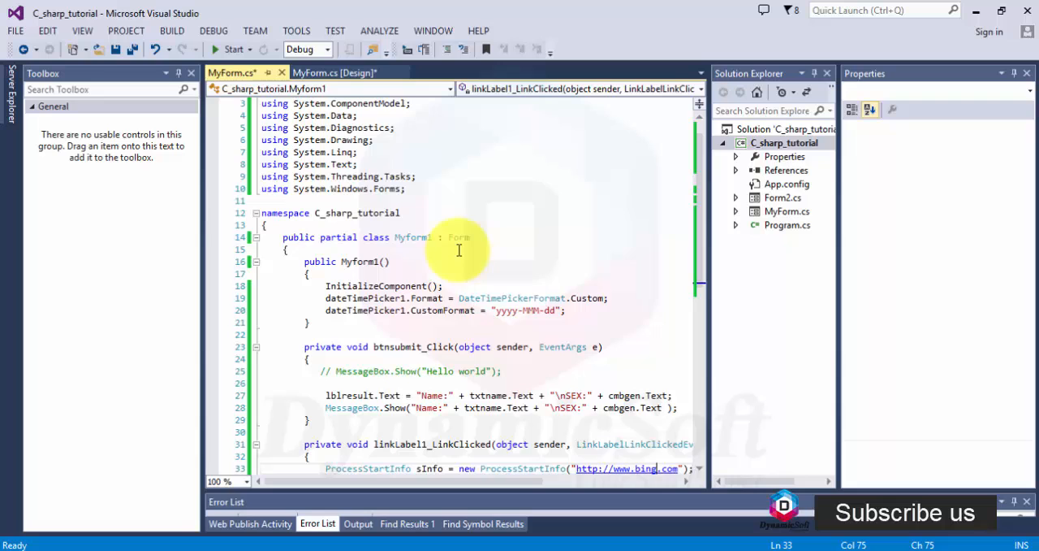
In btnsubmit_Click, set gen to Male or FeMale from rdbtnmale.Checked and show it.
scroll("down", 3)
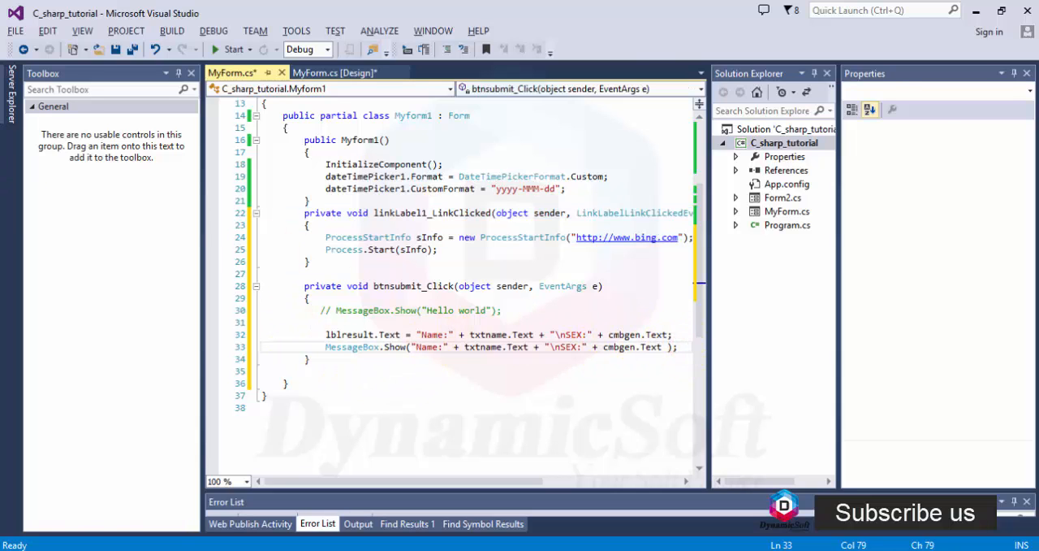
left_click(329, 72)
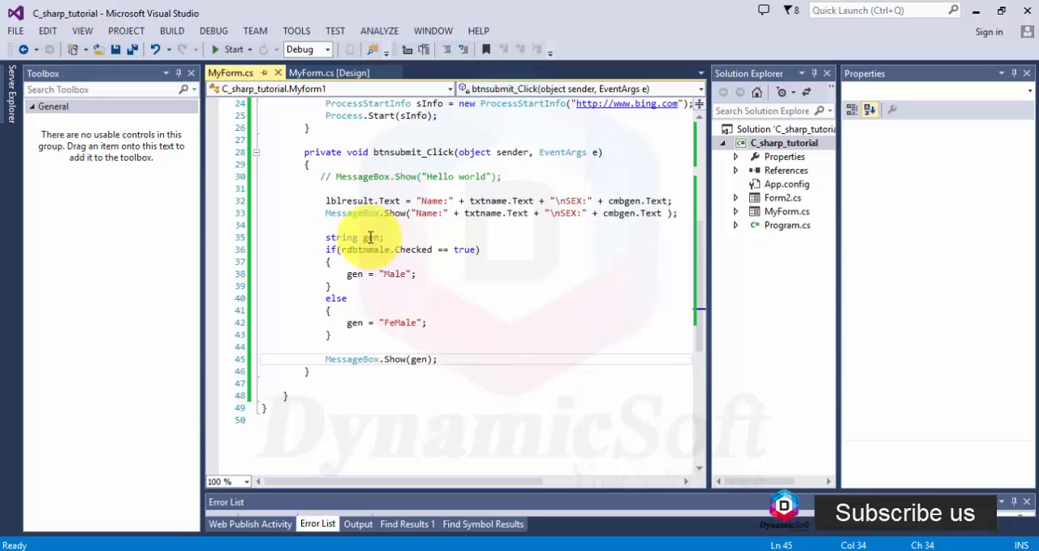
mouse_move(358, 250)
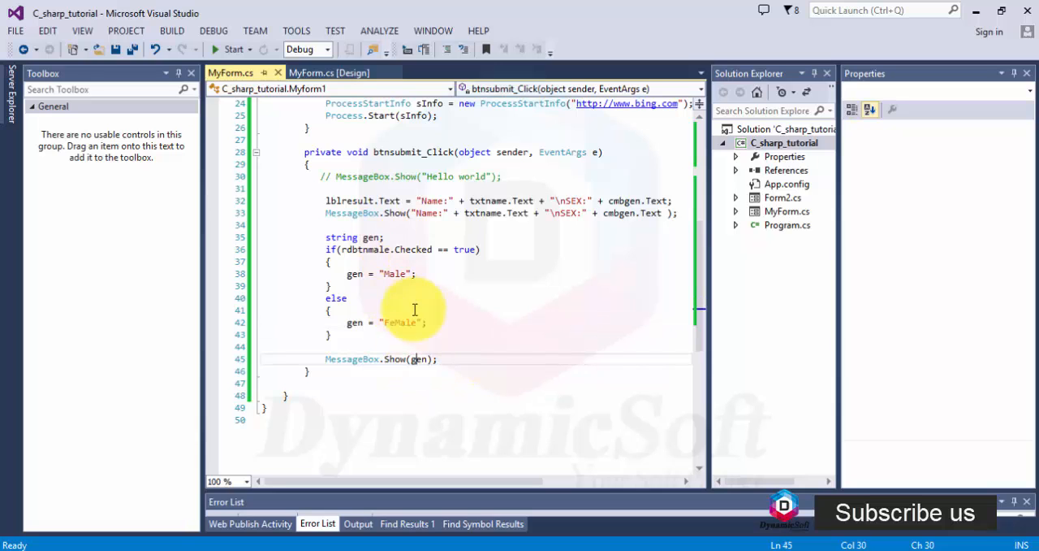
left_click(329, 72)
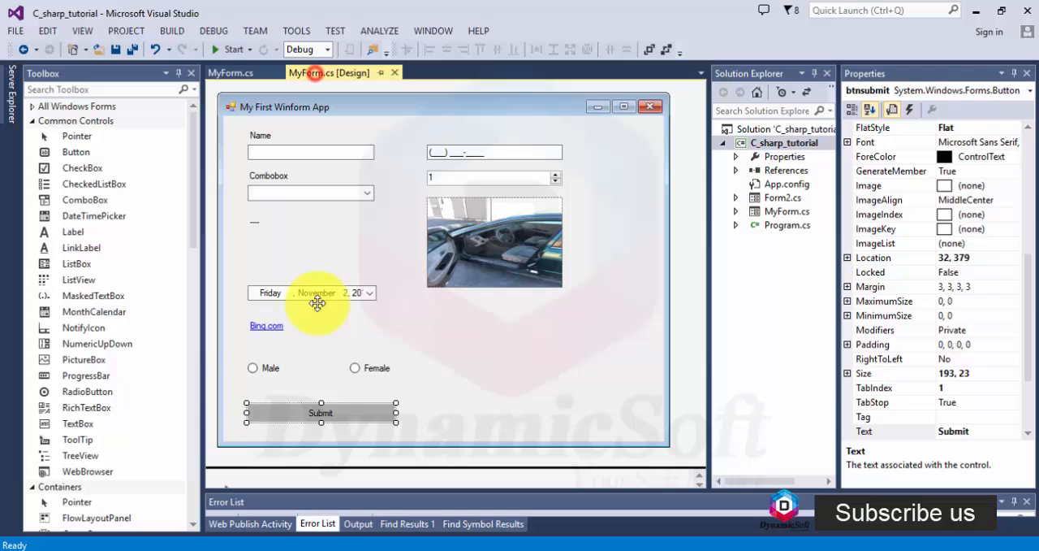
Set rdbtnmale's Checked property to True and launch the form.
left_click(253, 367)
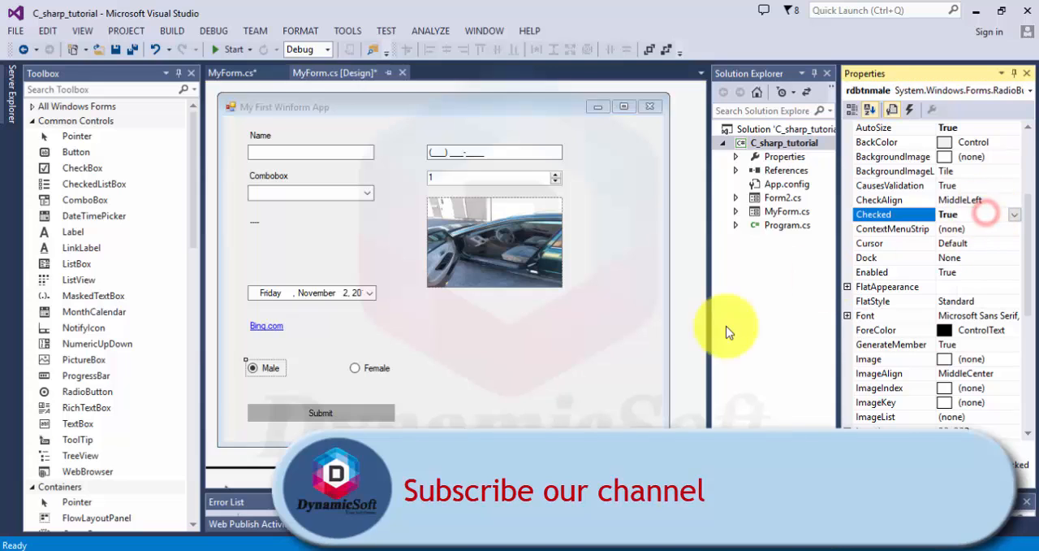
left_click(355, 367)
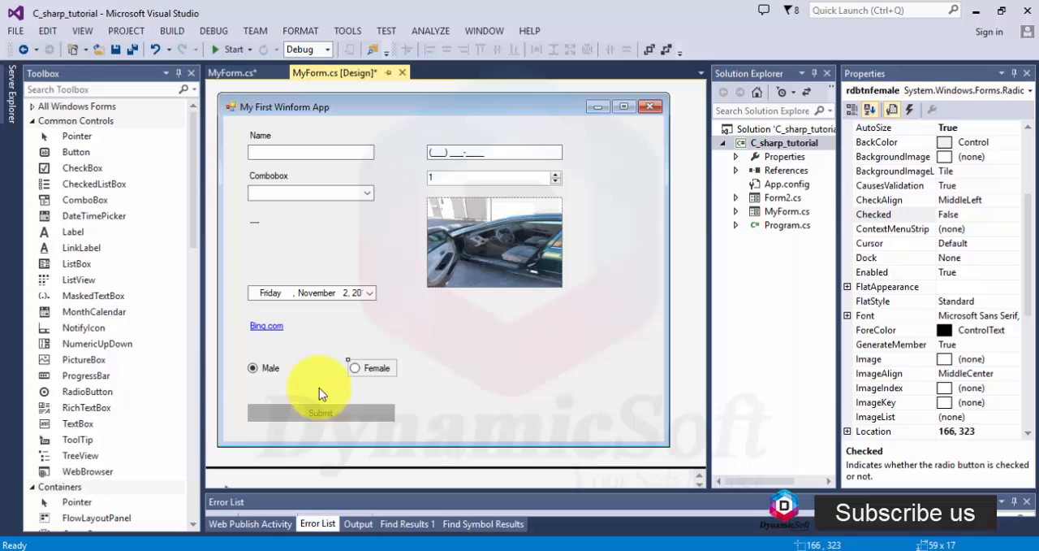
left_click(252, 368)
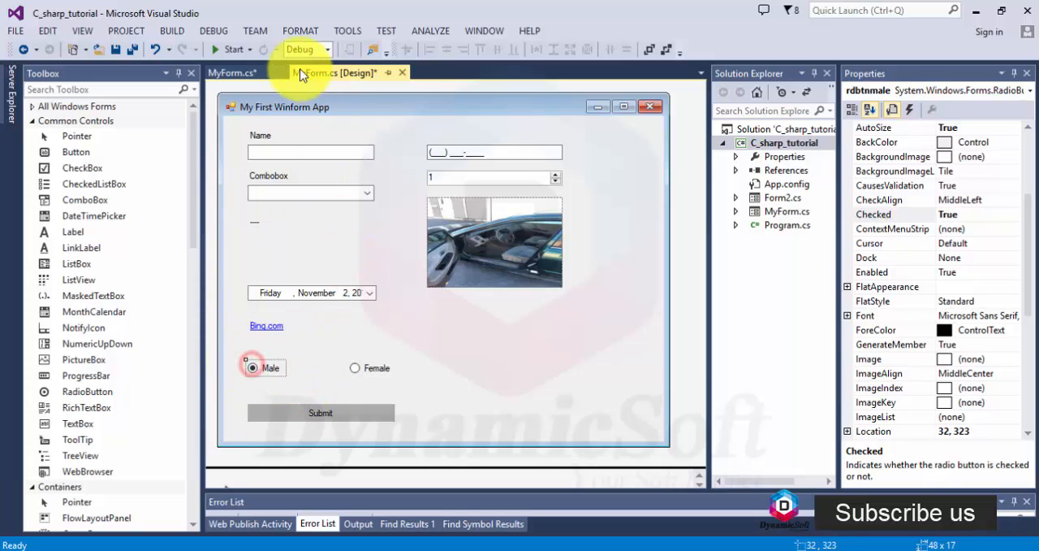
left_click(232, 49)
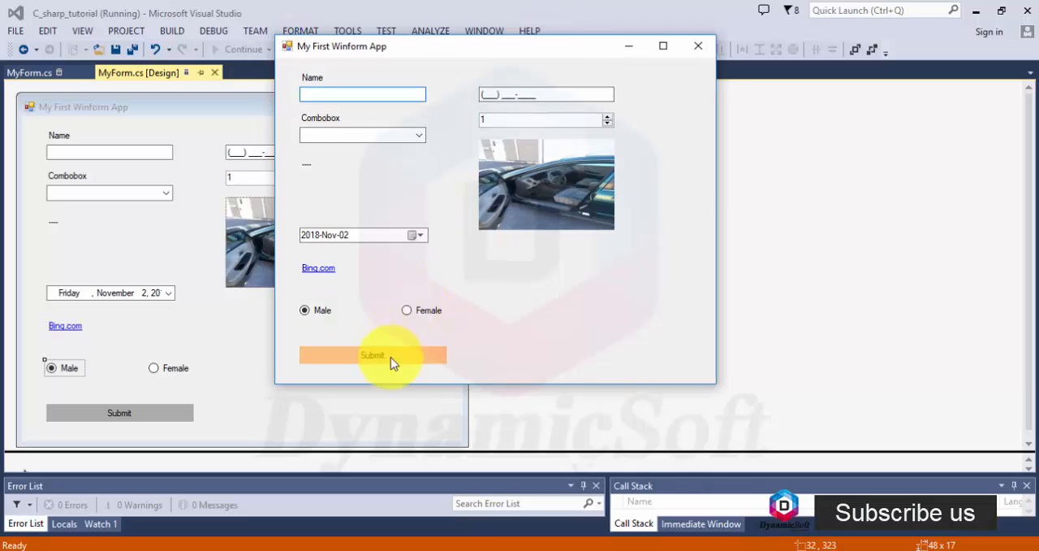
Submit with Male to see 'Male', then choose Female and submit to see 'FeMale'.
left_click(372, 355)
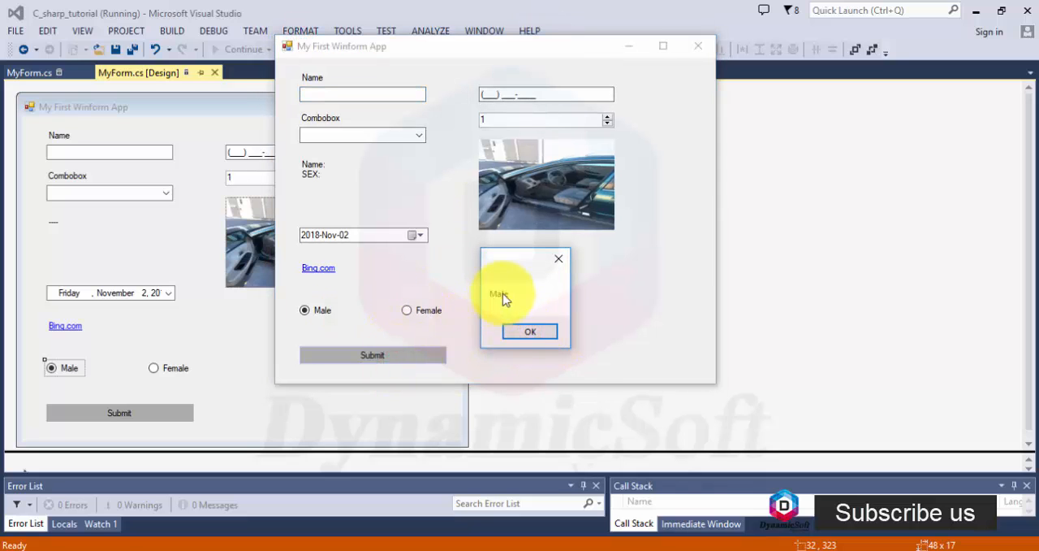
left_click(530, 331)
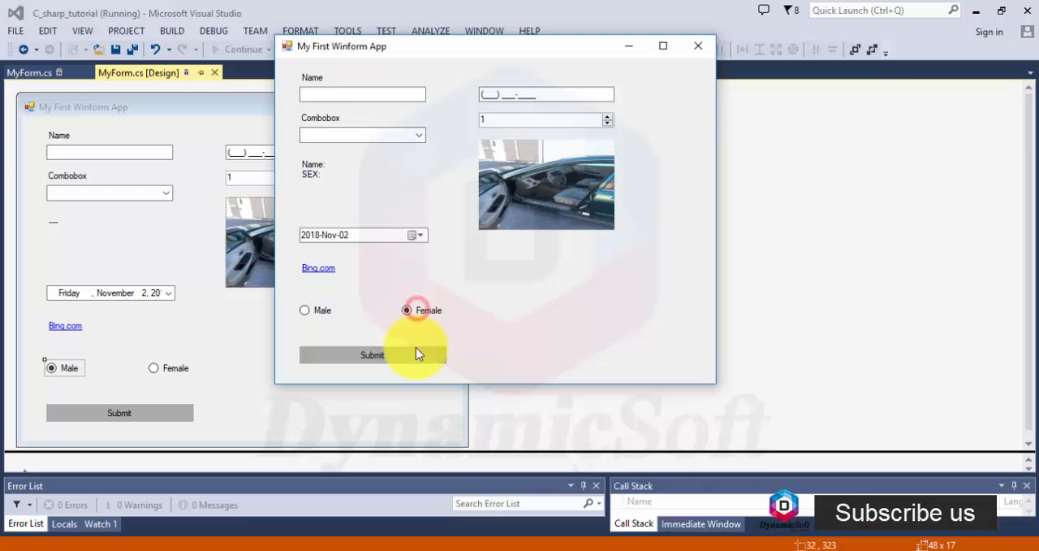
left_click(372, 355)
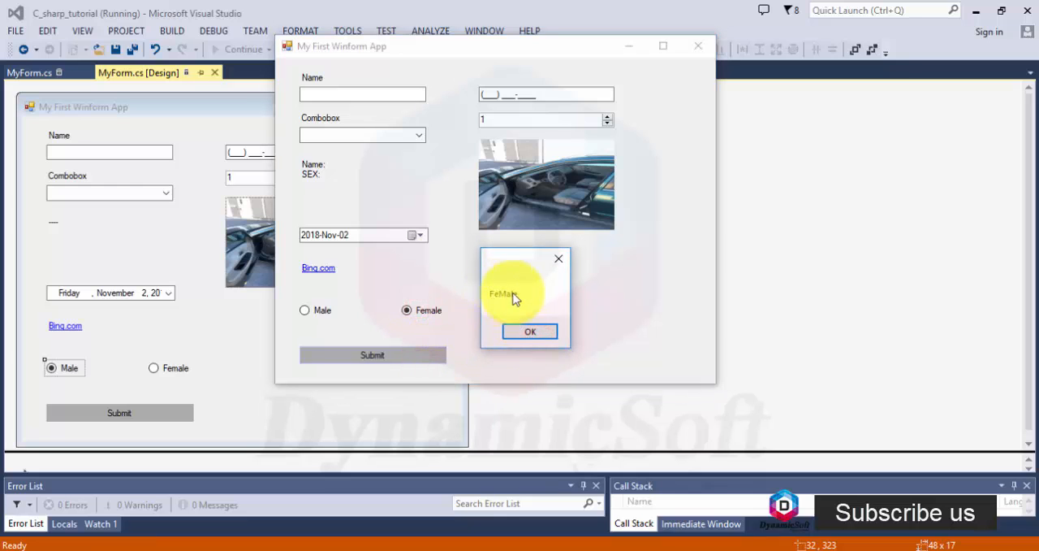
left_click(530, 330)
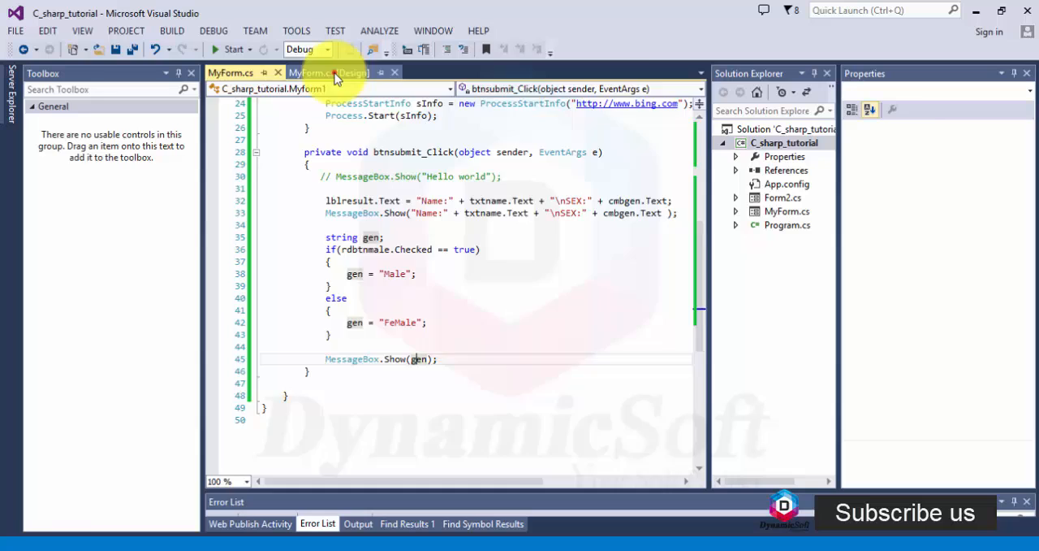
Place a TabControl below the car photo and add a fourth tab page.
left_click(329, 73)
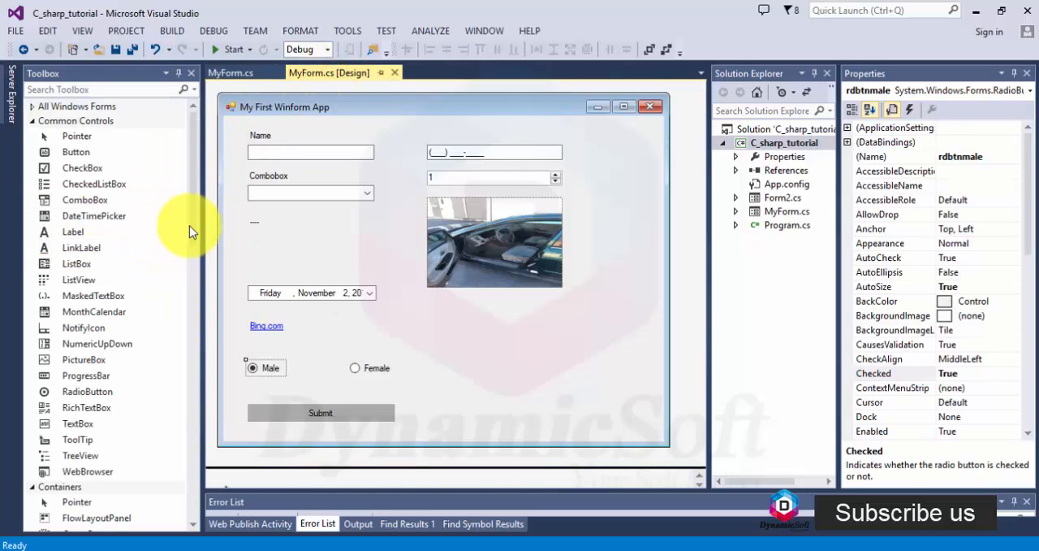
scroll("down", 3)
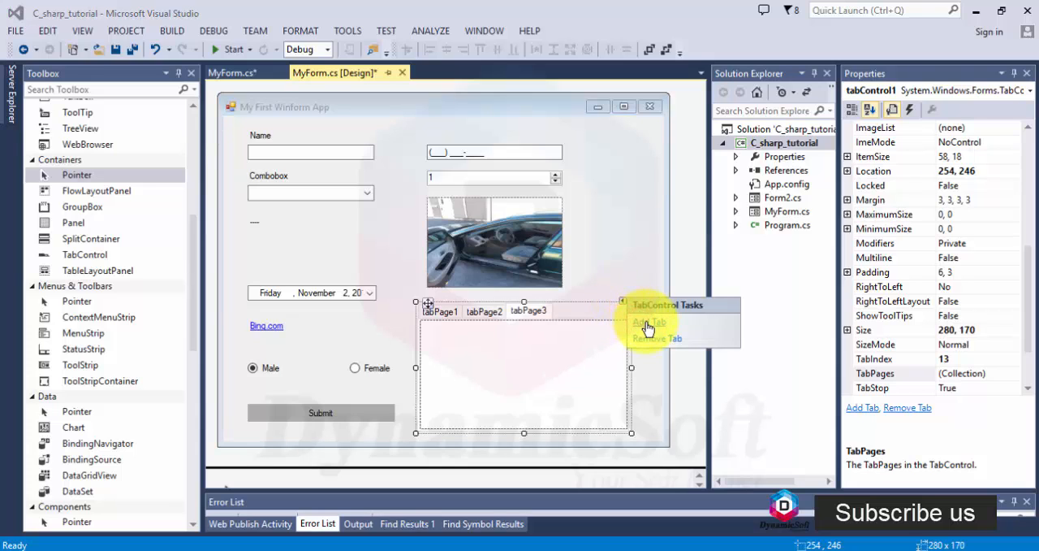
left_click(649, 322)
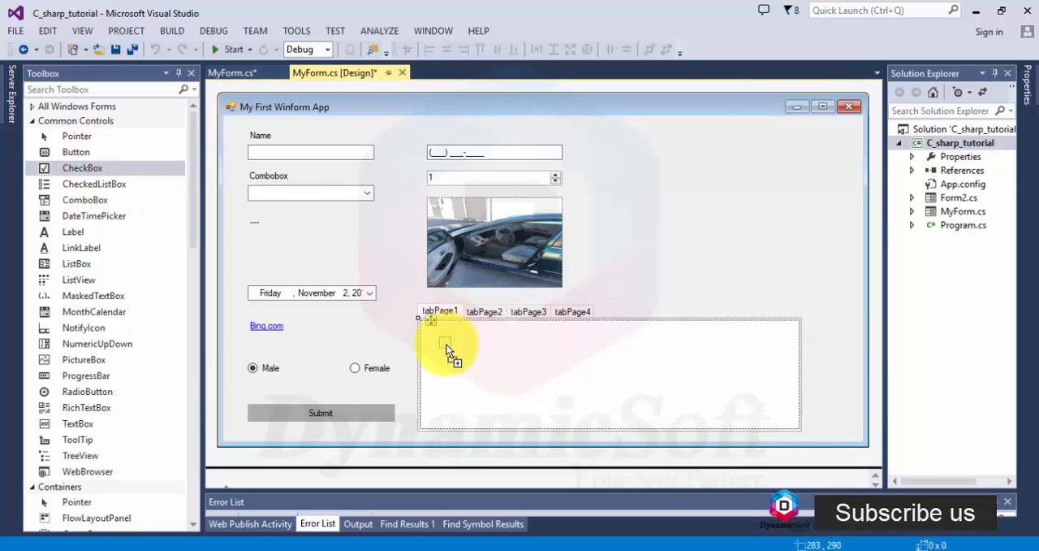
Add three checkboxes to tabPage1 and label them C#, Java and PHP.
left_click_drag(82, 167, 445, 343)
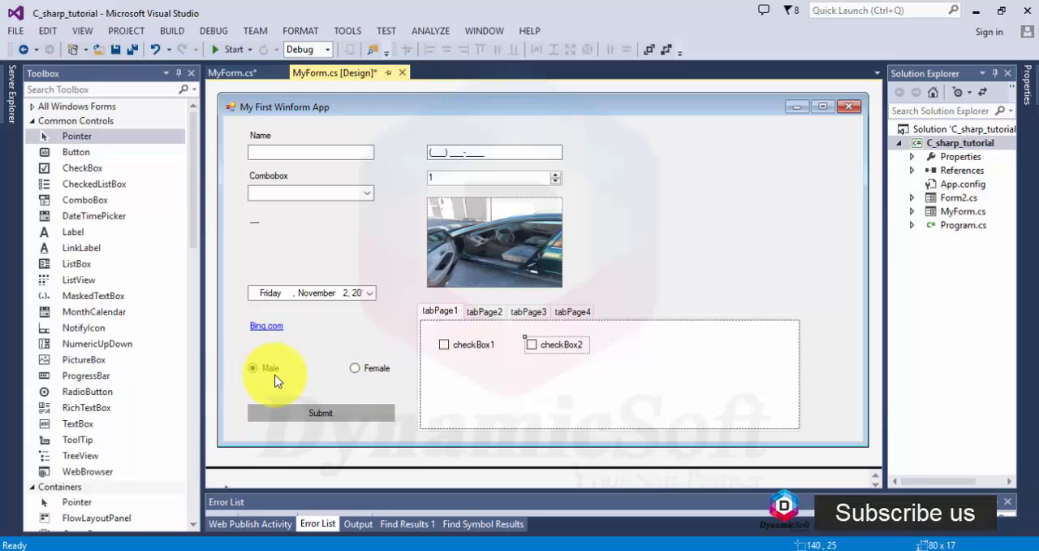
mouse_move(154, 239)
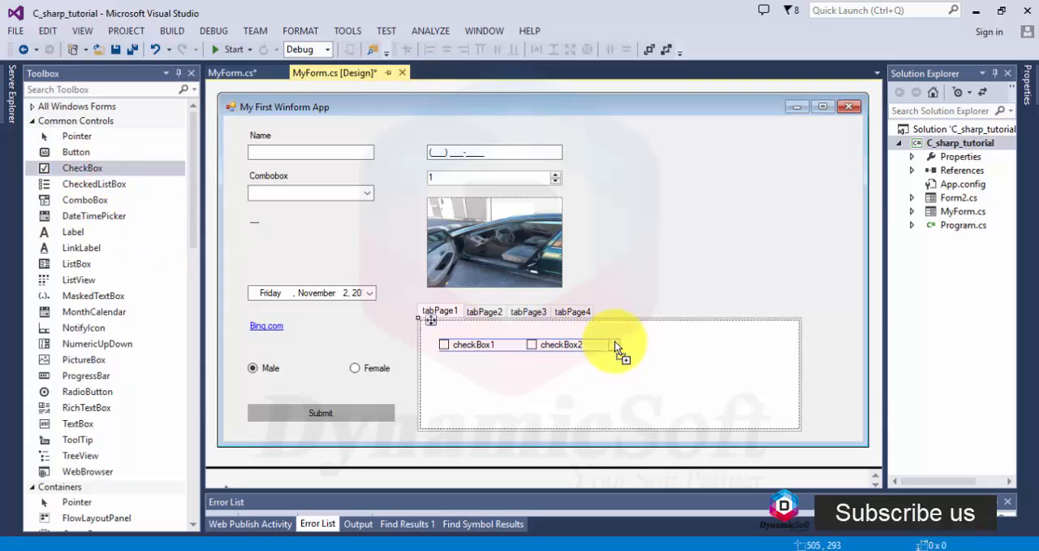
left_click_drag(82, 168, 637, 343)
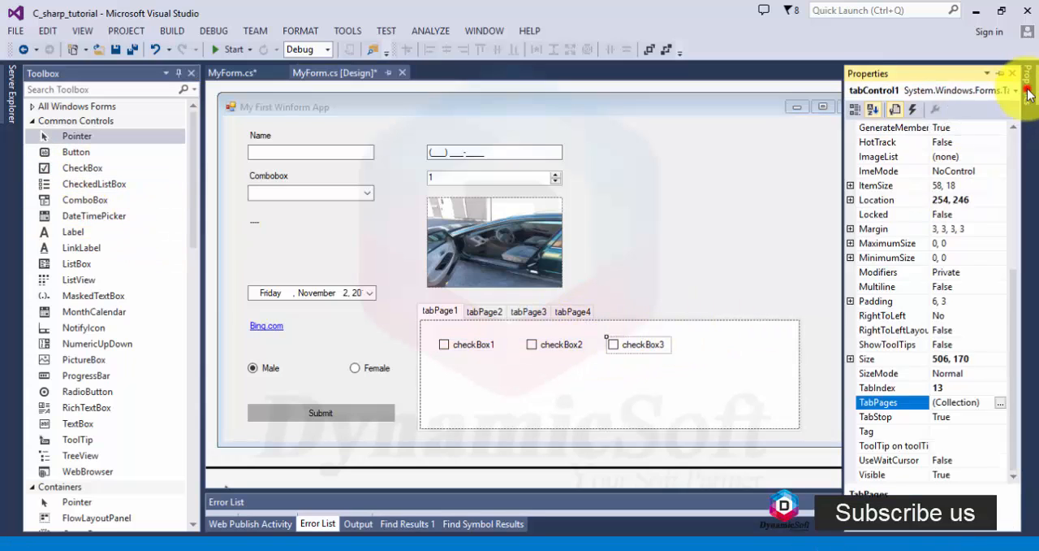
left_click(614, 344)
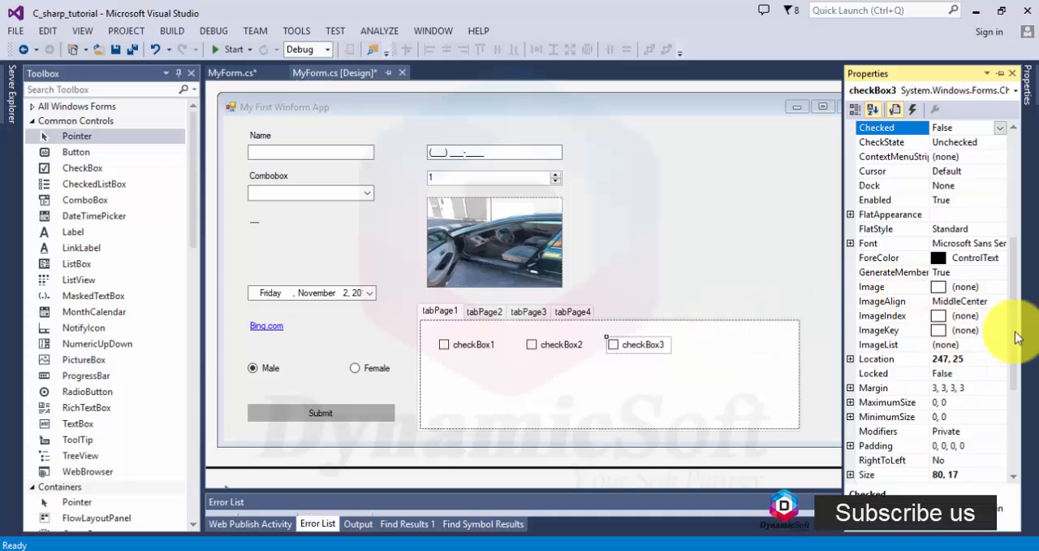
scroll("down", 3)
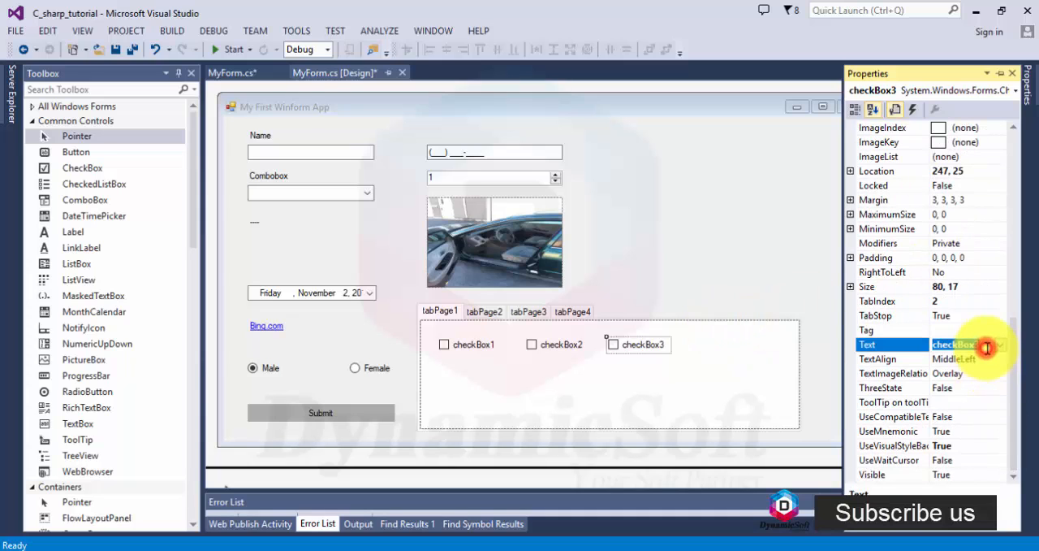
type("Php")
left_click(466, 344)
type("C#")
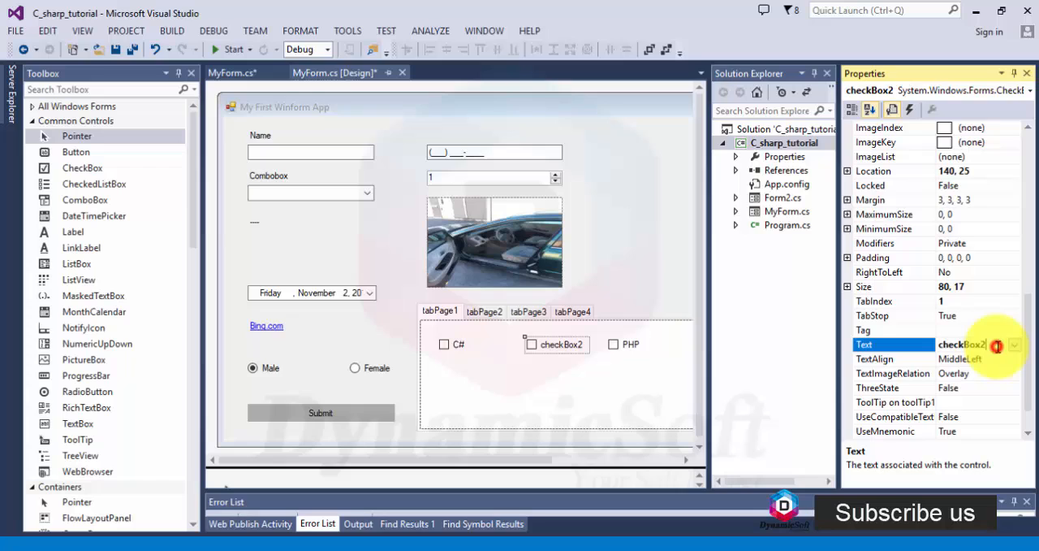
type("Java")
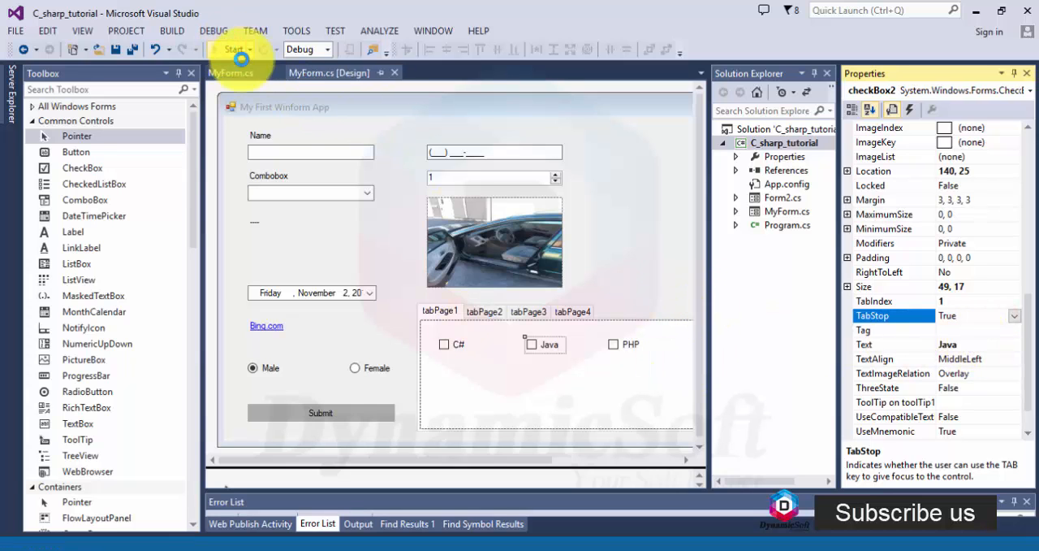
Run the form, tick C#, choose Female, and view the other tab pages.
left_click(232, 50)
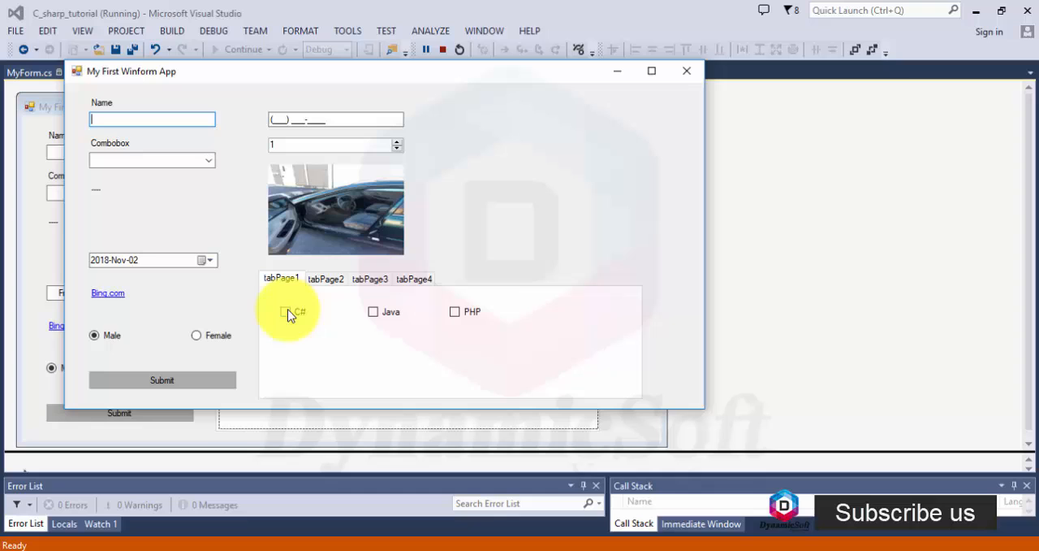
left_click(455, 311)
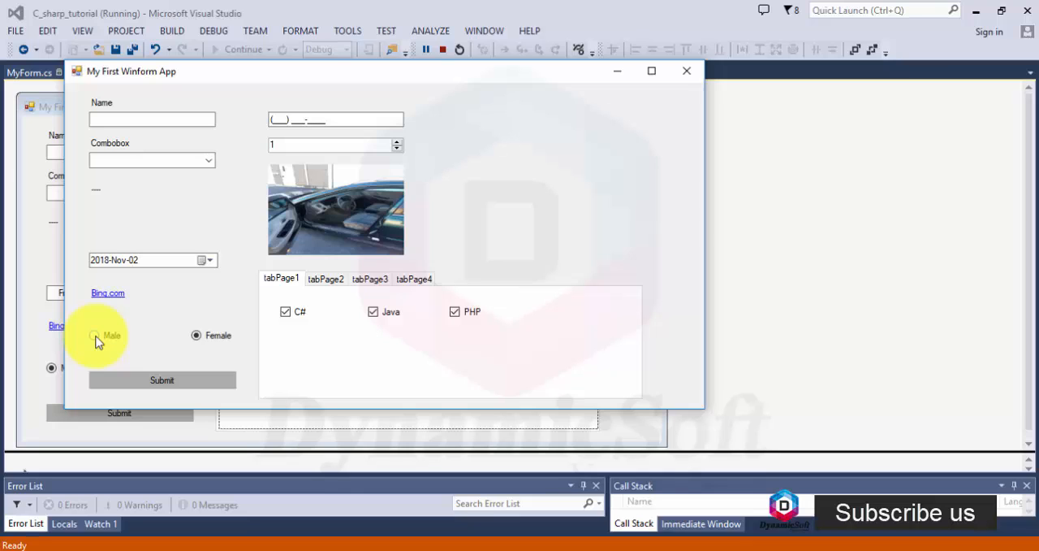
left_click(96, 335)
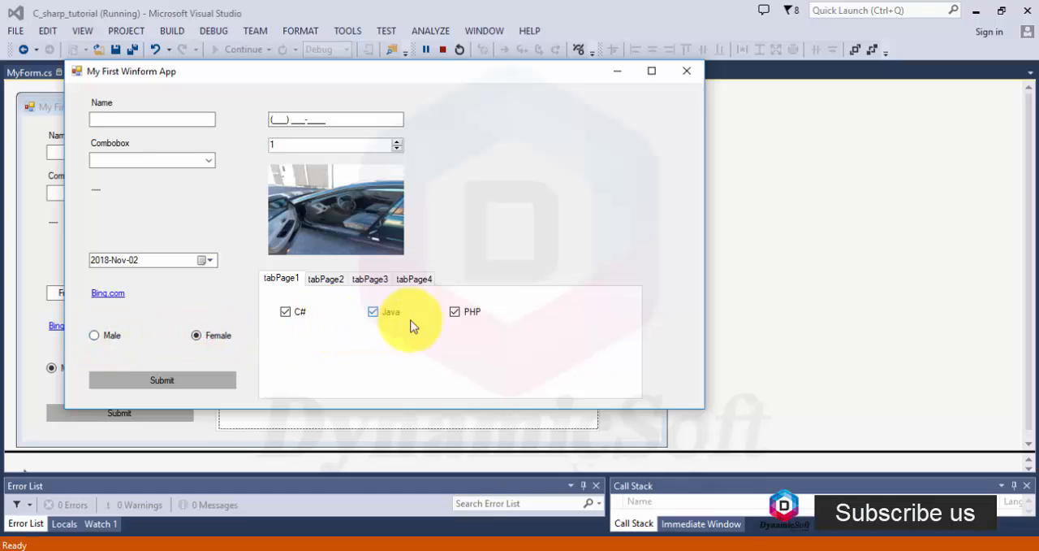
mouse_move(323, 321)
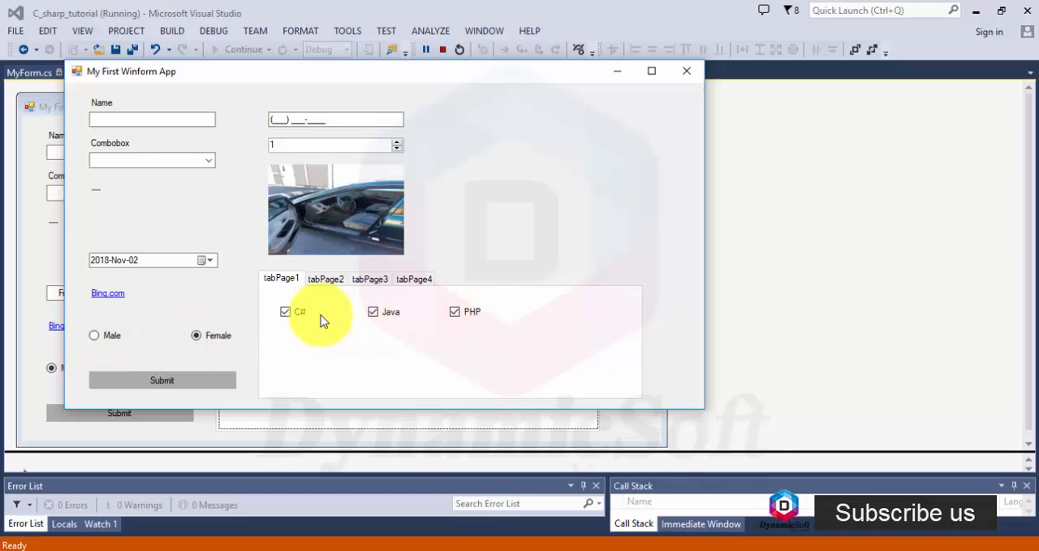
left_click(325, 279)
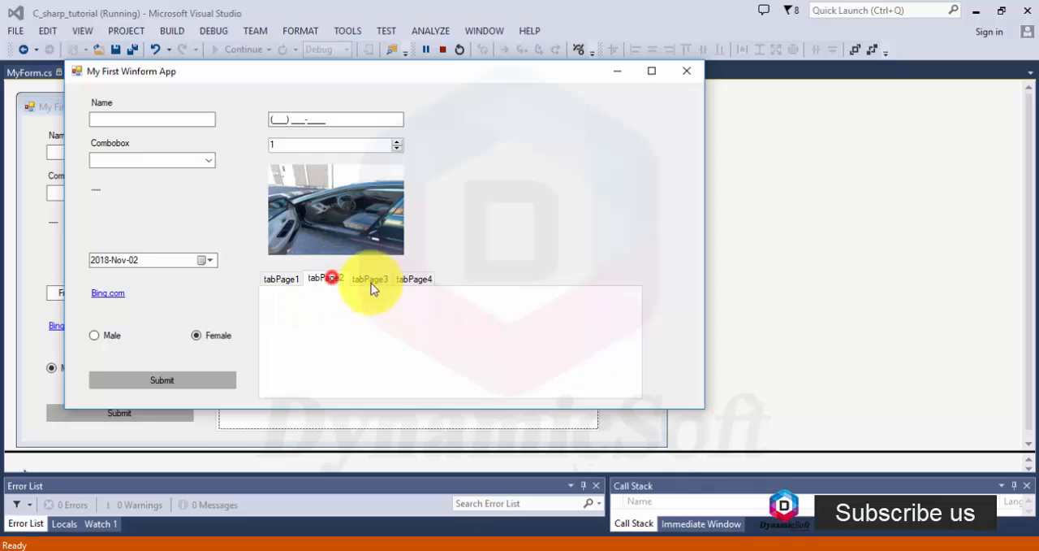
left_click(281, 278)
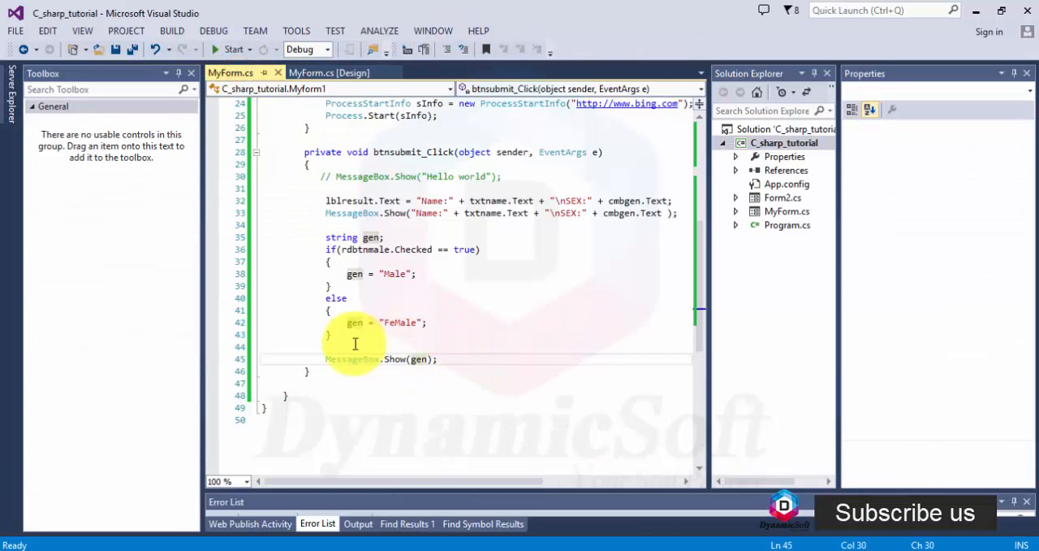
Add 'string skill;' and 'skill = checkBox1.Checked;' to btnsubmit_Click, then return to MyForm.cs [Design].
type("string skill;")
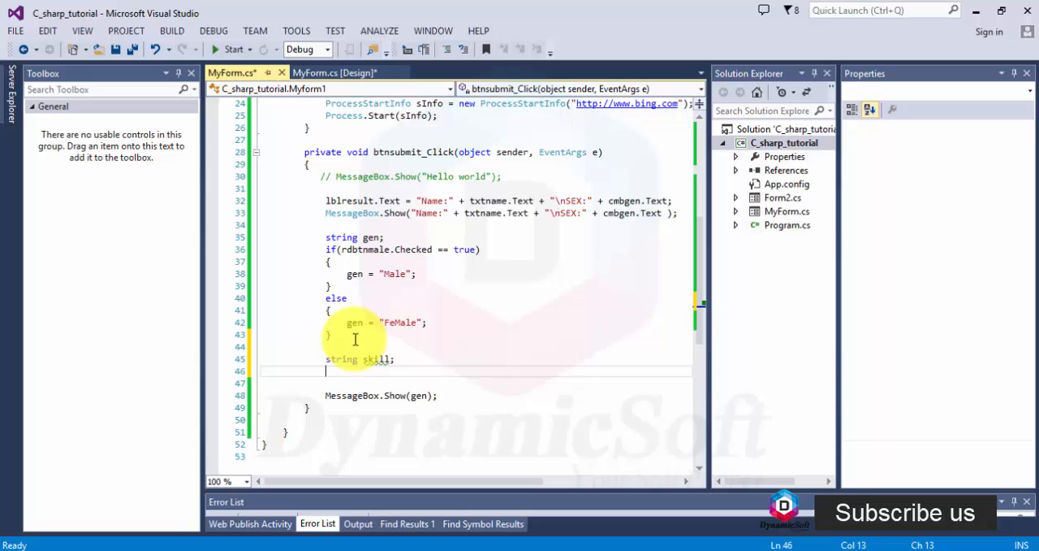
type("skl")
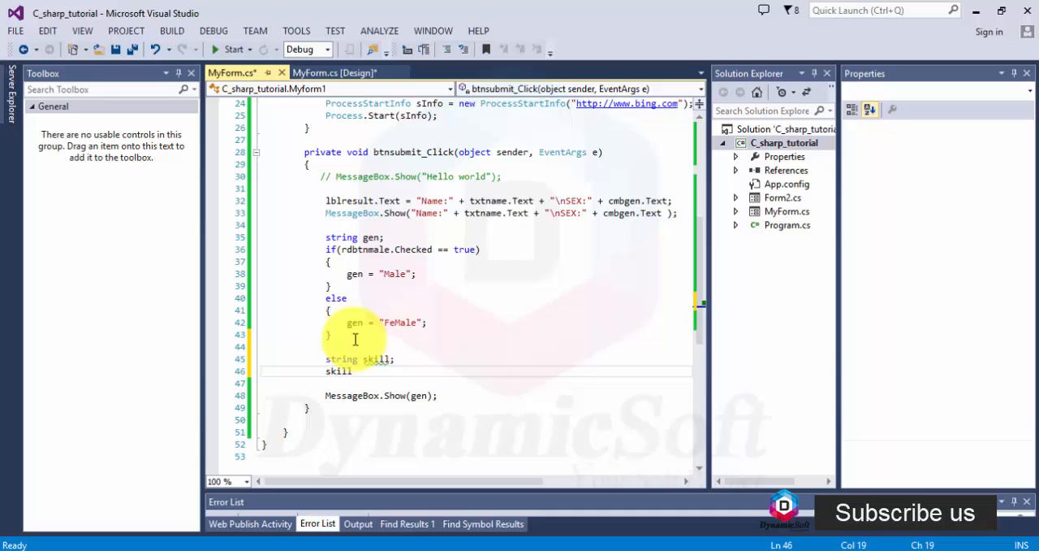
type("= ch")
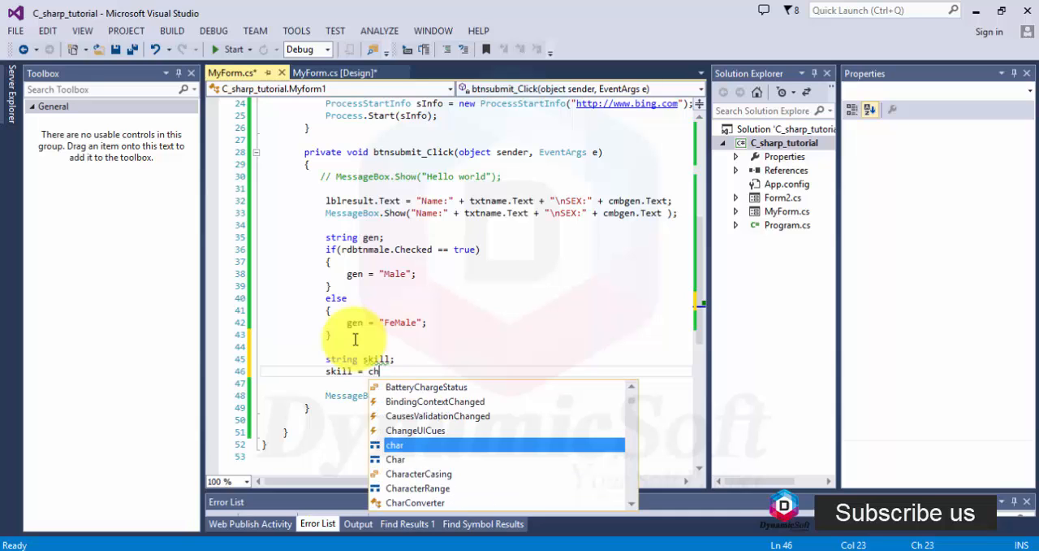
type("eckBox1")
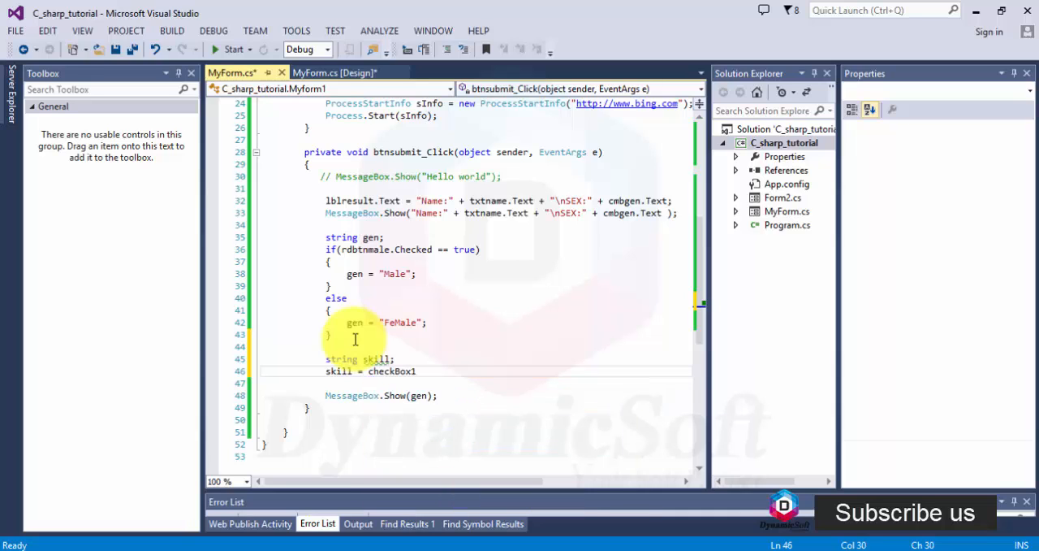
type(".ch")
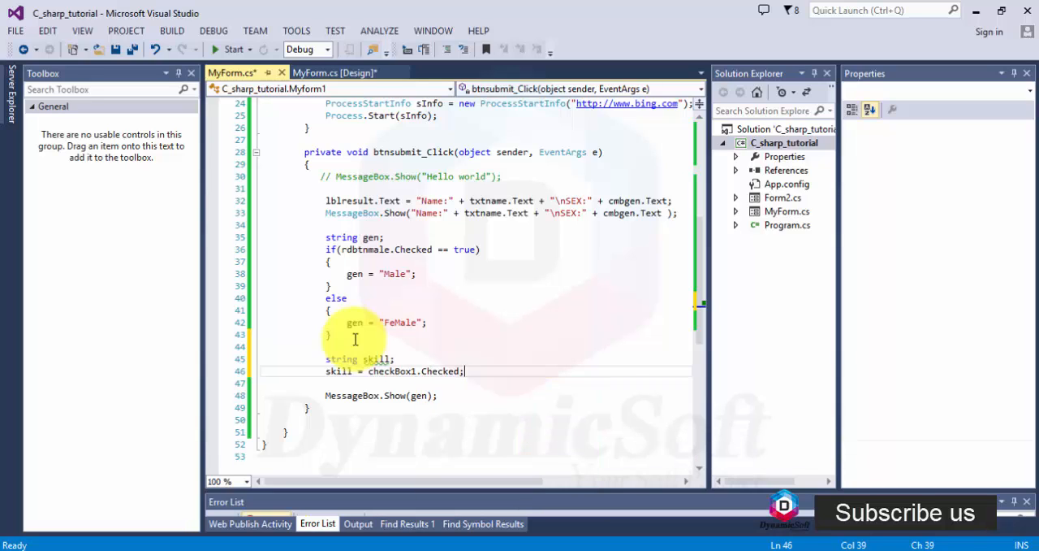
type("+")
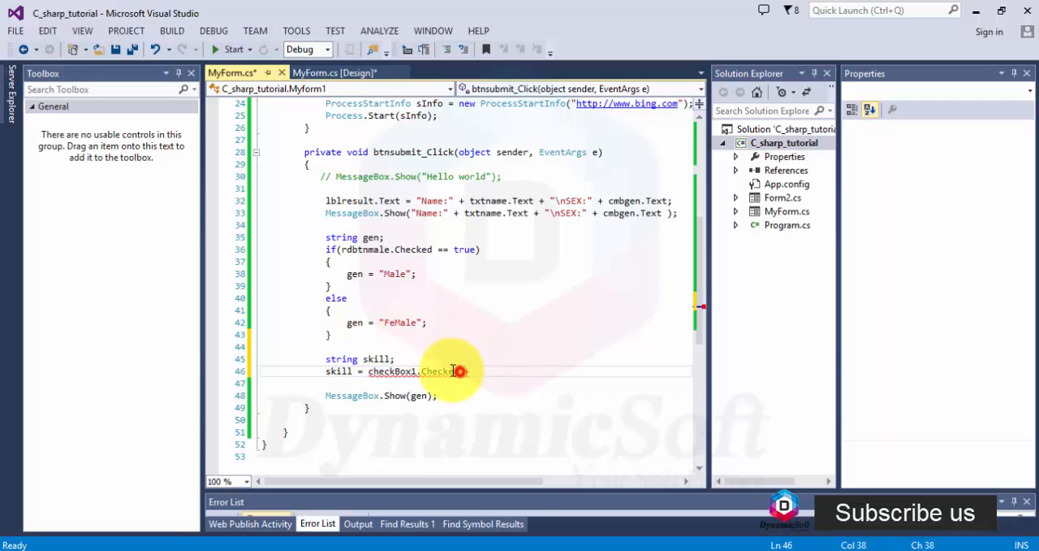
left_click(333, 73)
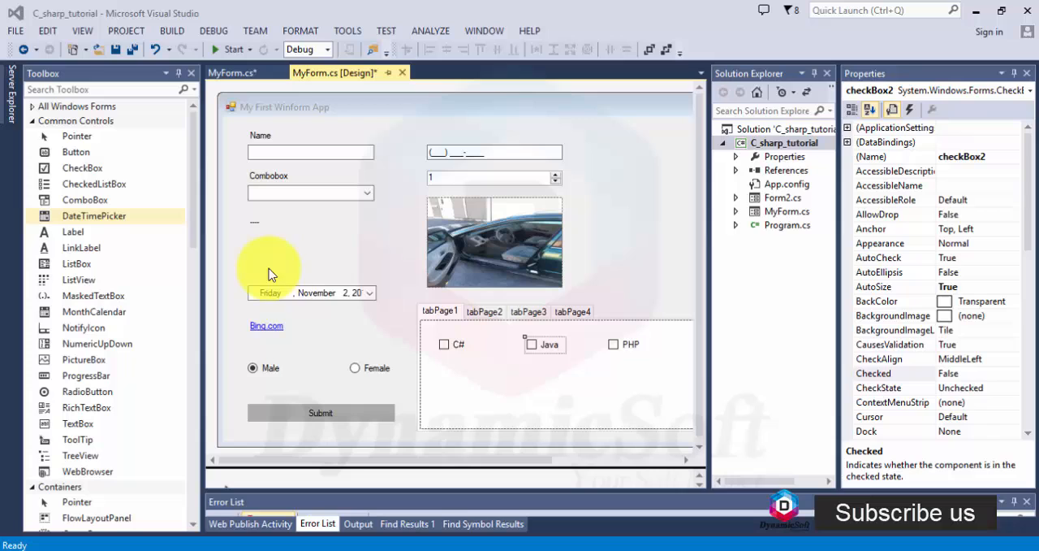
Add a CheckedListBox to tabPage2 with the items C#, PHP and JAVA.
left_click(481, 315)
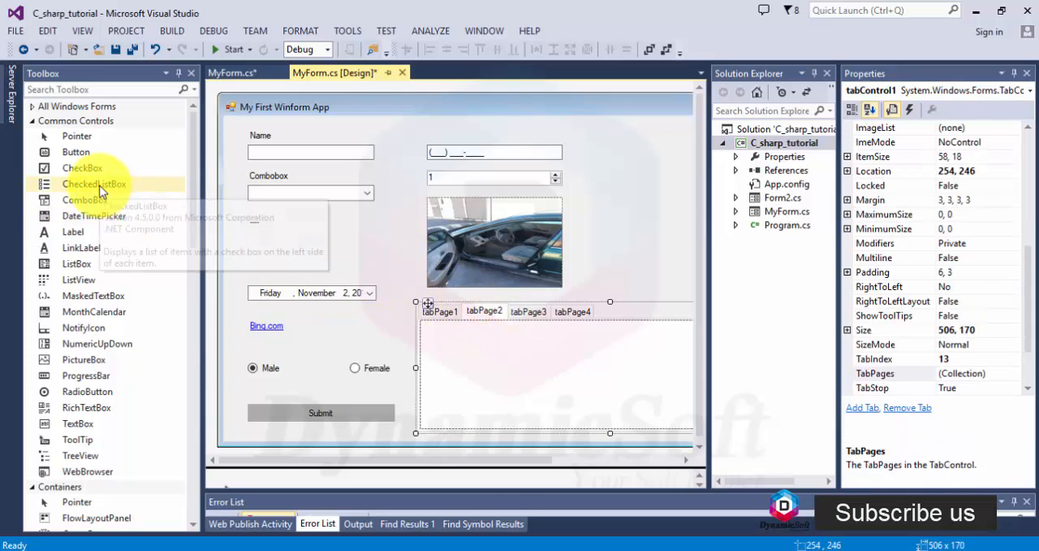
mouse_move(82, 167)
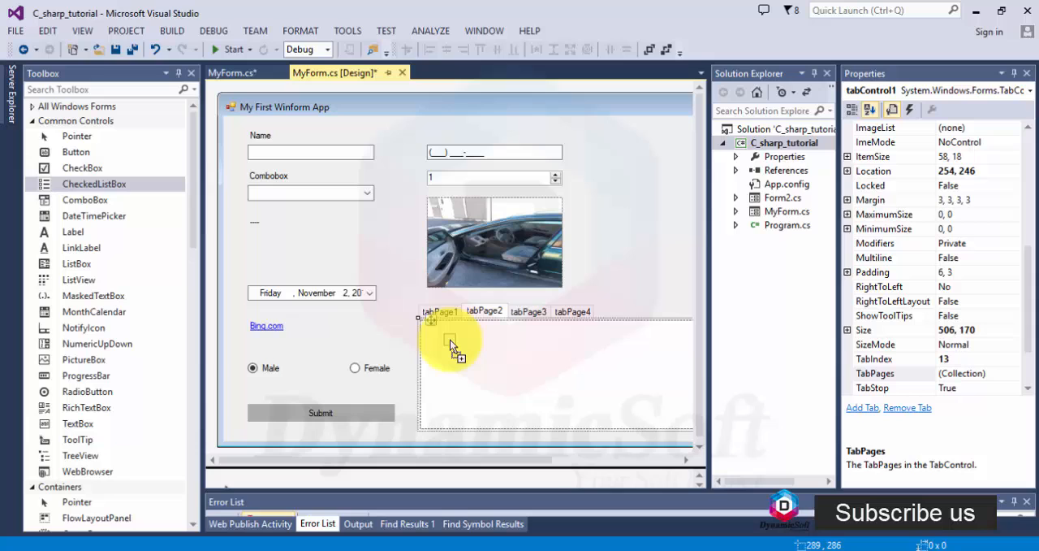
mouse_move(449, 350)
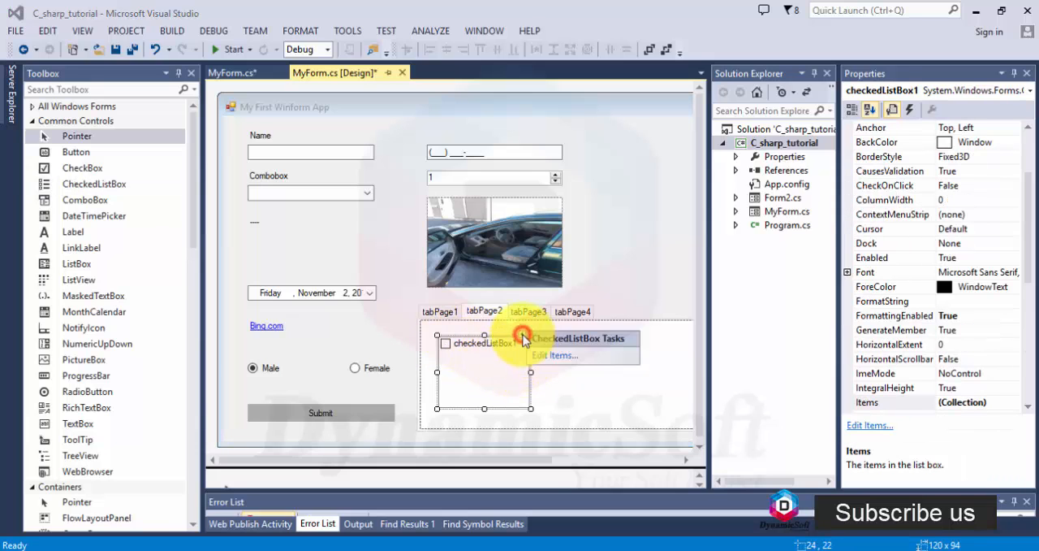
left_click(561, 355)
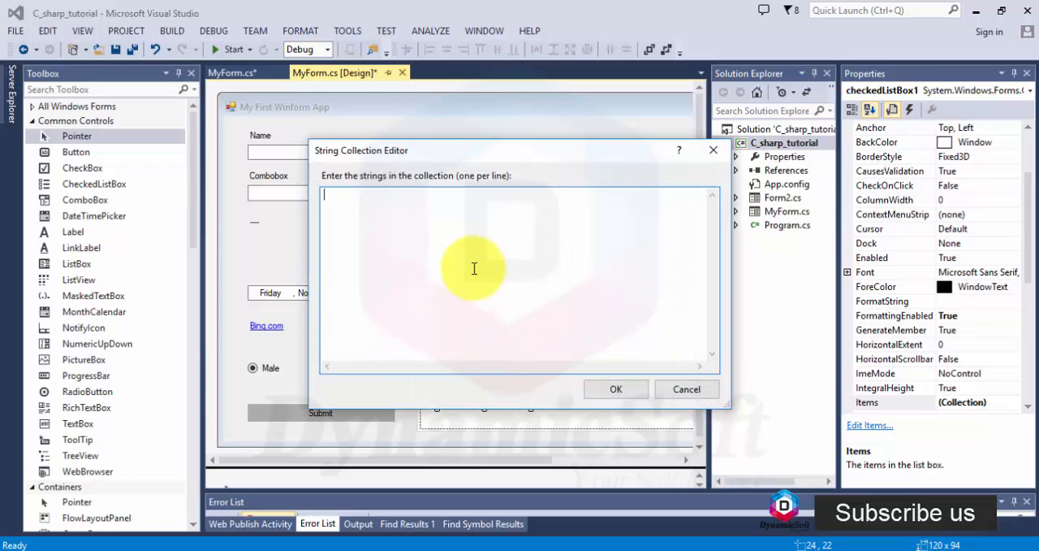
type("C#")
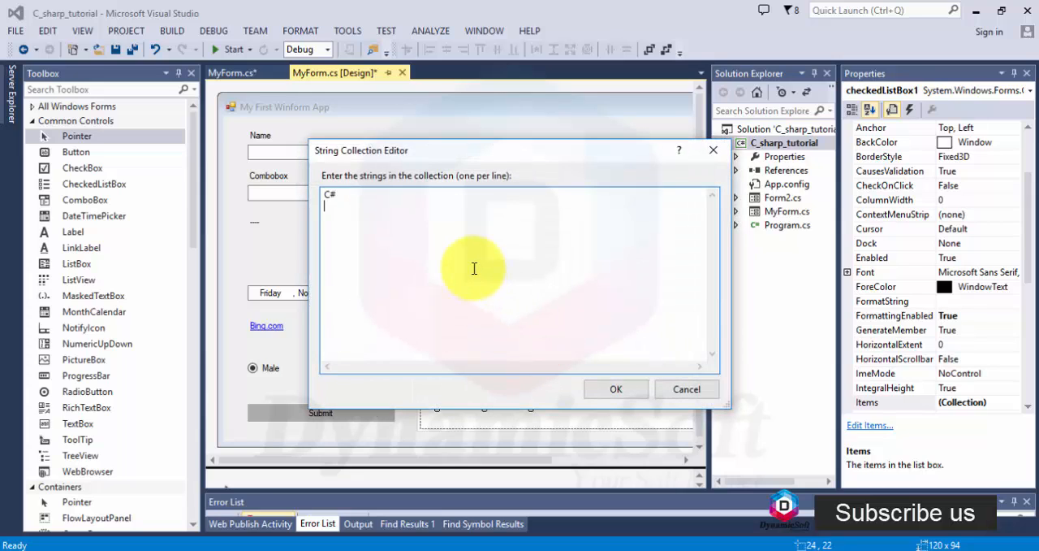
type("PHP")
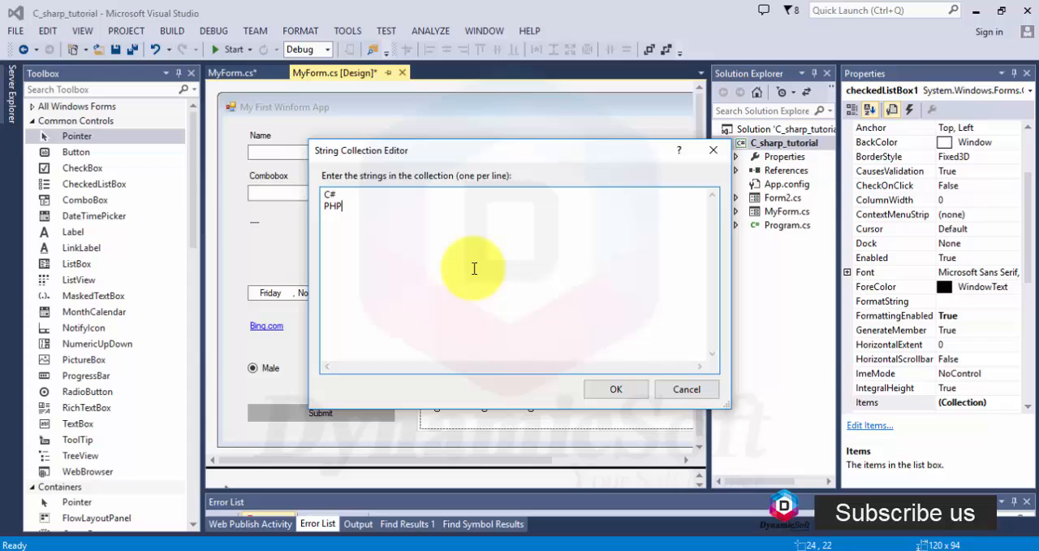
type("JAVA")
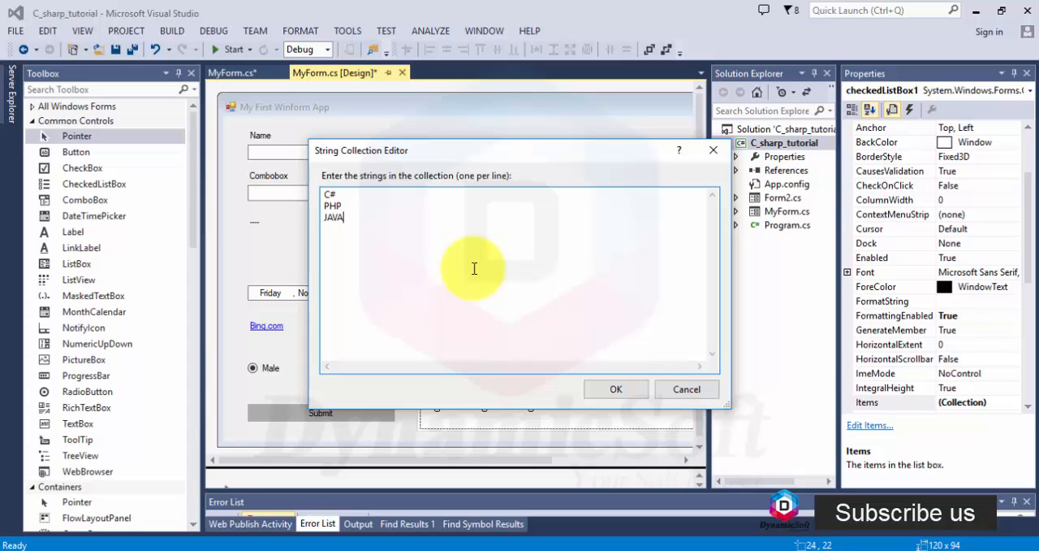
left_click(616, 388)
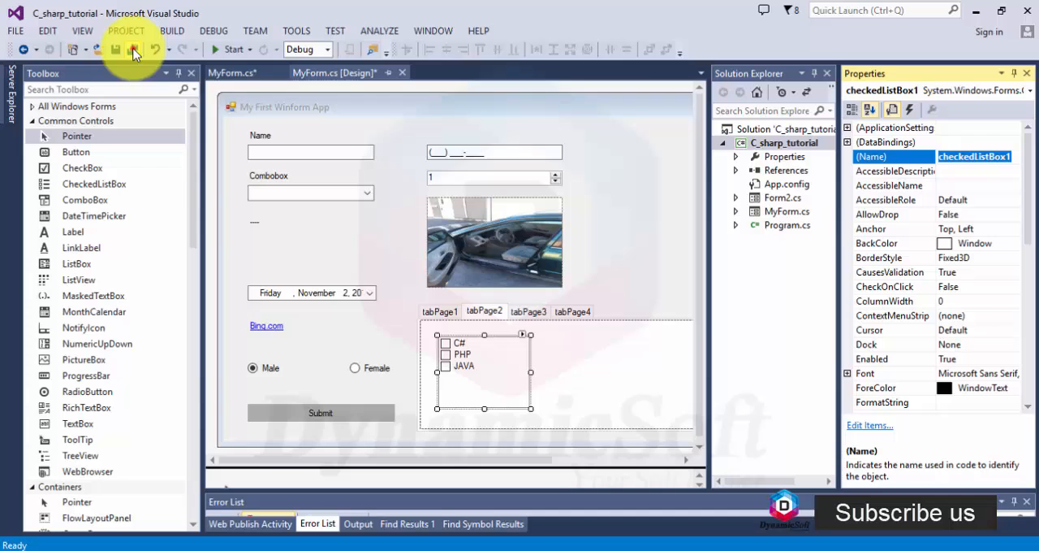
Bring up the C_sharp_tutorial project's context menu in Solution Explorer.
left_click(230, 72)
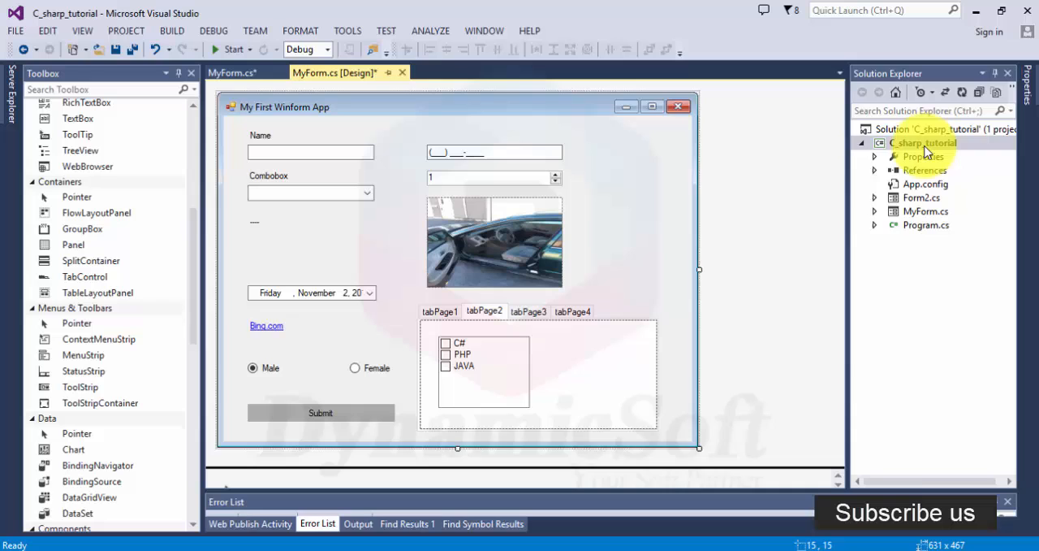
right_click(923, 142)
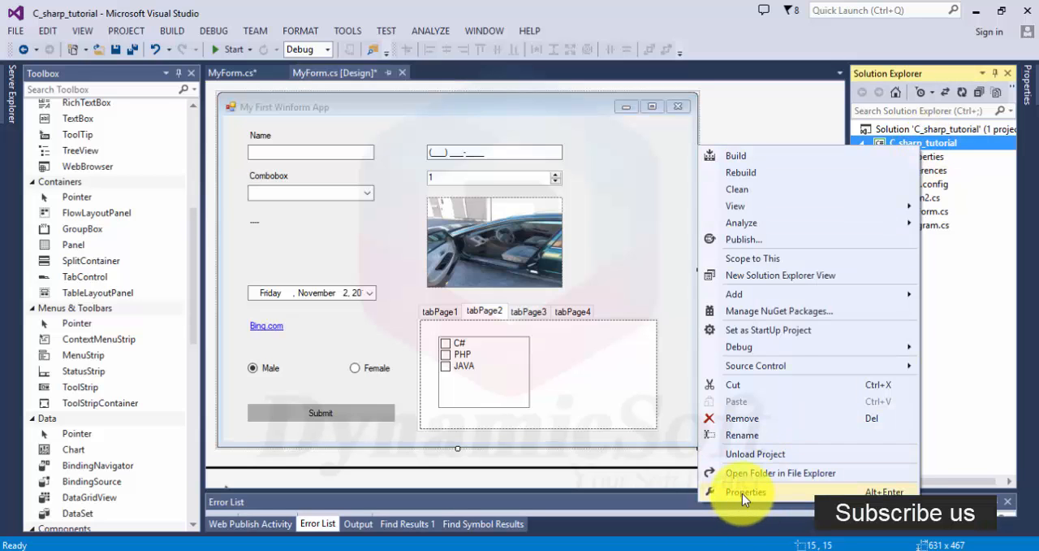
Open C_sharp_tutorial Properties, reviewing Assembly Information and the icon browser without changes.
left_click(746, 492)
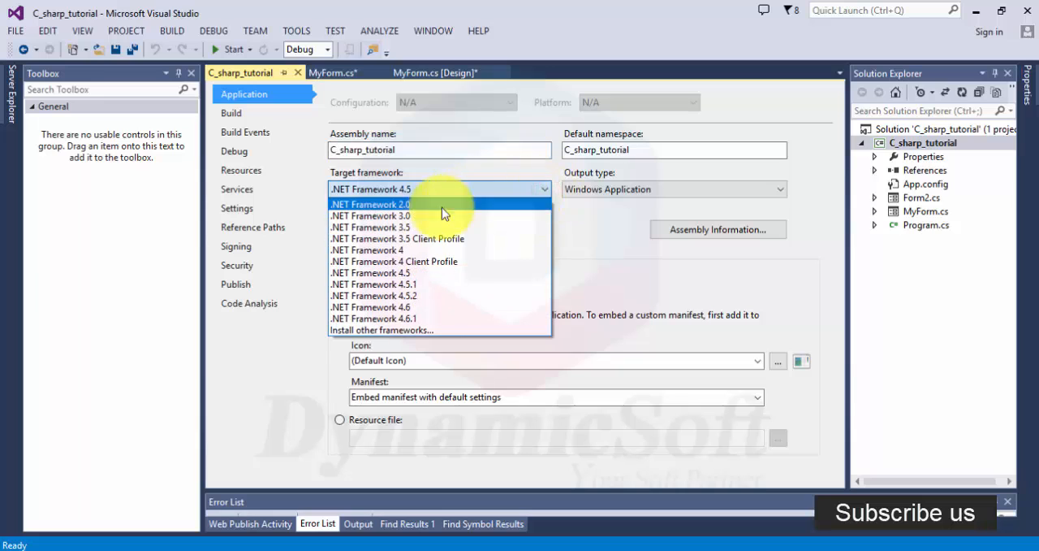
mouse_move(418, 273)
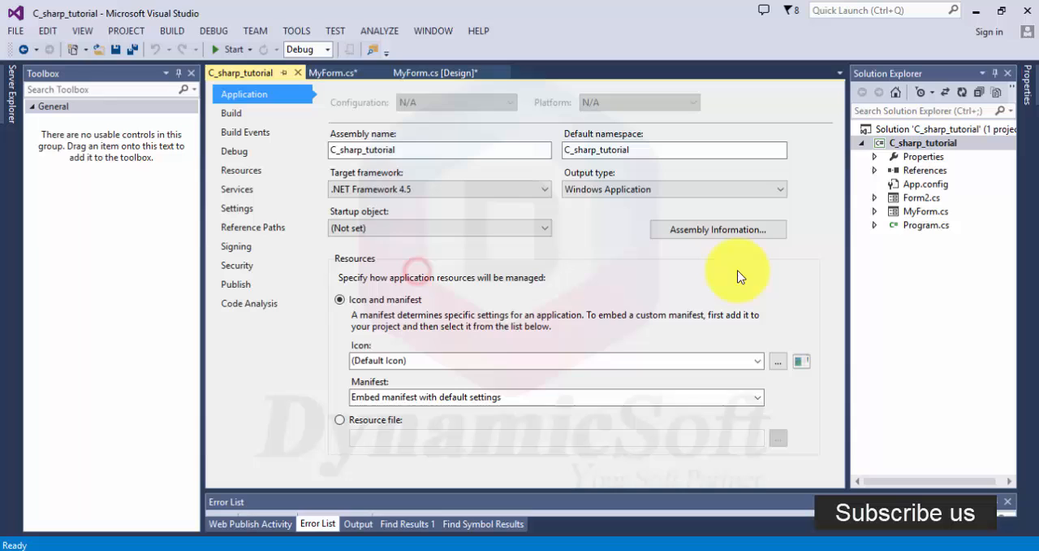
left_click(717, 229)
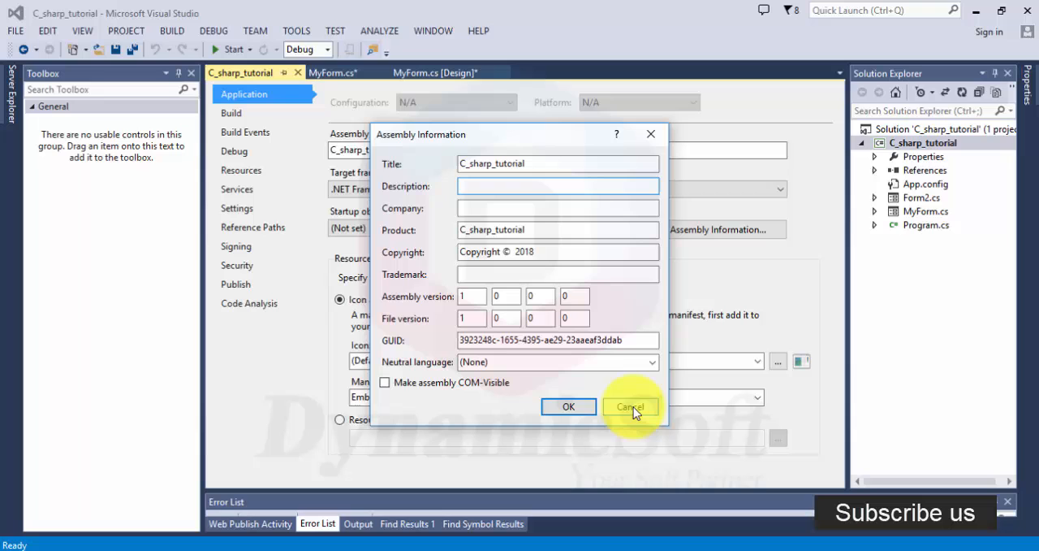
left_click(631, 406)
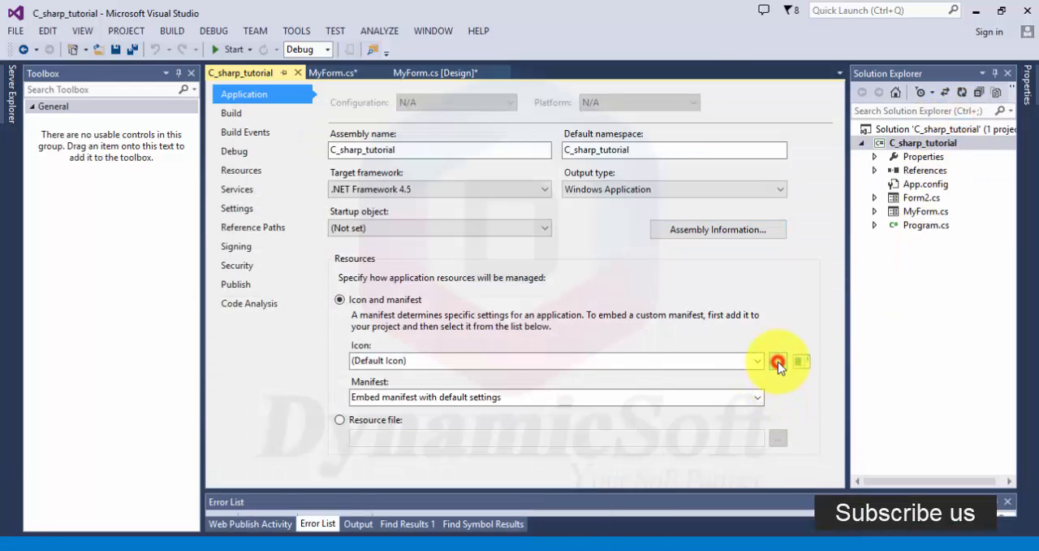
left_click(777, 360)
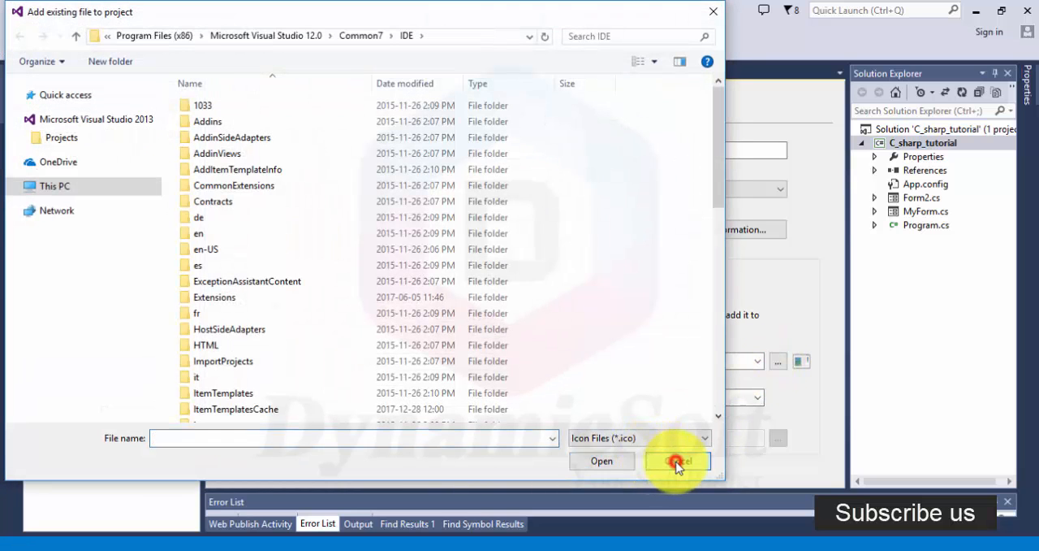
left_click(676, 460)
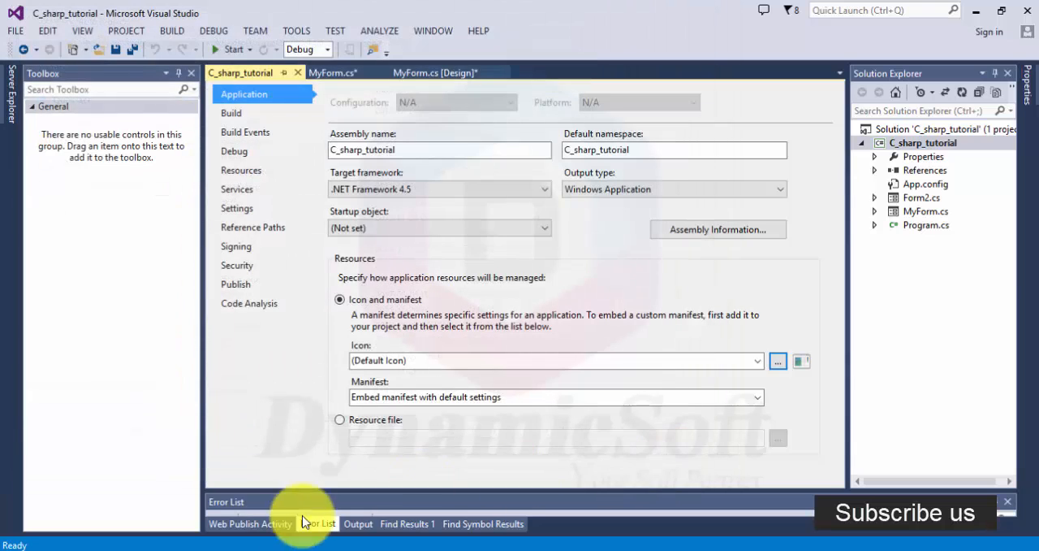
left_click(317, 523)
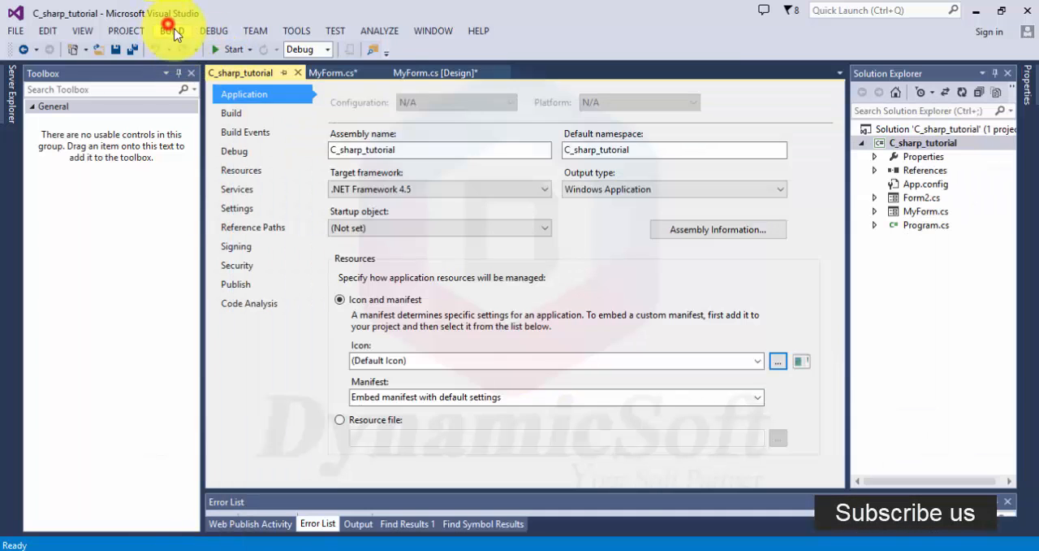
Build the solution, then dismiss the Publish Wizard opened from the project menu.
left_click(171, 30)
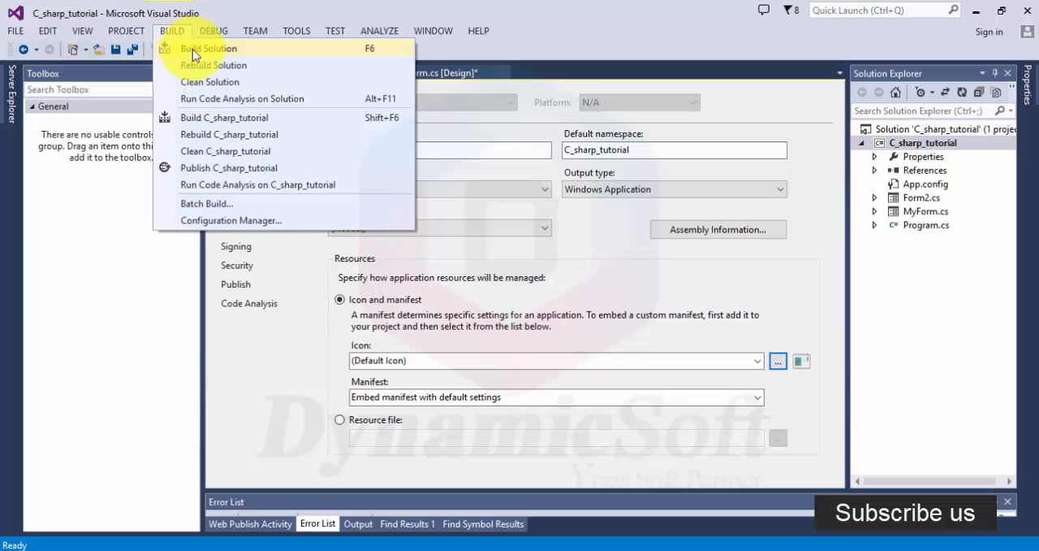
left_click(208, 48)
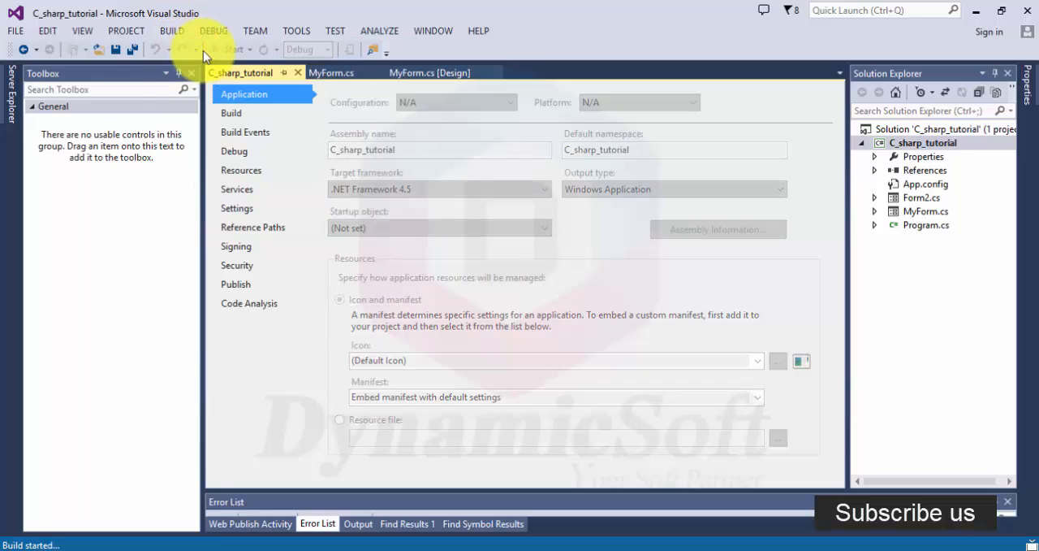
right_click(924, 142)
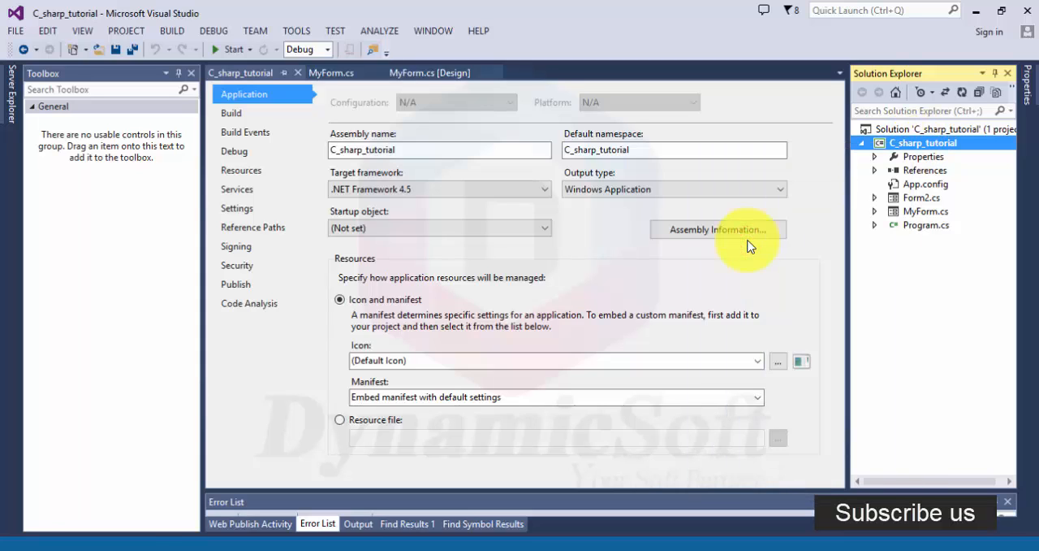
left_click(236, 283)
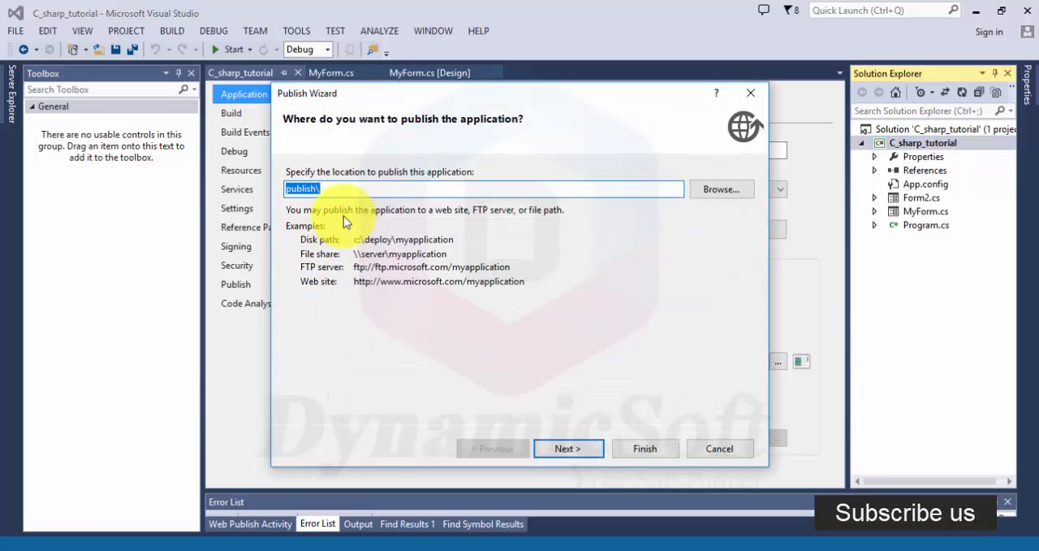
left_click(718, 448)
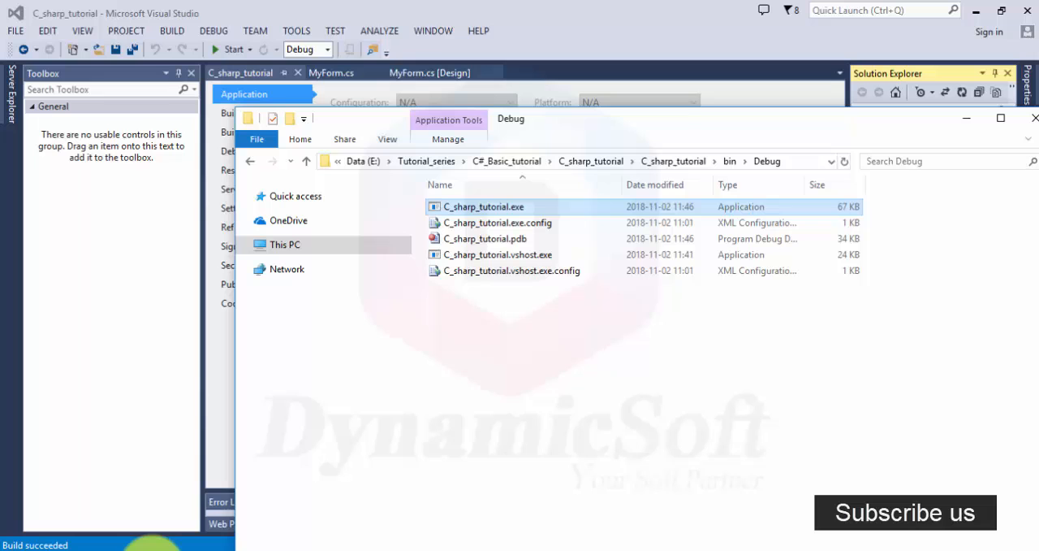
Close the running app, check that bin\Release is empty, and return to bin.
left_click(483, 207)
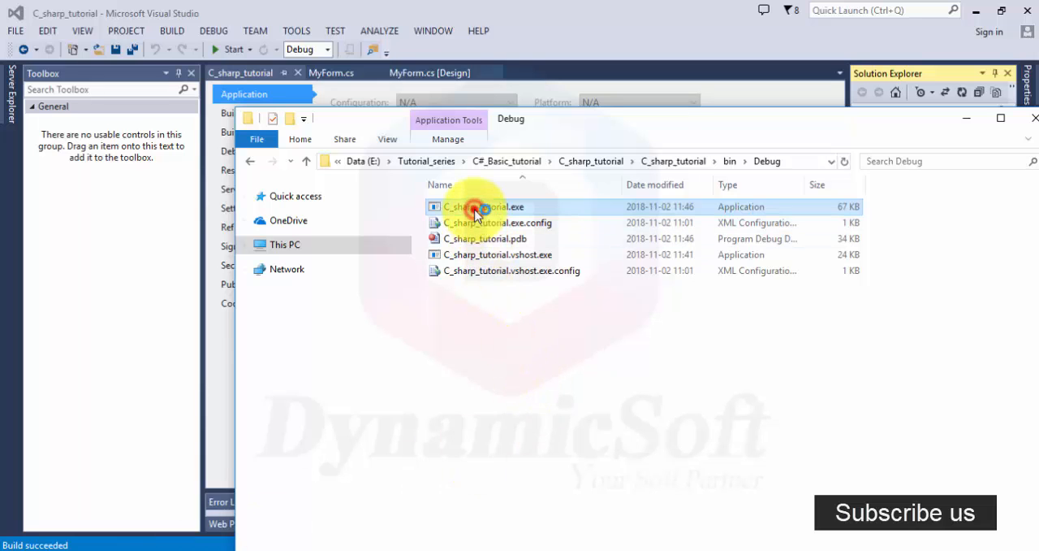
double_click(483, 207)
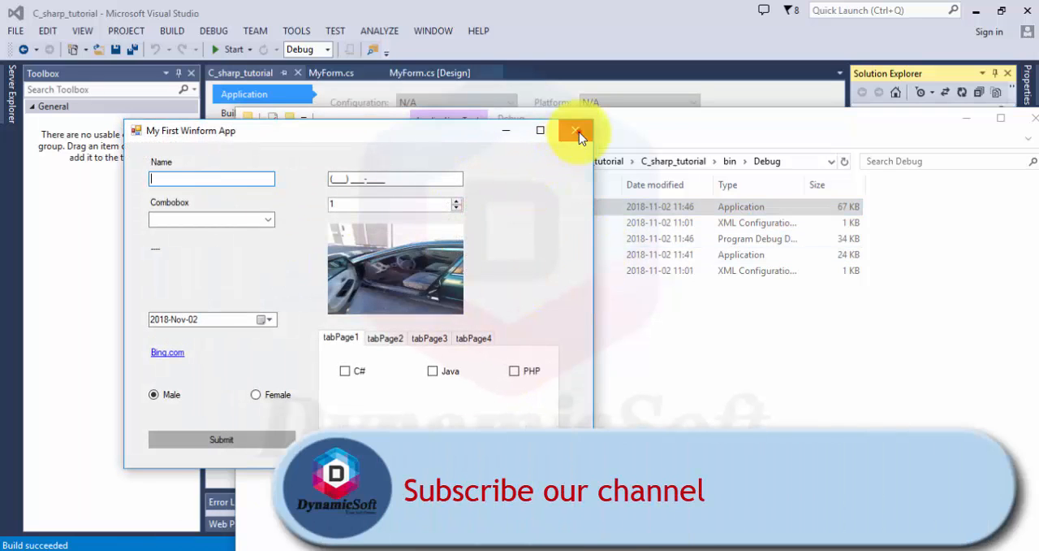
left_click(577, 130)
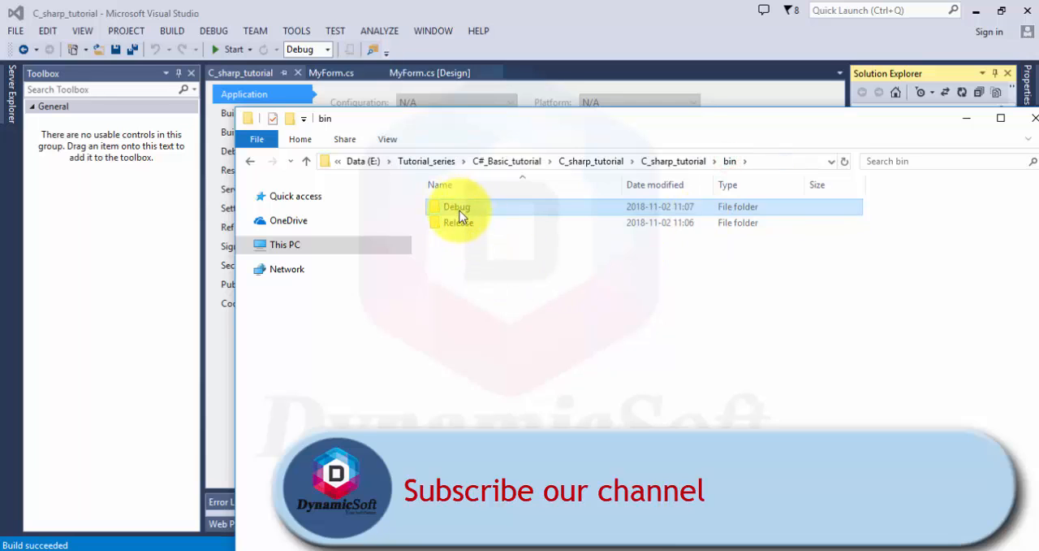
double_click(459, 222)
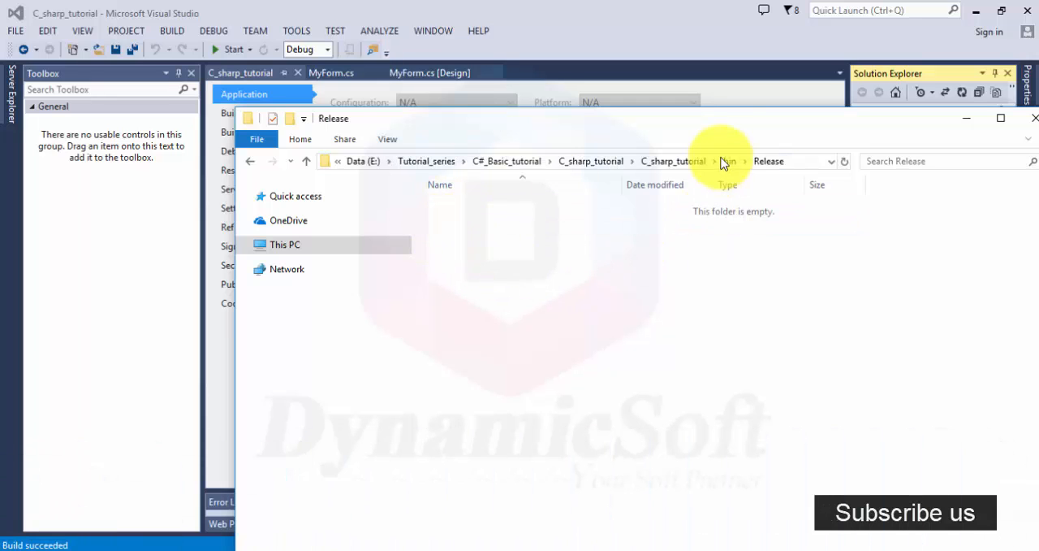
left_click(729, 161)
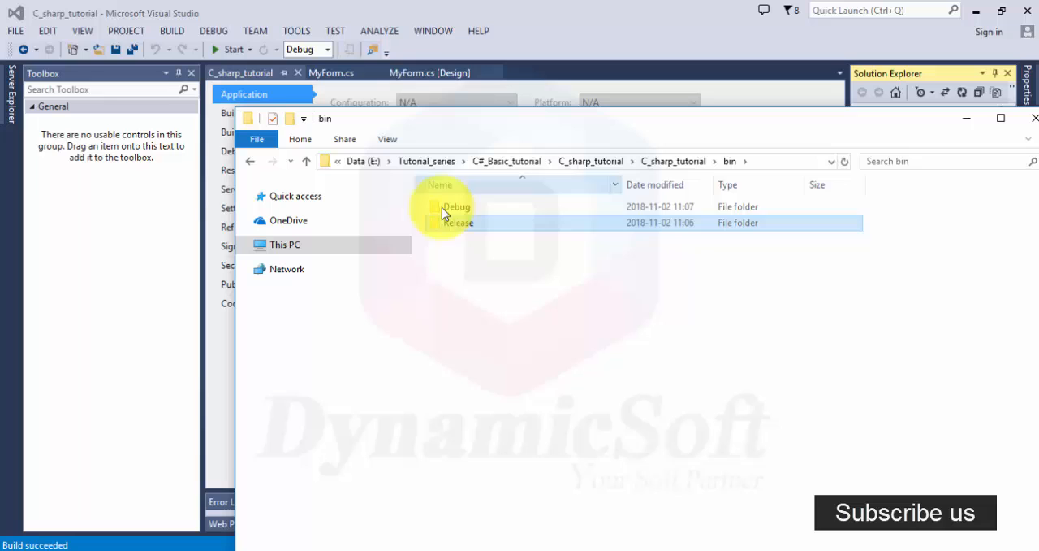
double_click(457, 222)
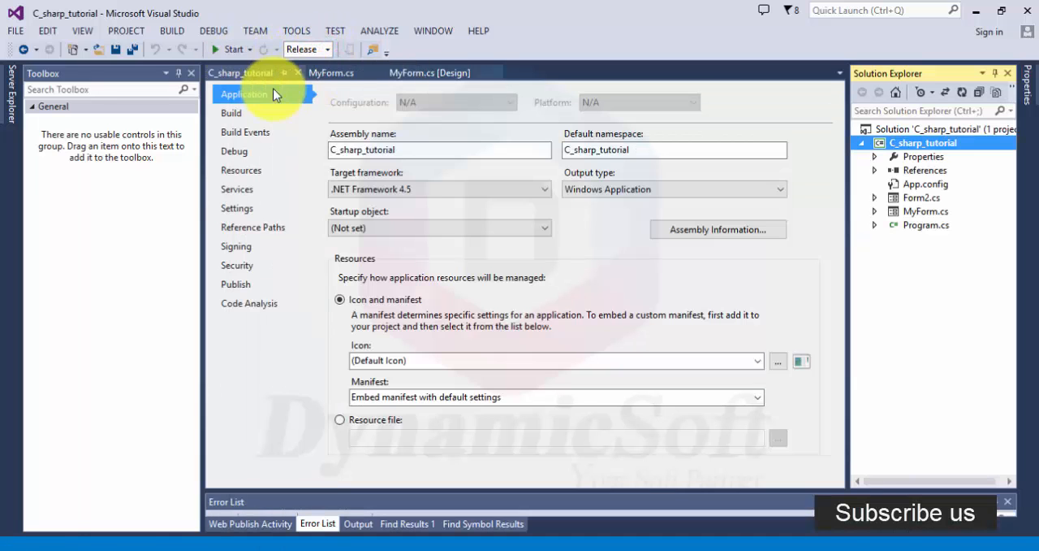
Review the Application, Build and Build Events property pages, ending on the Publish page.
left_click(232, 49)
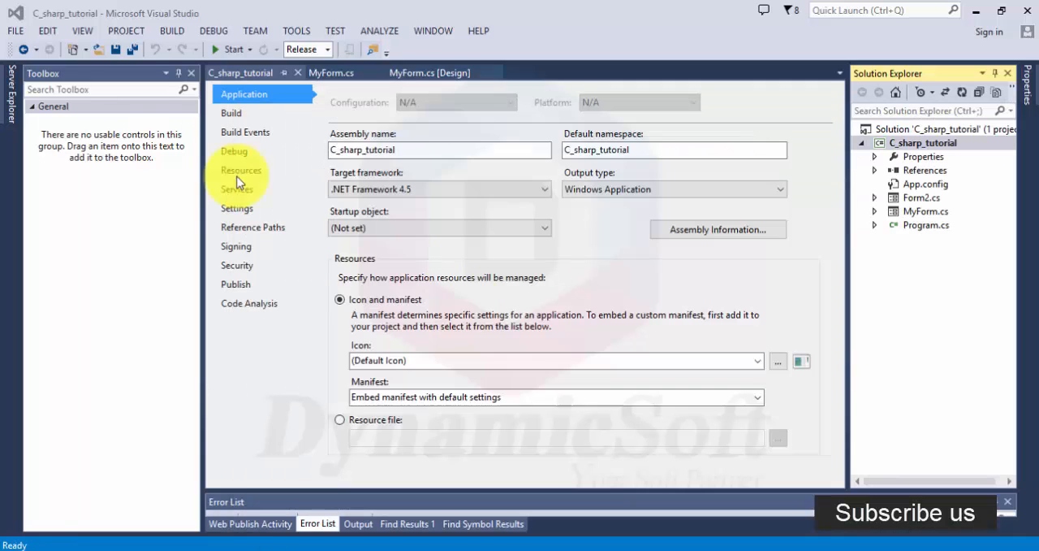
left_click(231, 113)
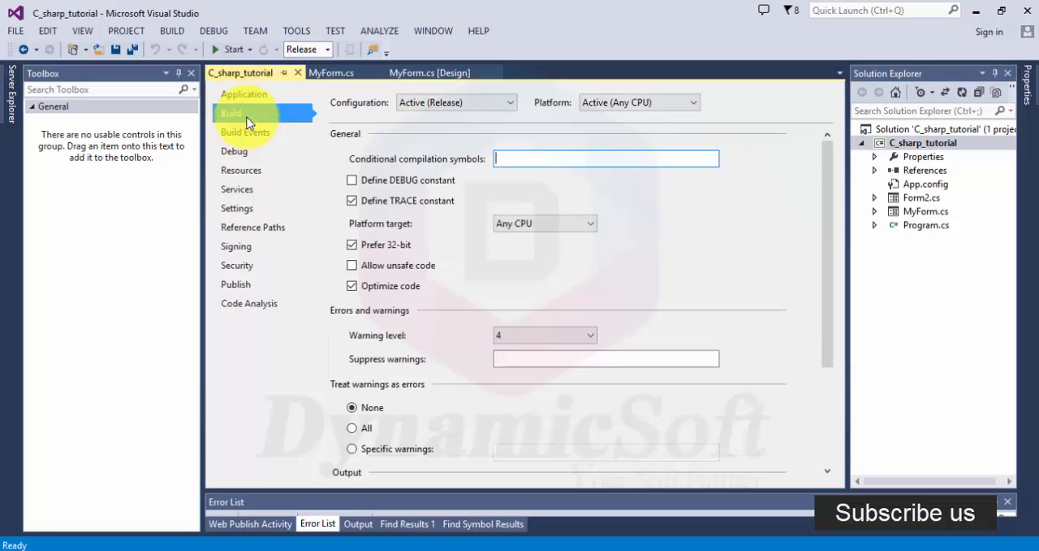
left_click(245, 131)
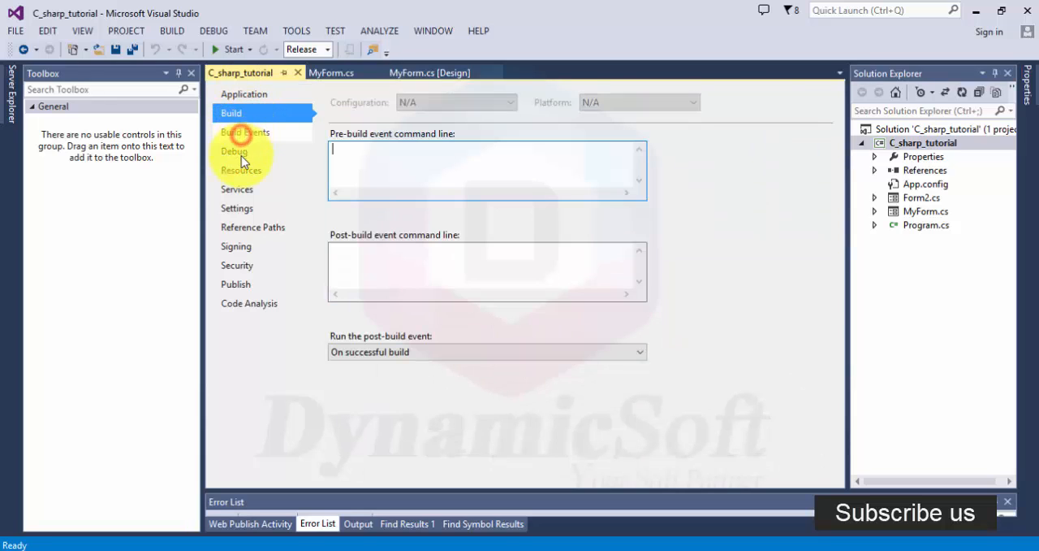
left_click(236, 283)
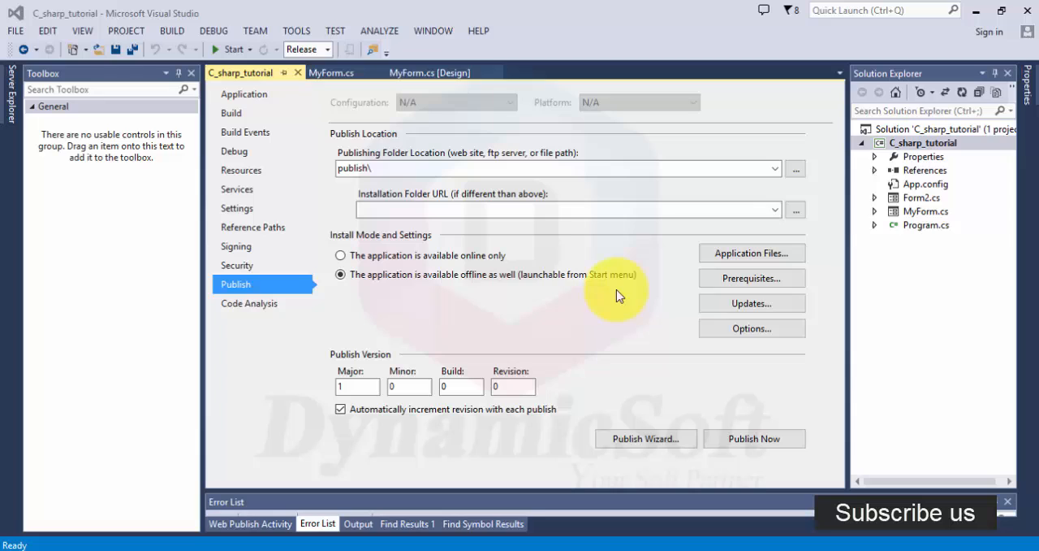
mouse_move(636, 289)
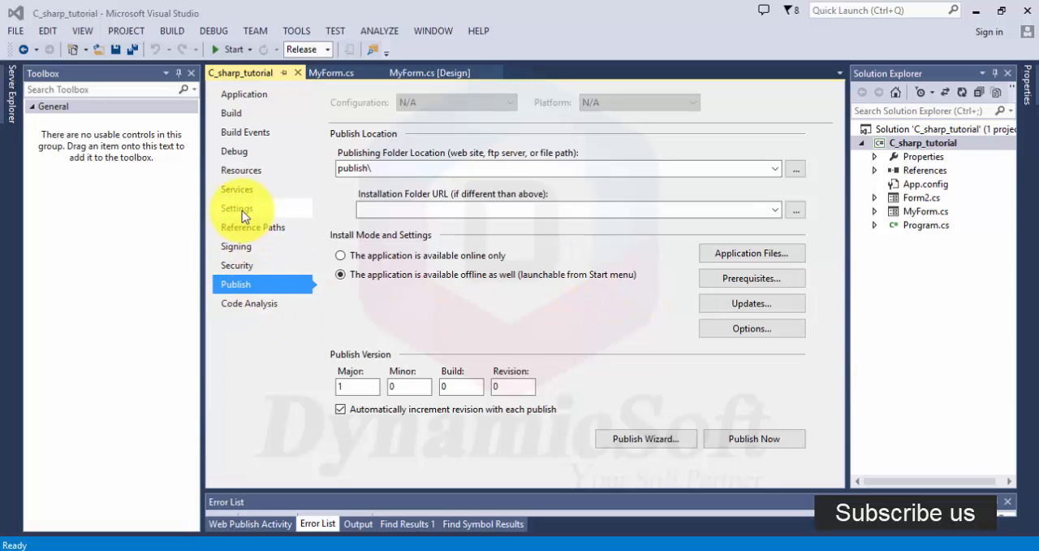
left_click(751, 253)
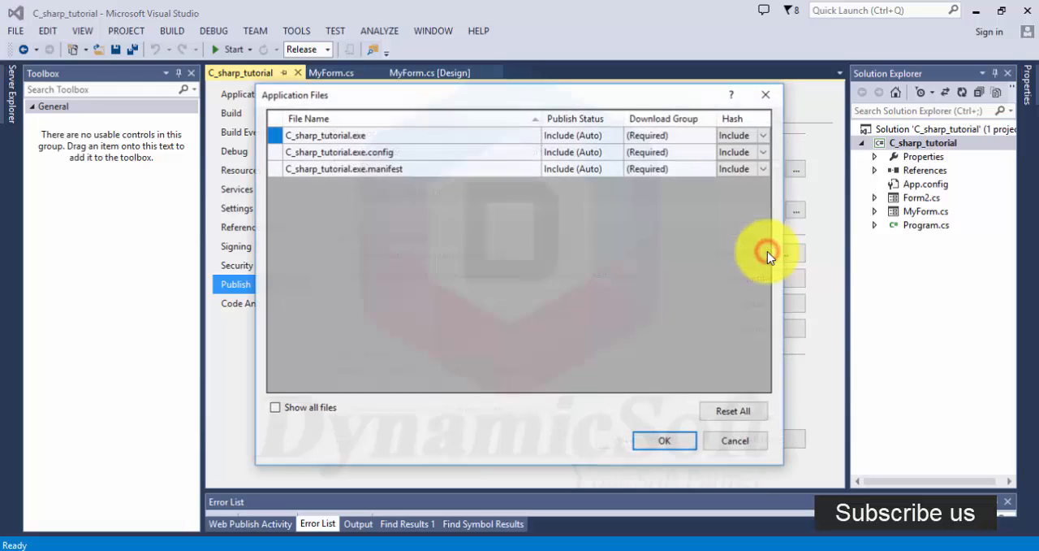
mouse_move(776, 447)
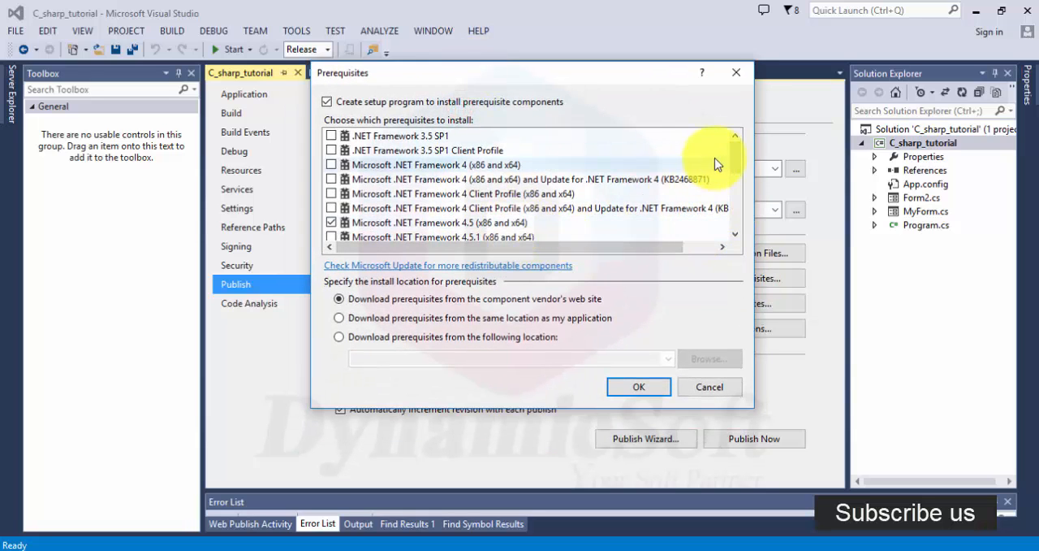
scroll("down", 3)
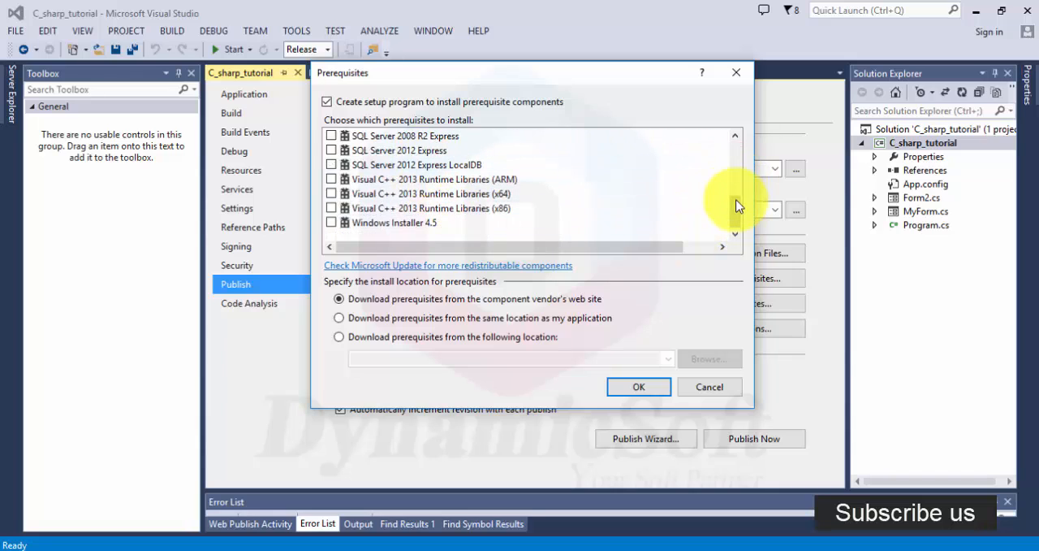
mouse_move(735, 206)
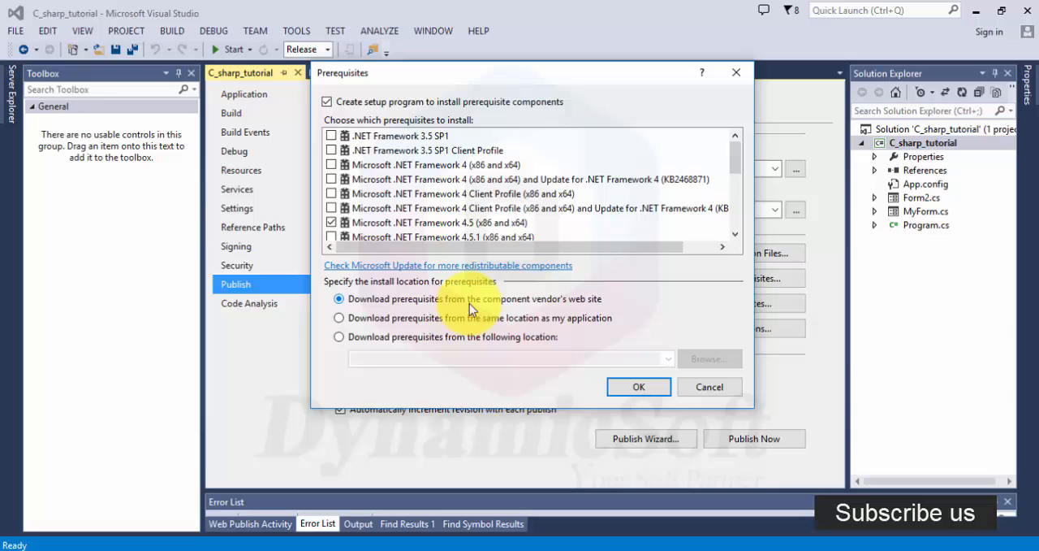
mouse_move(477, 307)
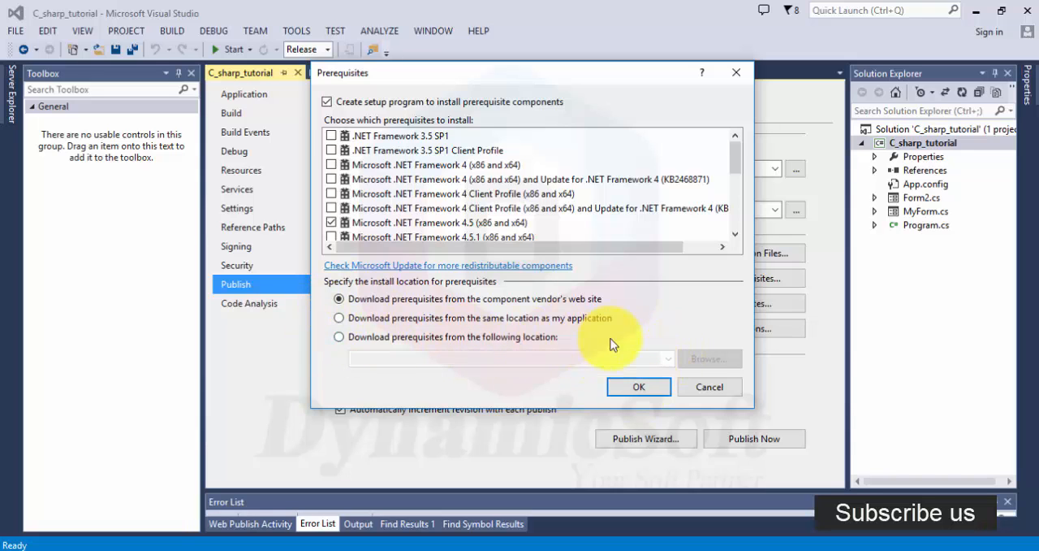
left_click(638, 386)
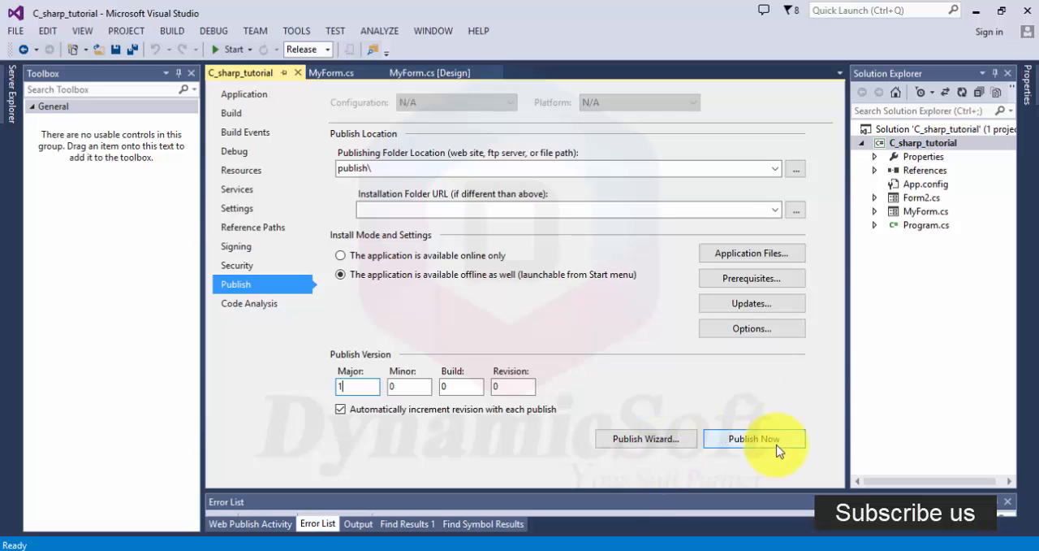
mouse_move(268, 109)
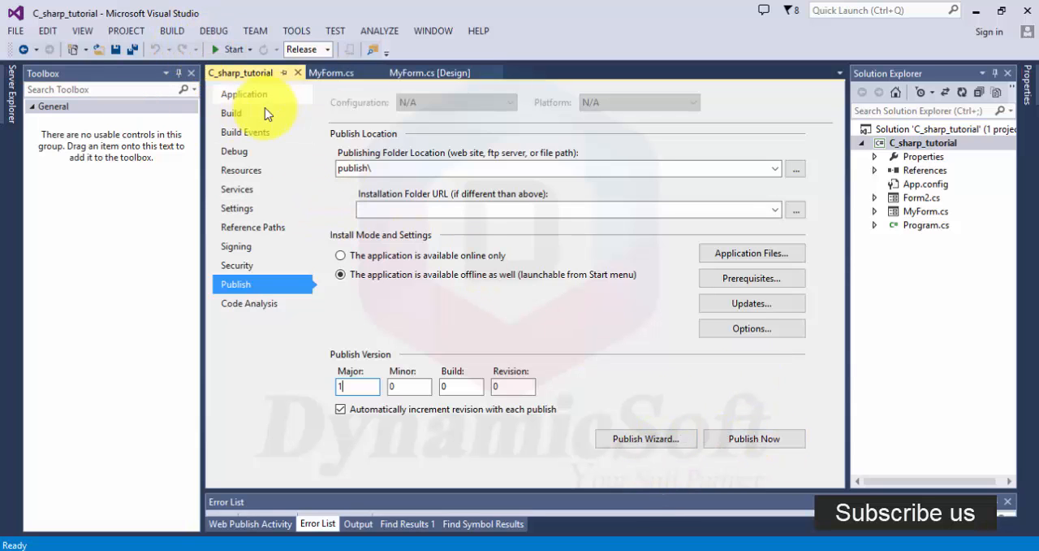
View the Settings page and build the solution in Release configuration.
left_click(237, 208)
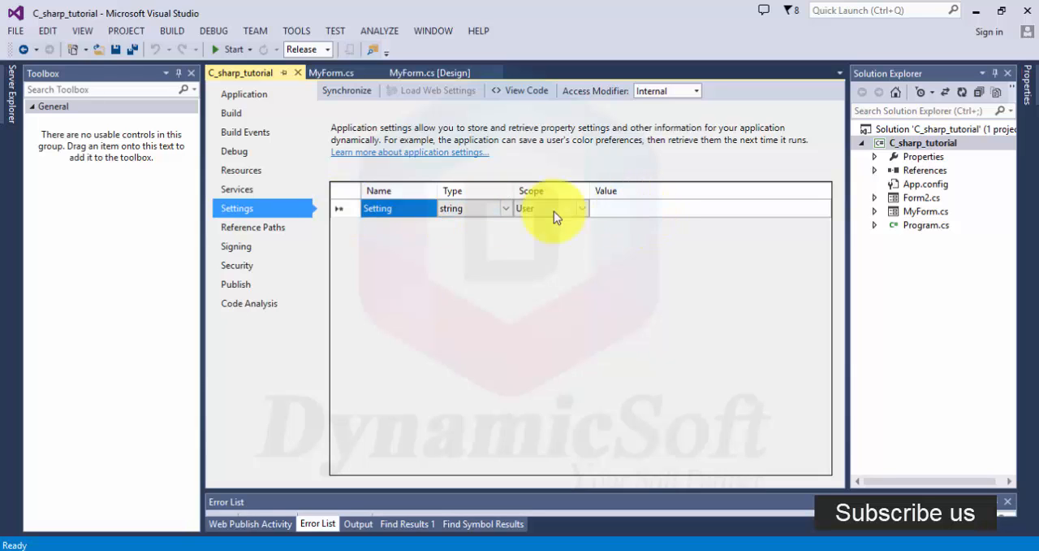
mouse_move(520, 219)
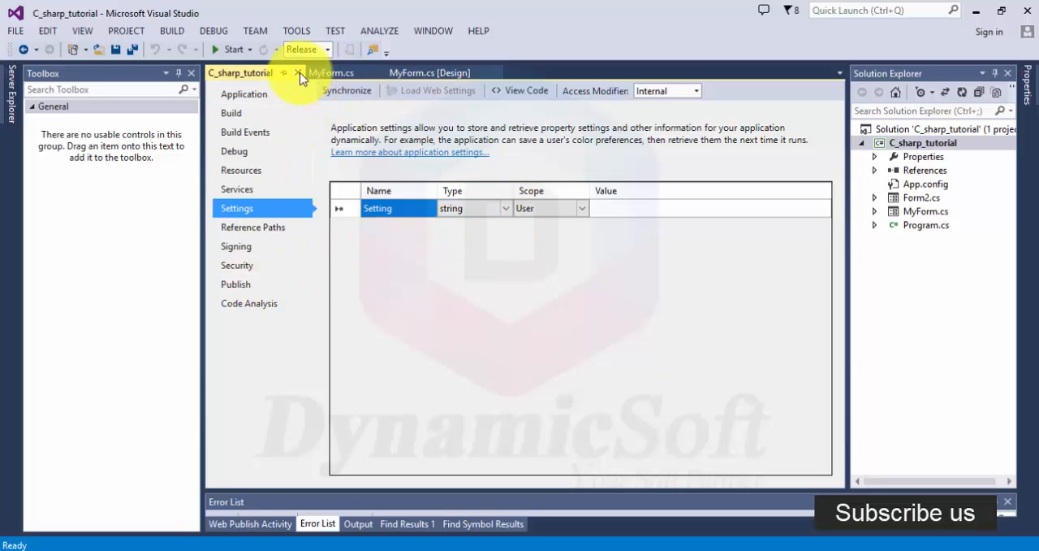
left_click(244, 93)
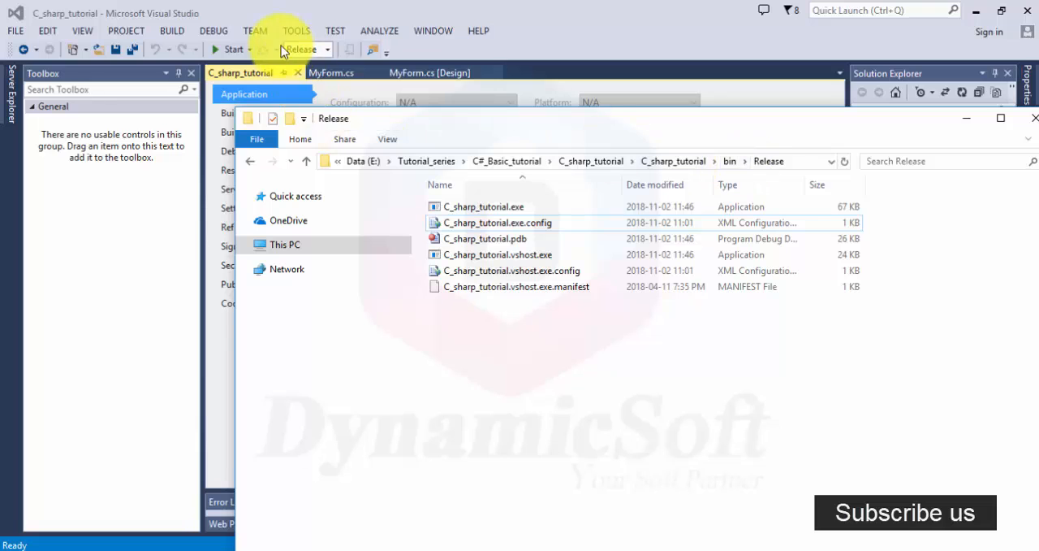
mouse_move(711, 168)
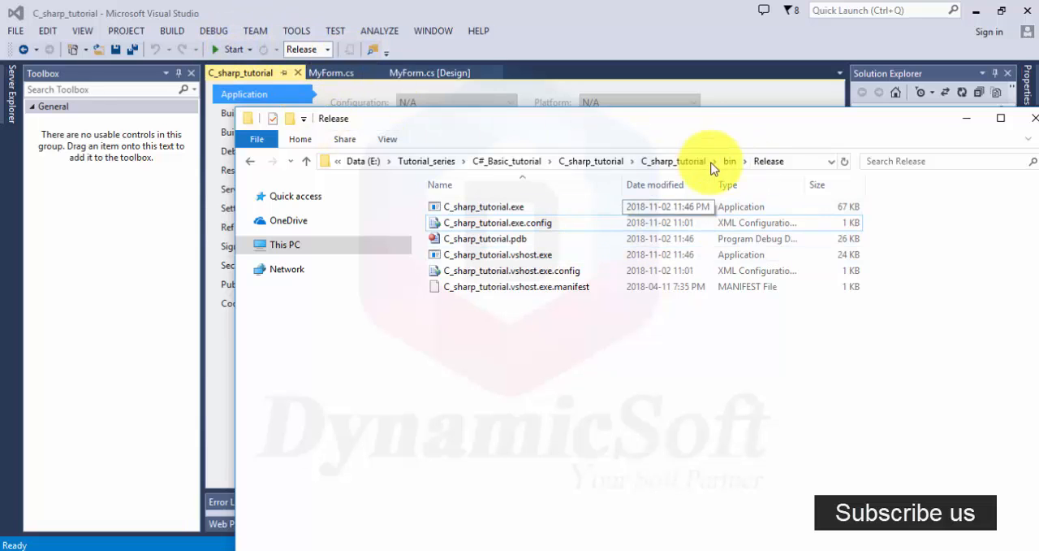
Navigate from bin\Release up to bin and open the Debug folder.
left_click(743, 160)
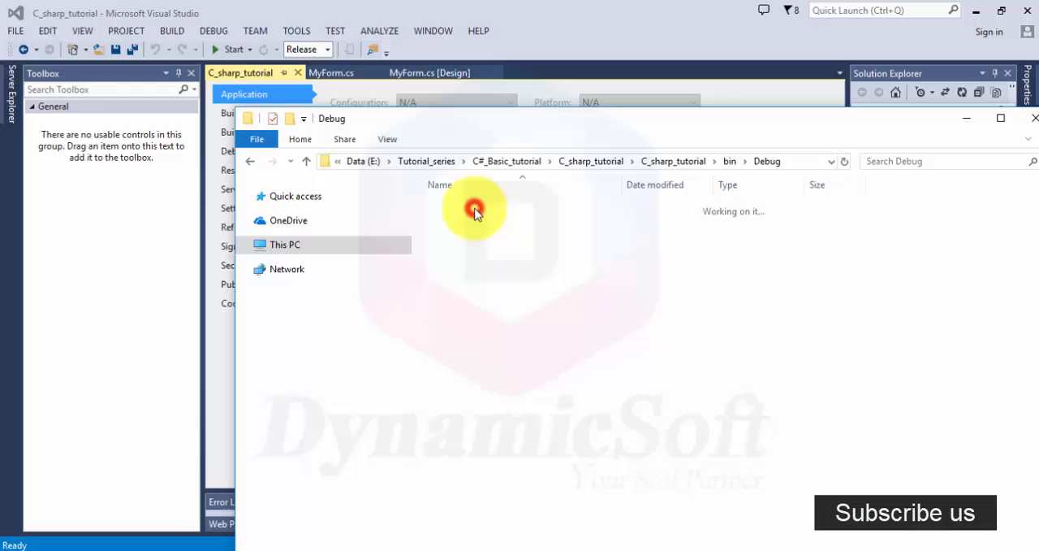
left_click(306, 161)
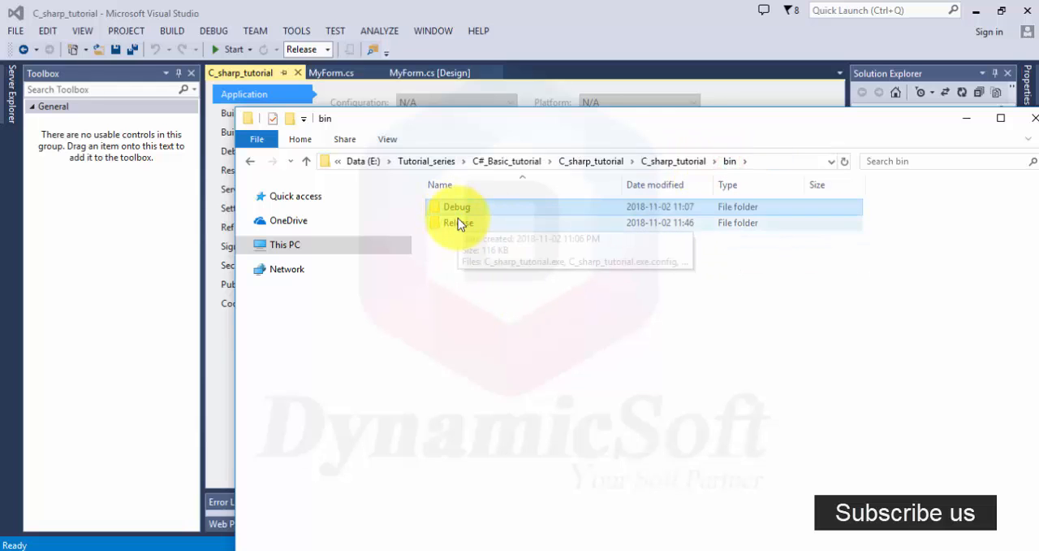
double_click(459, 222)
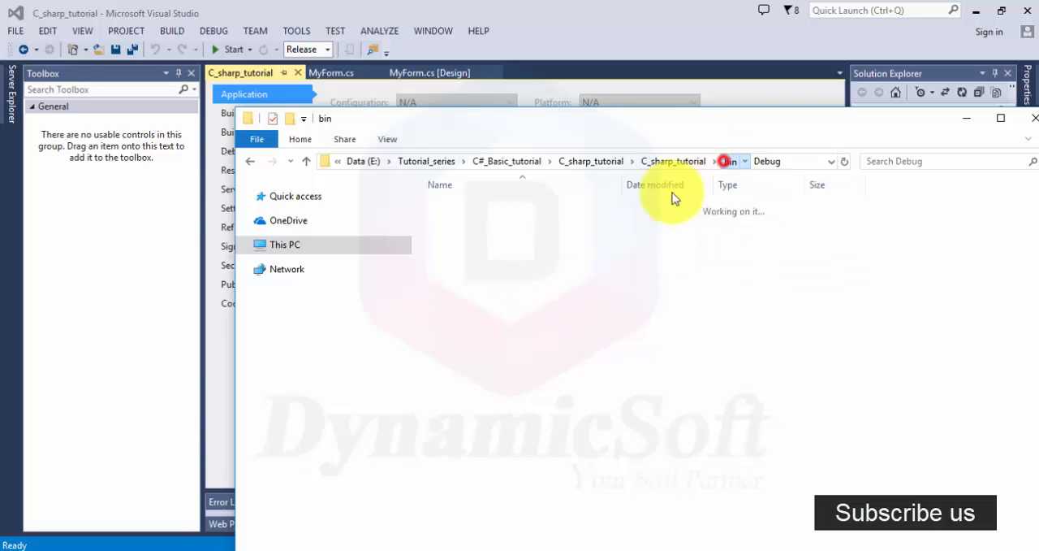
Open the vshost manifest and exe.config files in SciTE, then close SciTE.
right_click(471, 286)
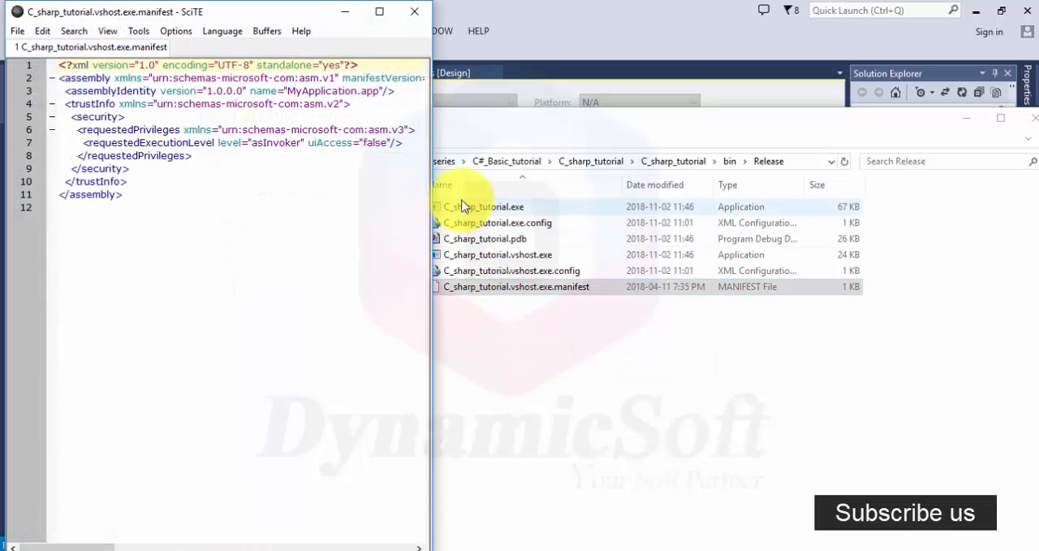
right_click(497, 222)
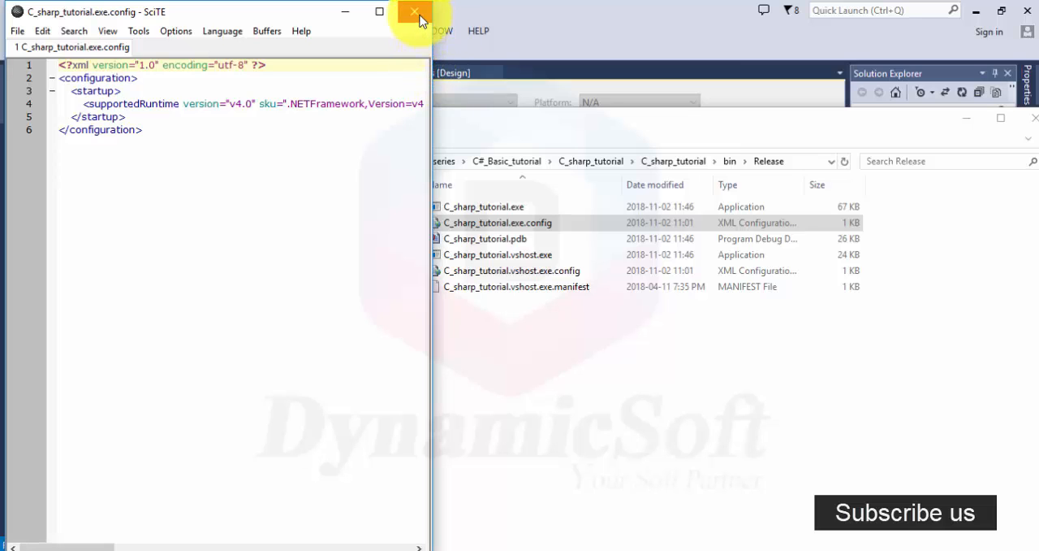
left_click(415, 11)
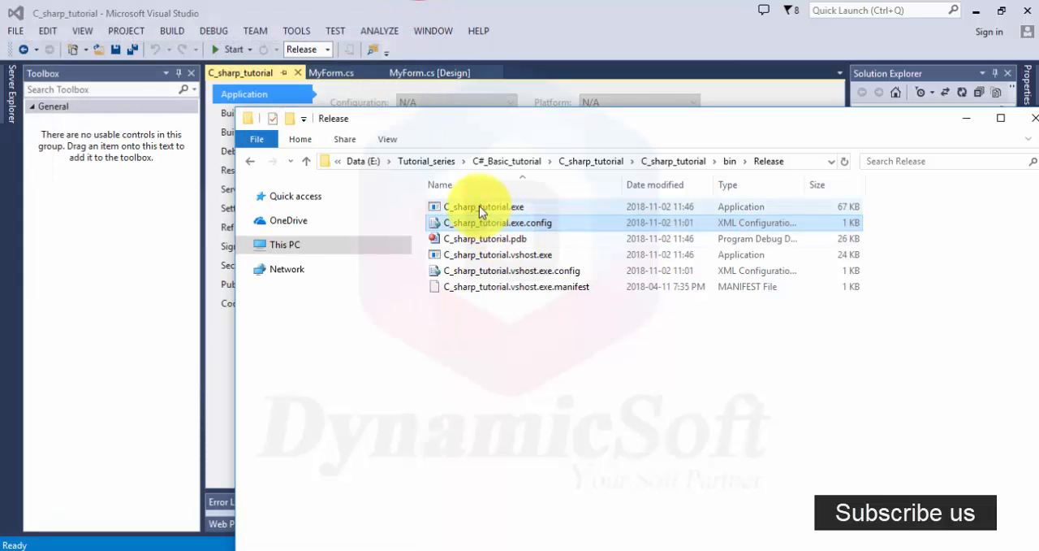
Launch C_sharp_tutorial.exe from bin\Release and move the form to the screen centre.
double_click(479, 206)
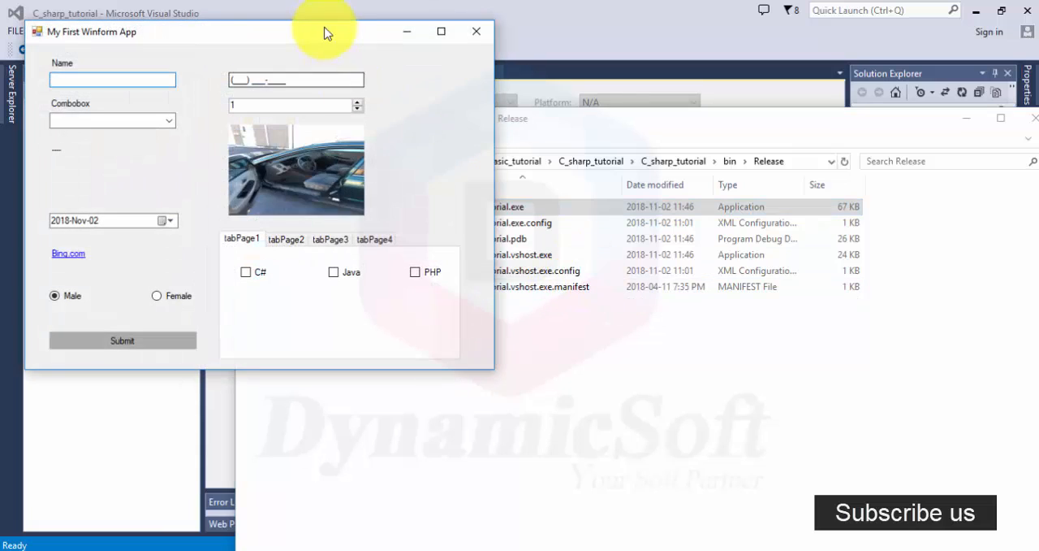
left_click_drag(325, 31, 544, 98)
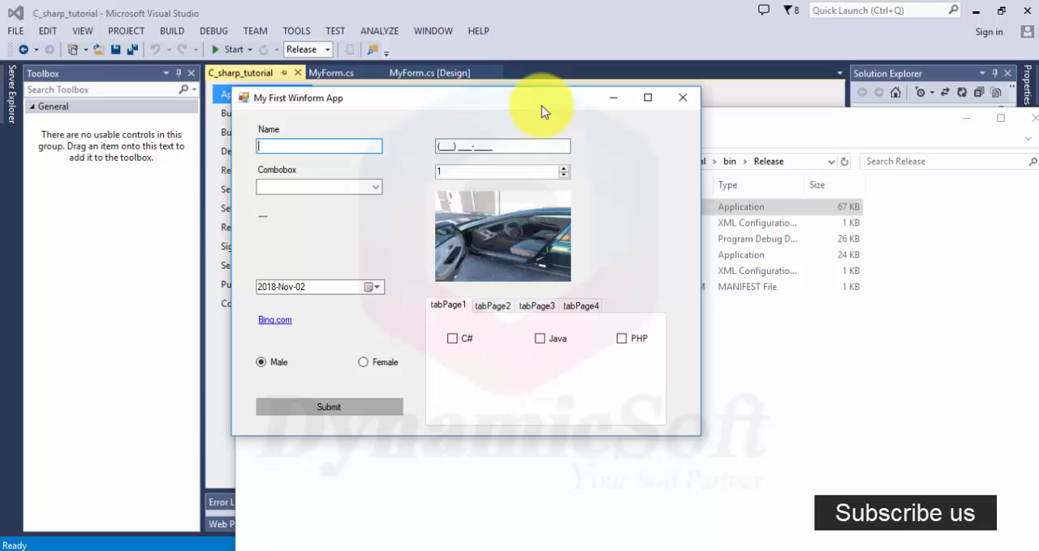
mouse_move(487, 130)
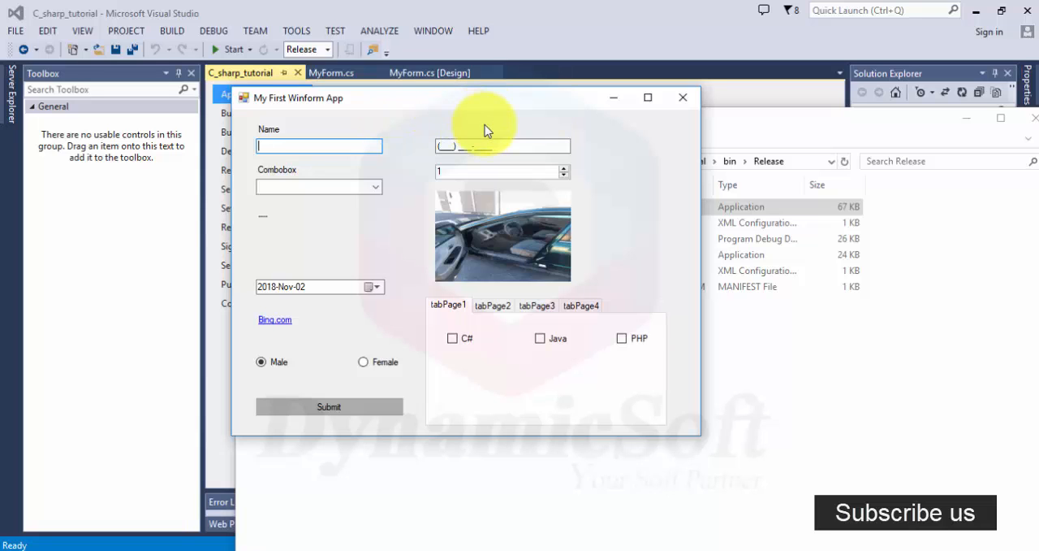
mouse_move(490, 133)
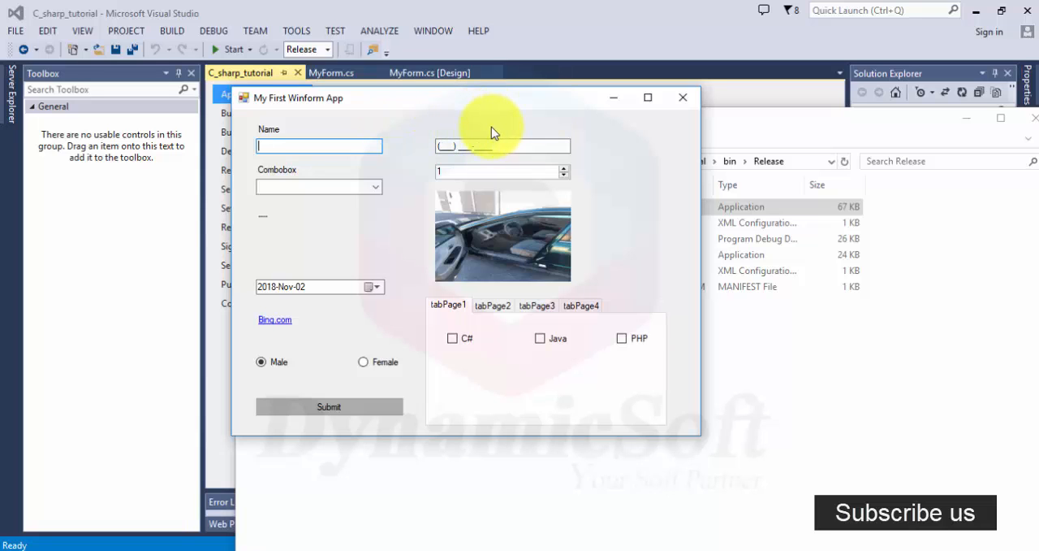